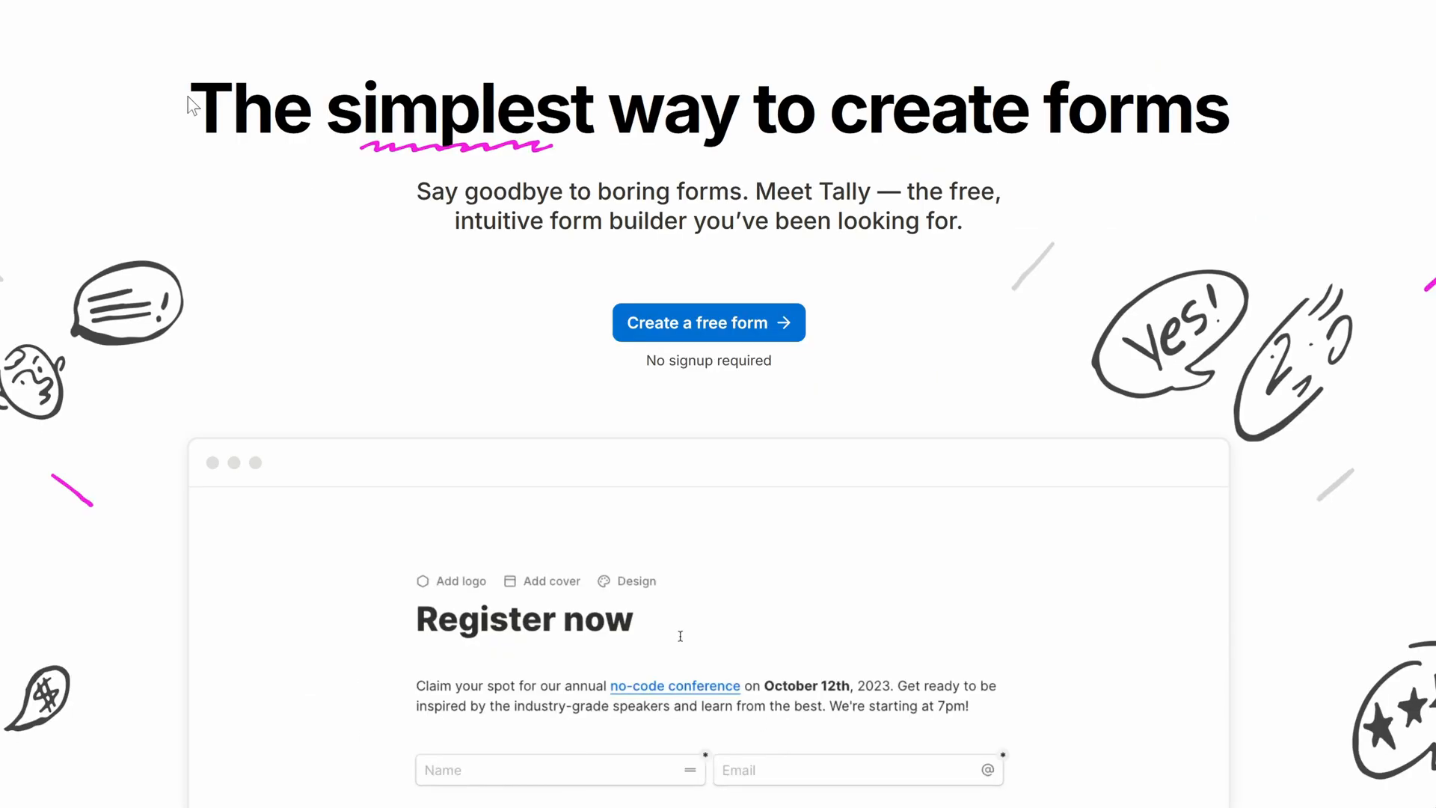
- Open the Tally demo form's Design options, choose Custom colours, and scroll through the settings
left_click(627, 580)
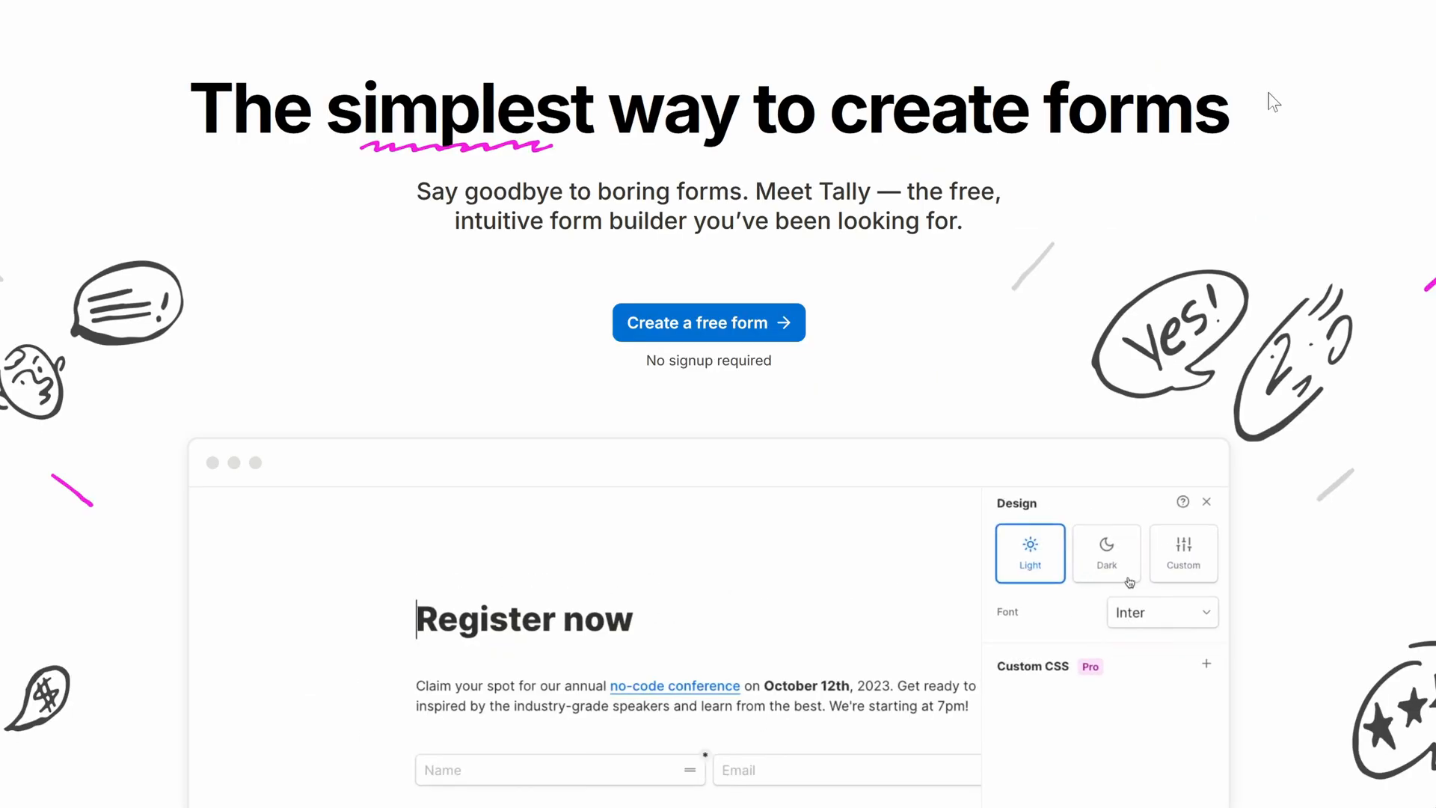
left_click(1183, 553)
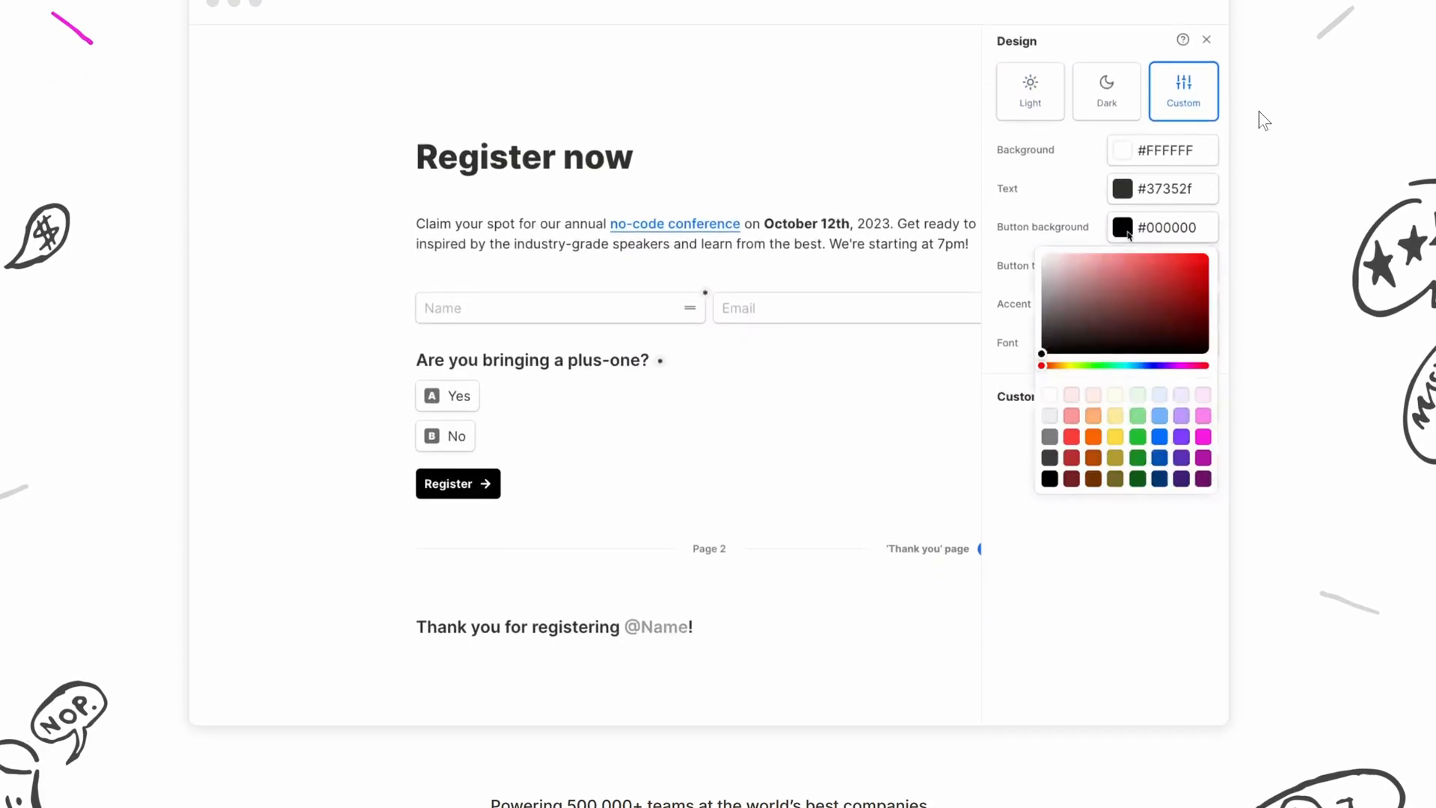
scroll("down", 3)
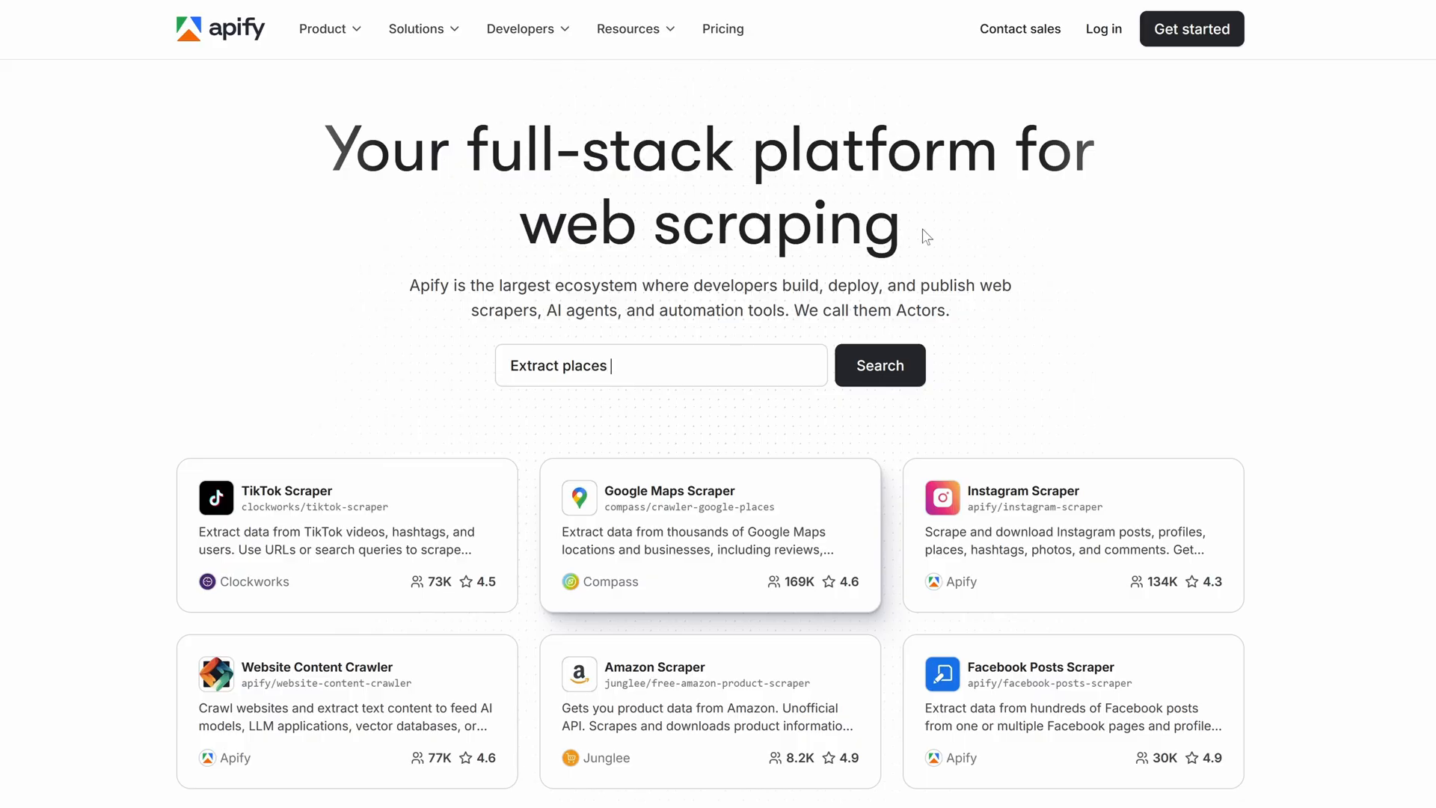
- Scroll through the Apify and Google AI developer pages on the way to Freepik's API Welcome docs
scroll("down", 3)
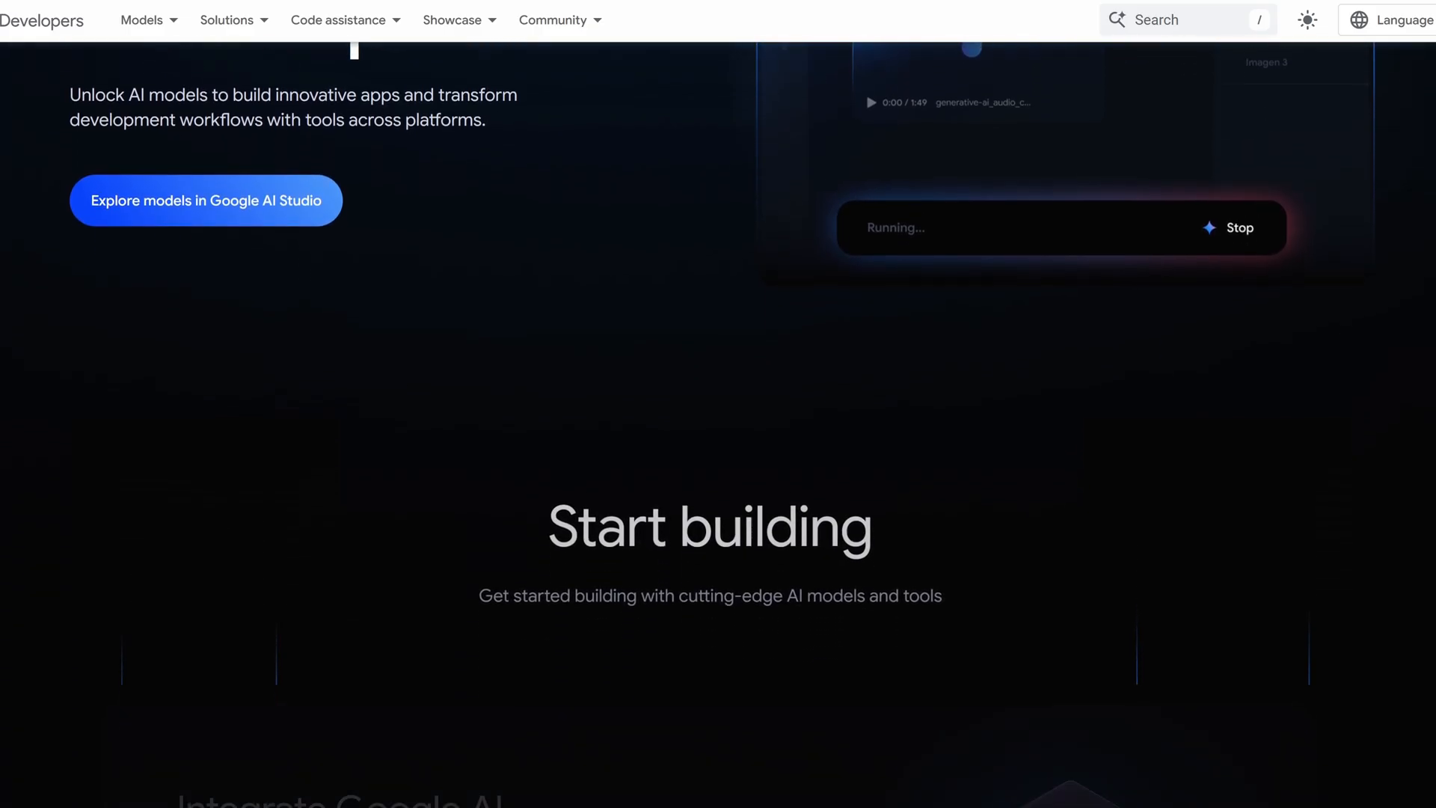
scroll("down", 3)
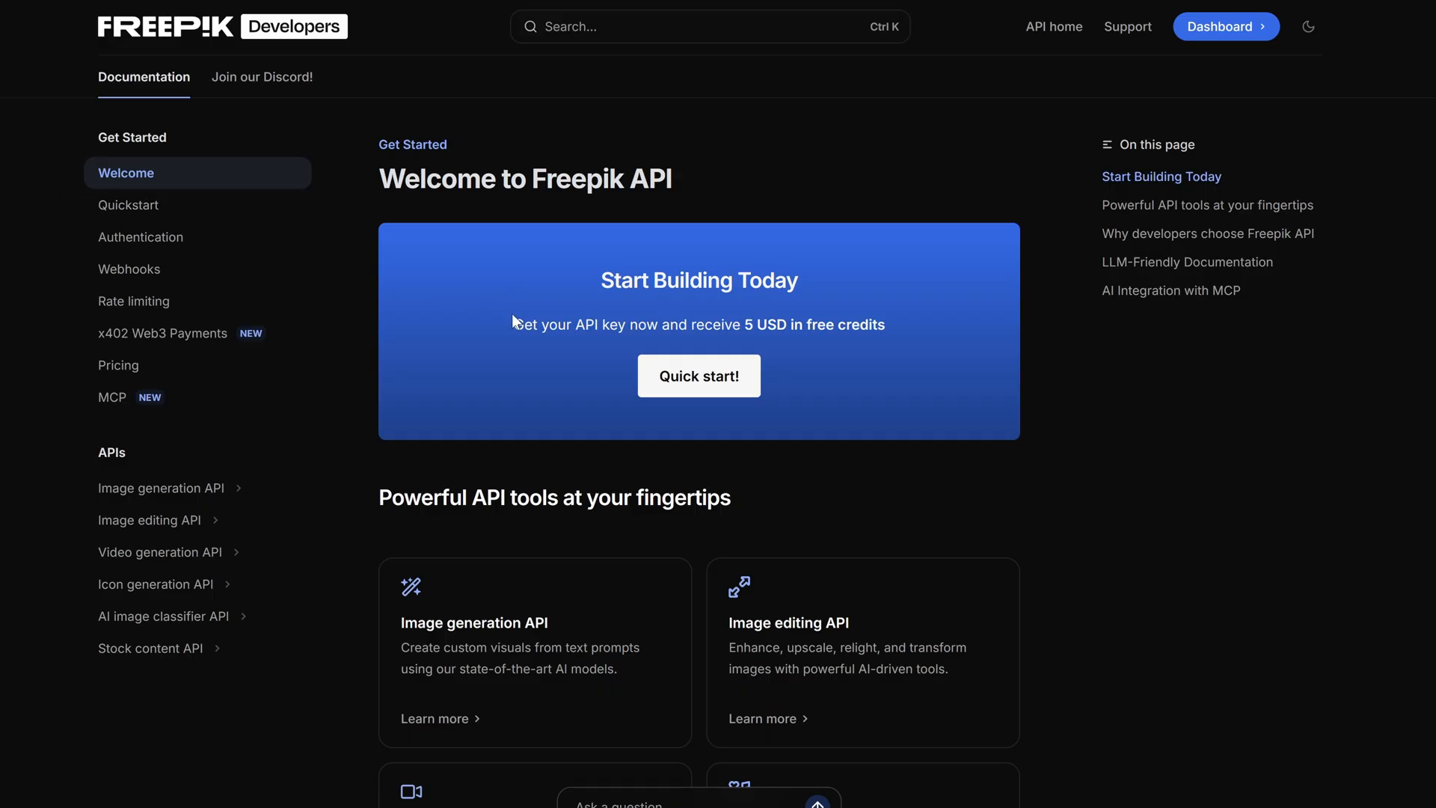
left_click_drag(514, 323, 886, 324)
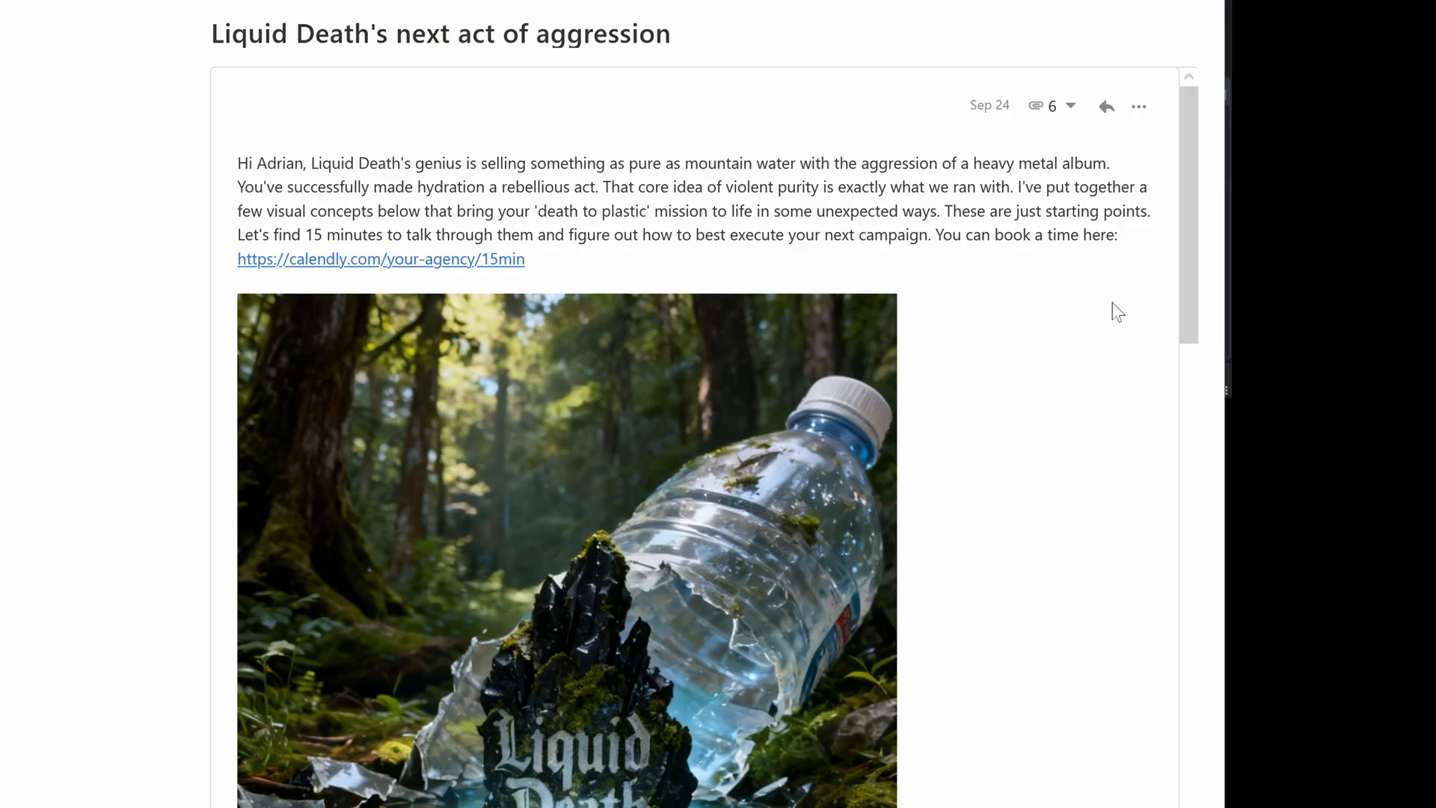
mouse_move(686, 183)
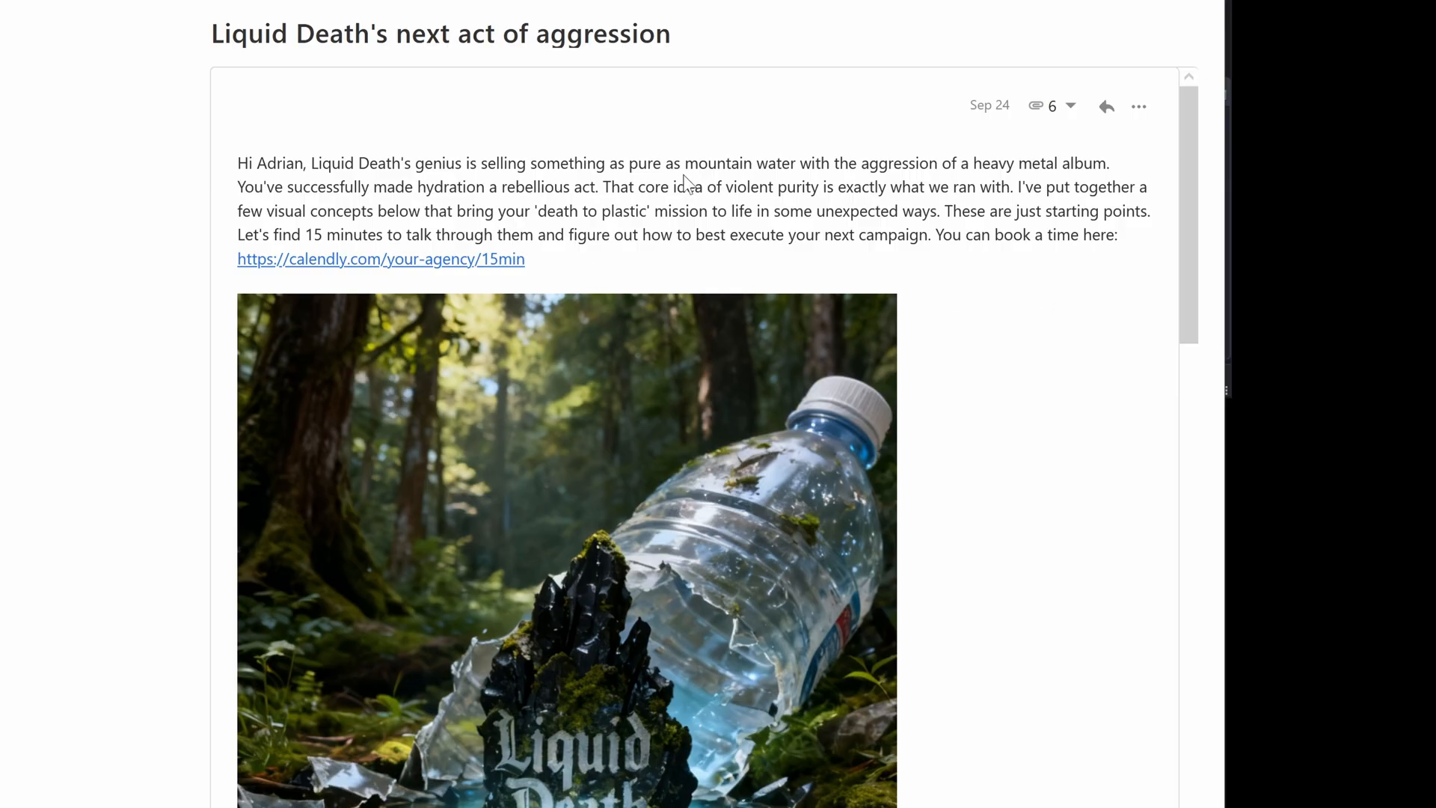
mouse_move(888, 263)
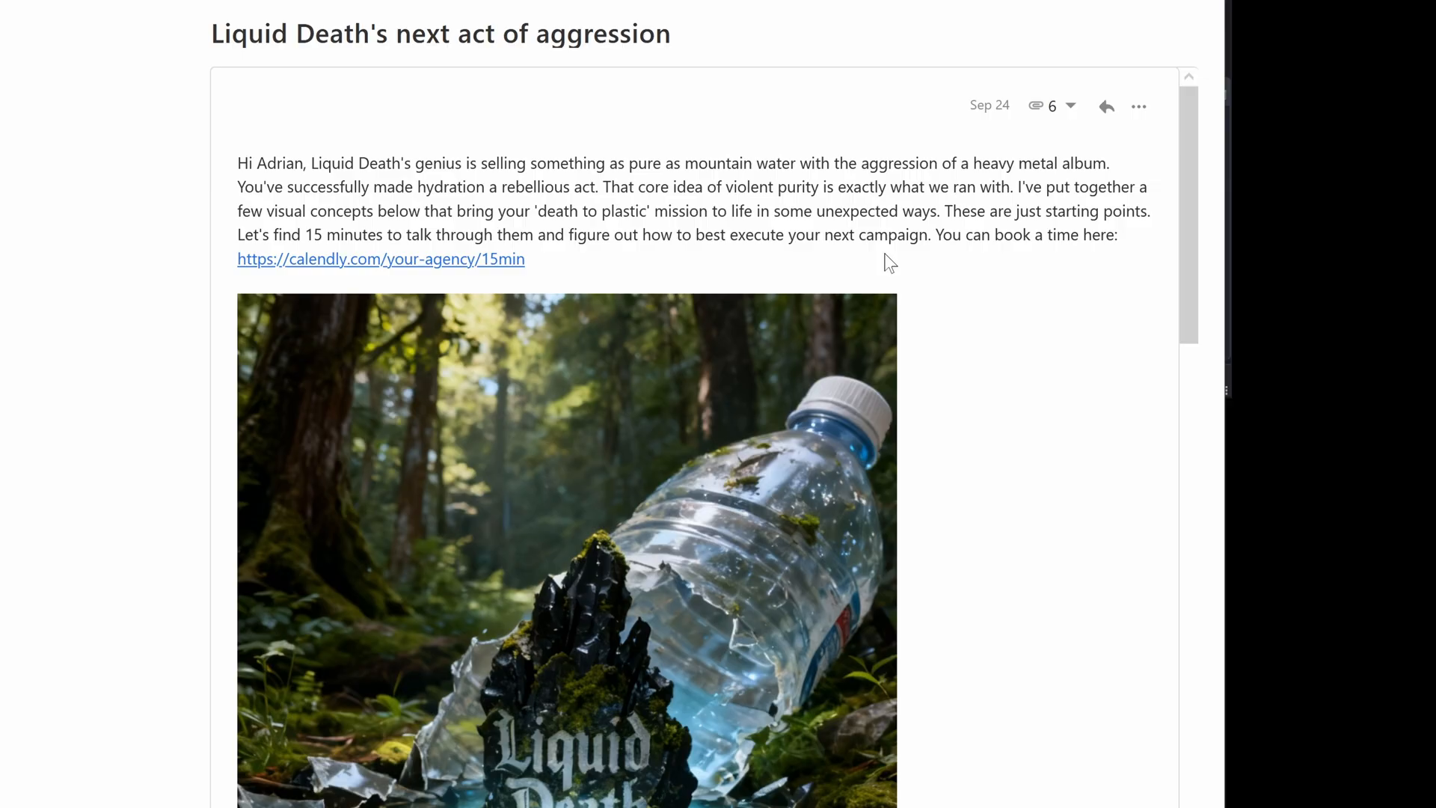
scroll("down", 3)
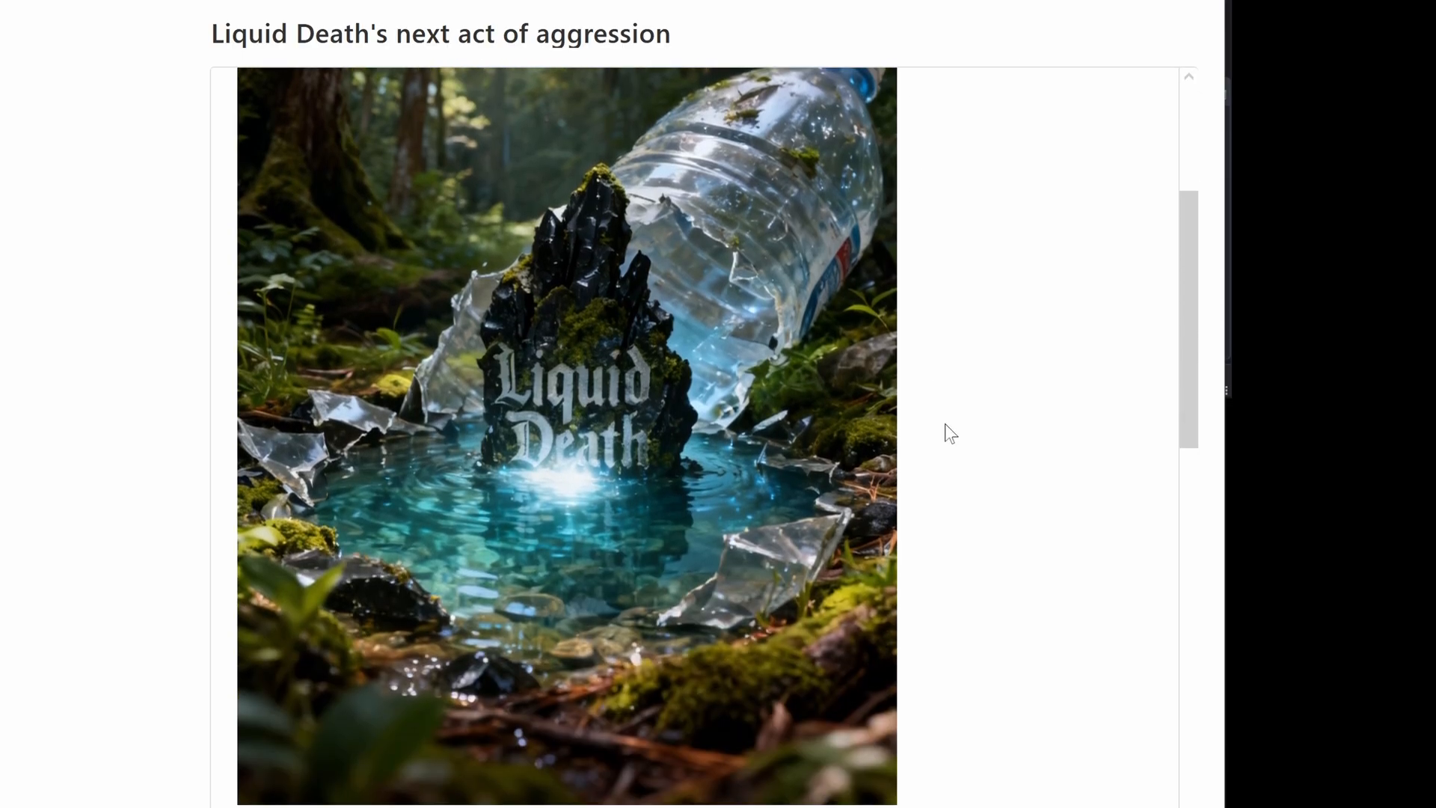
scroll("down", 3)
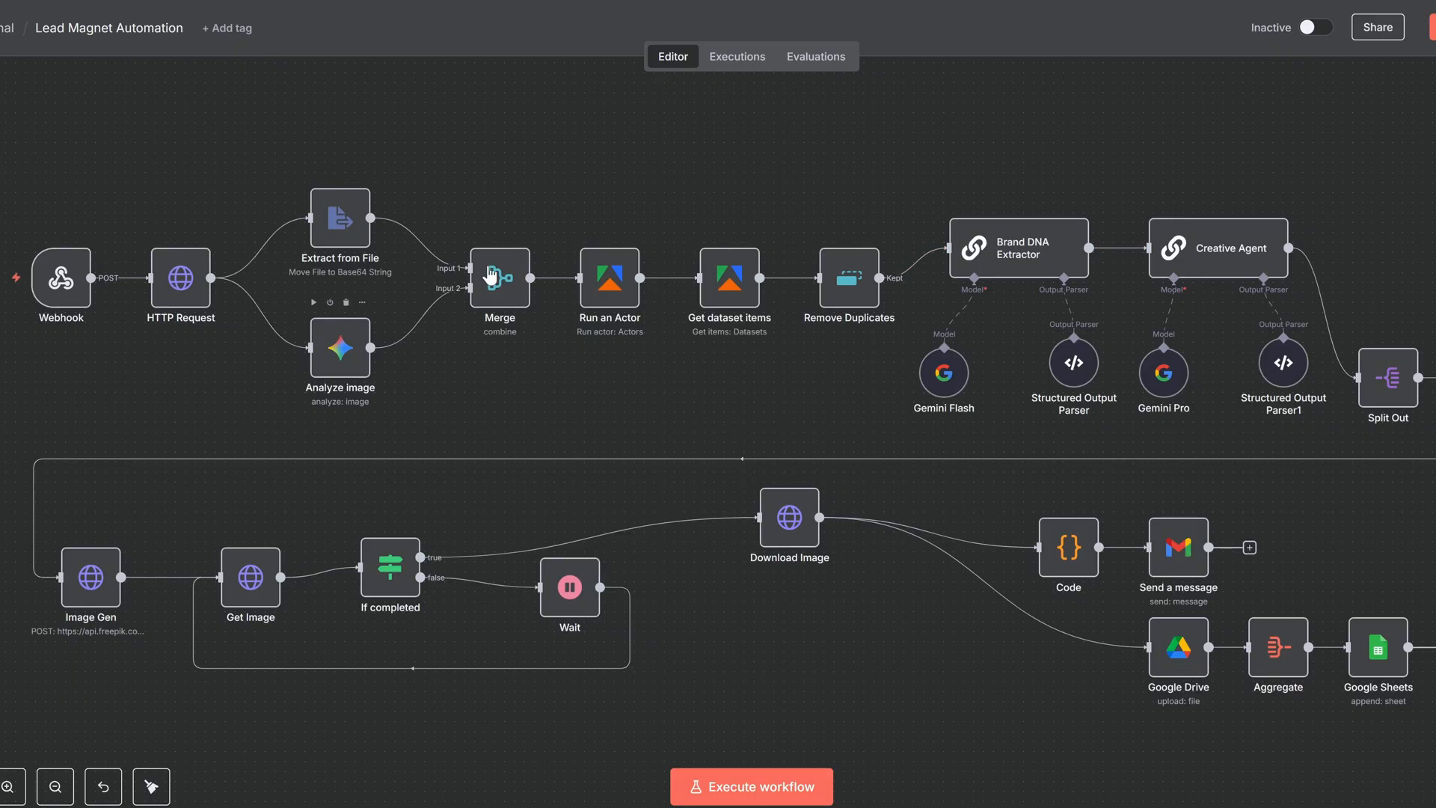
mouse_move(1012, 163)
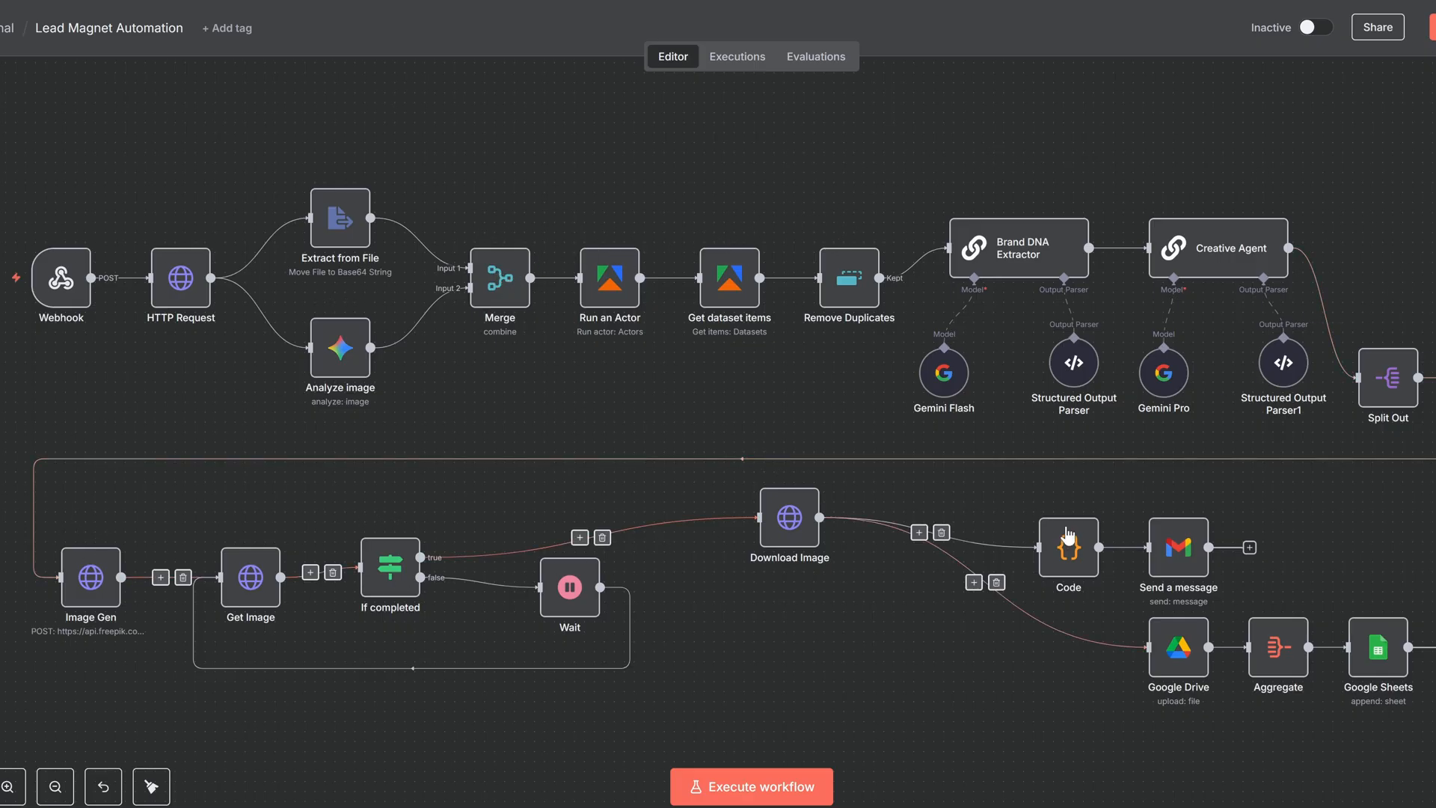
- Leave the n8n Lead Magnet workflow for the Tally Home page listing the marketing assets form
left_click(1398, 54)
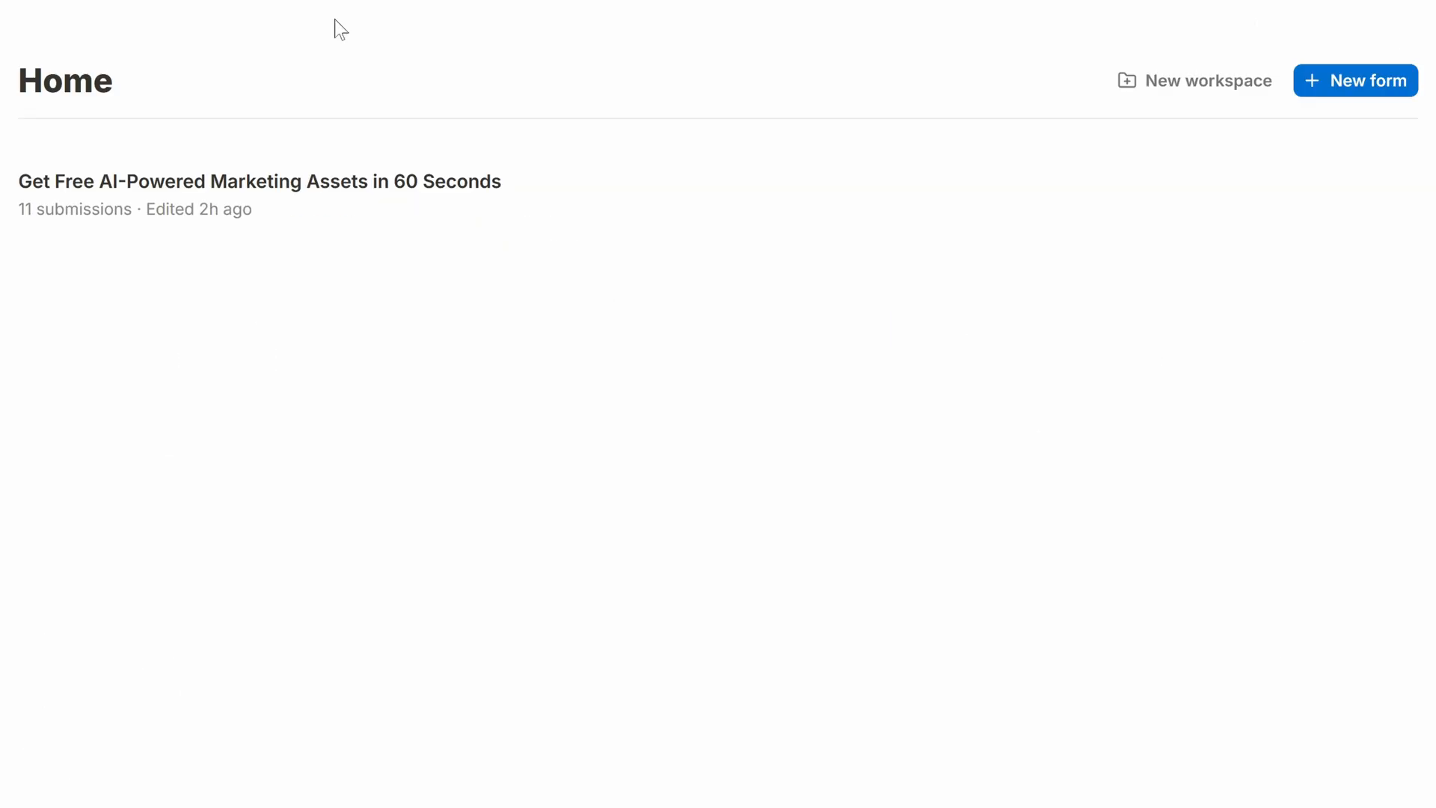
- Create a blank form titled 'Get Free AI-Powered Marketing Assets in 60 Seconds' and browse templates
left_click(1354, 81)
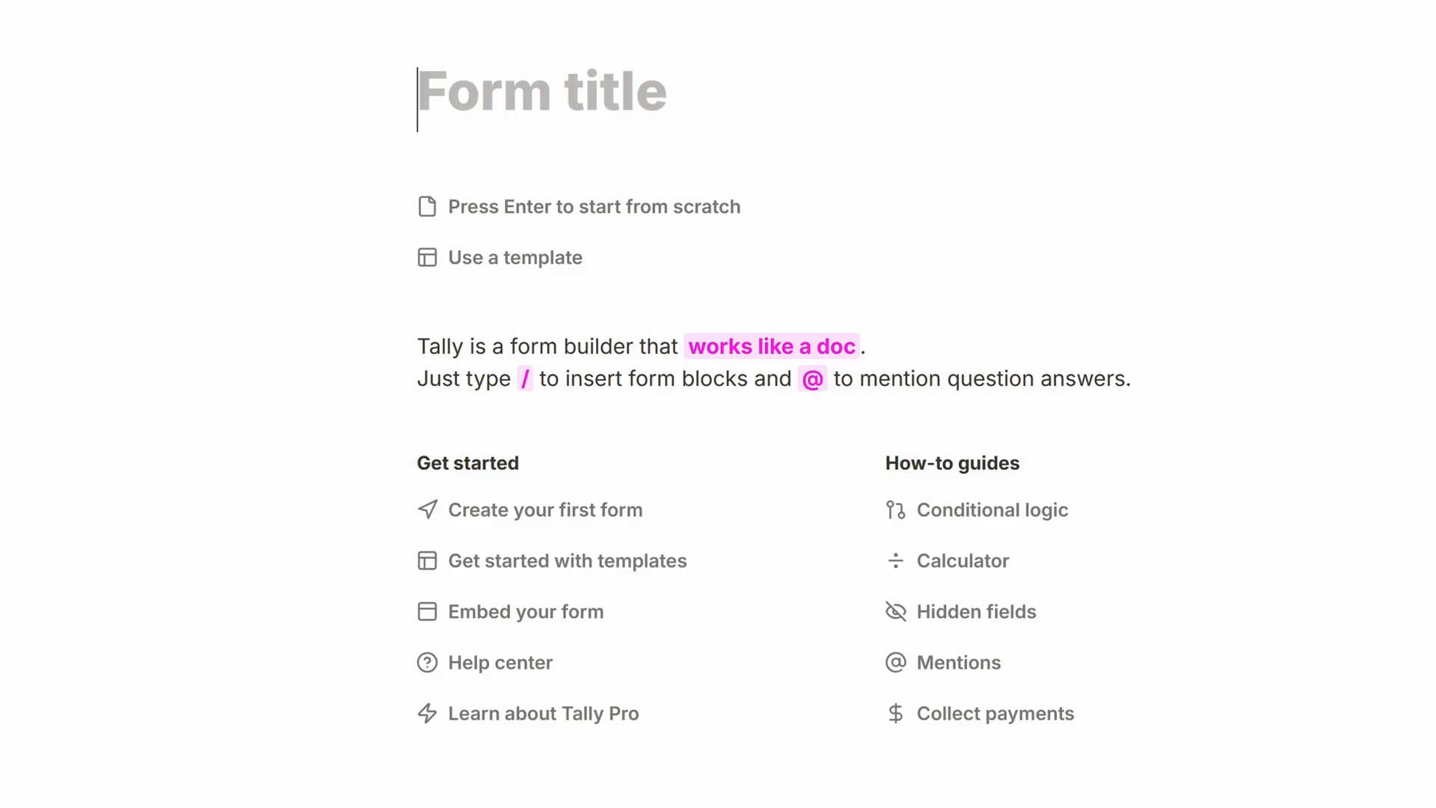
type("Get Free AI-Powered Marketing Assets in 60 Seconds")
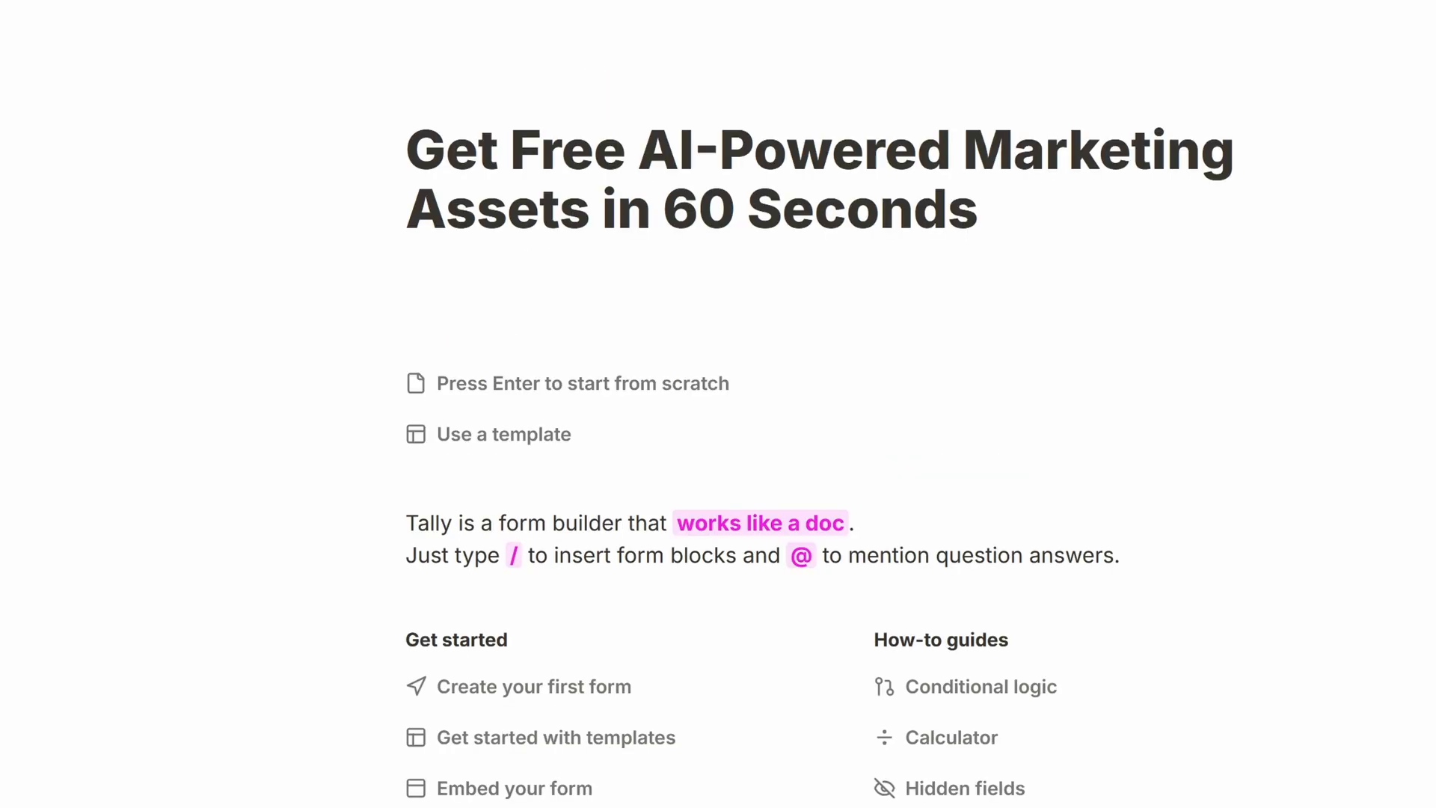
scroll("down", 3)
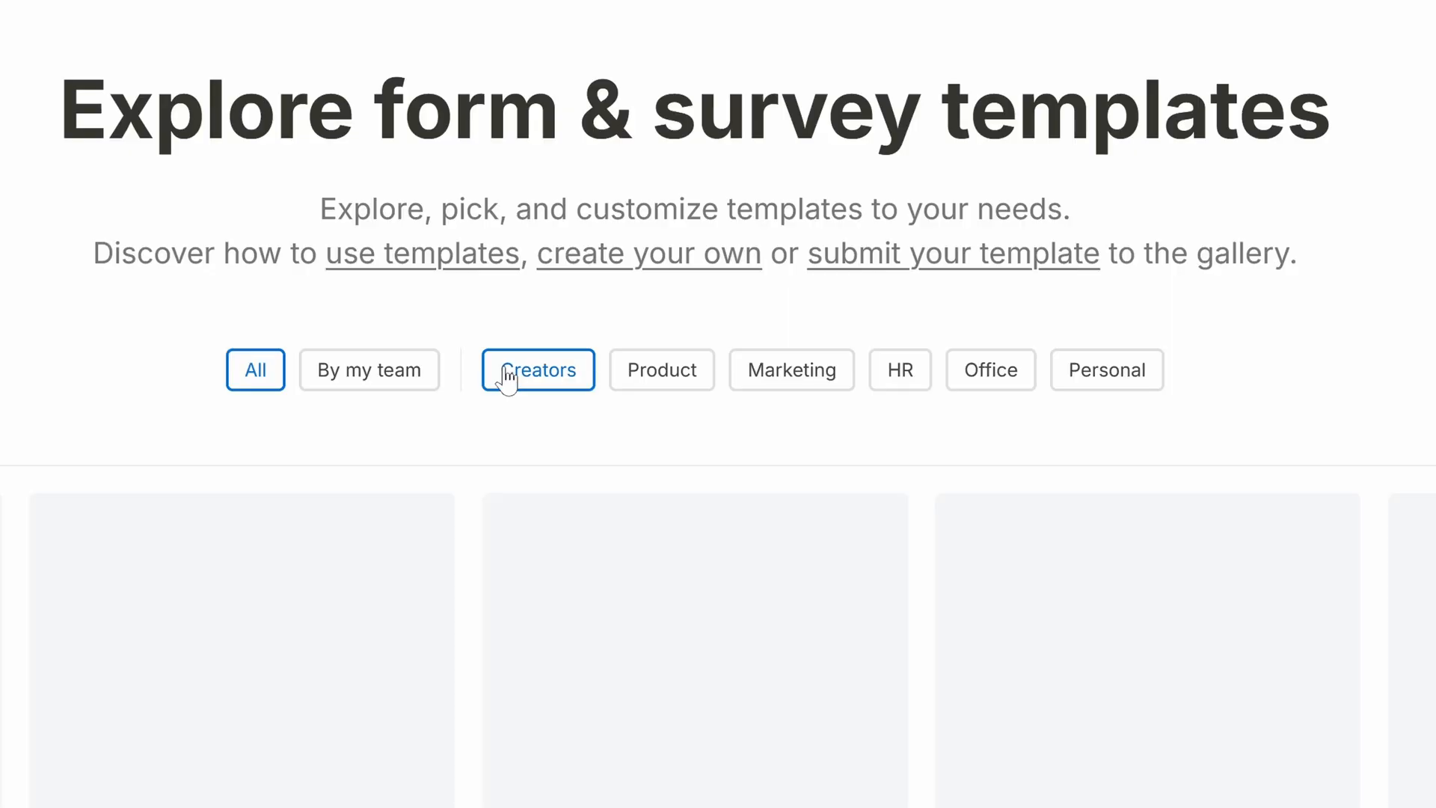
scroll("down", 3)
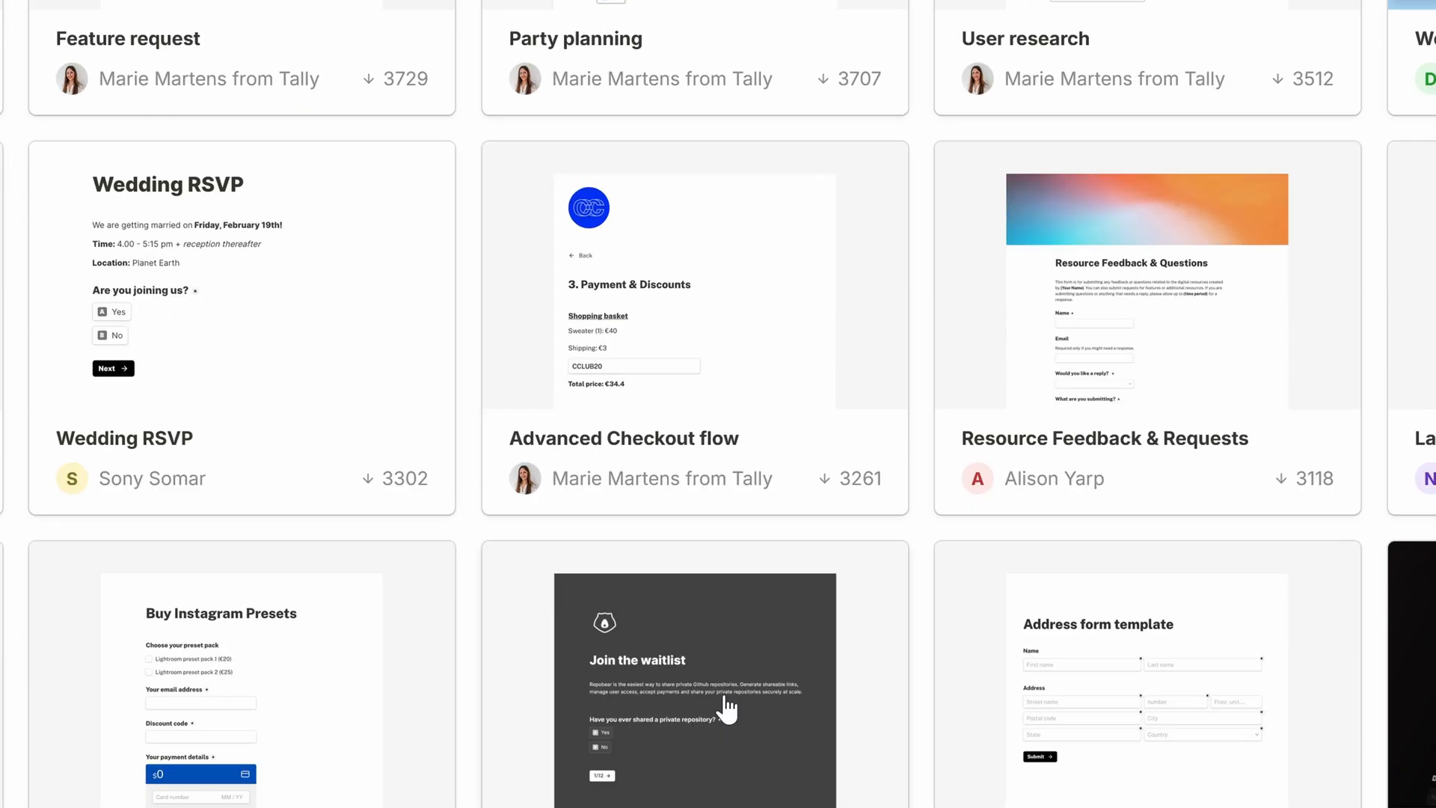
scroll("down", 3)
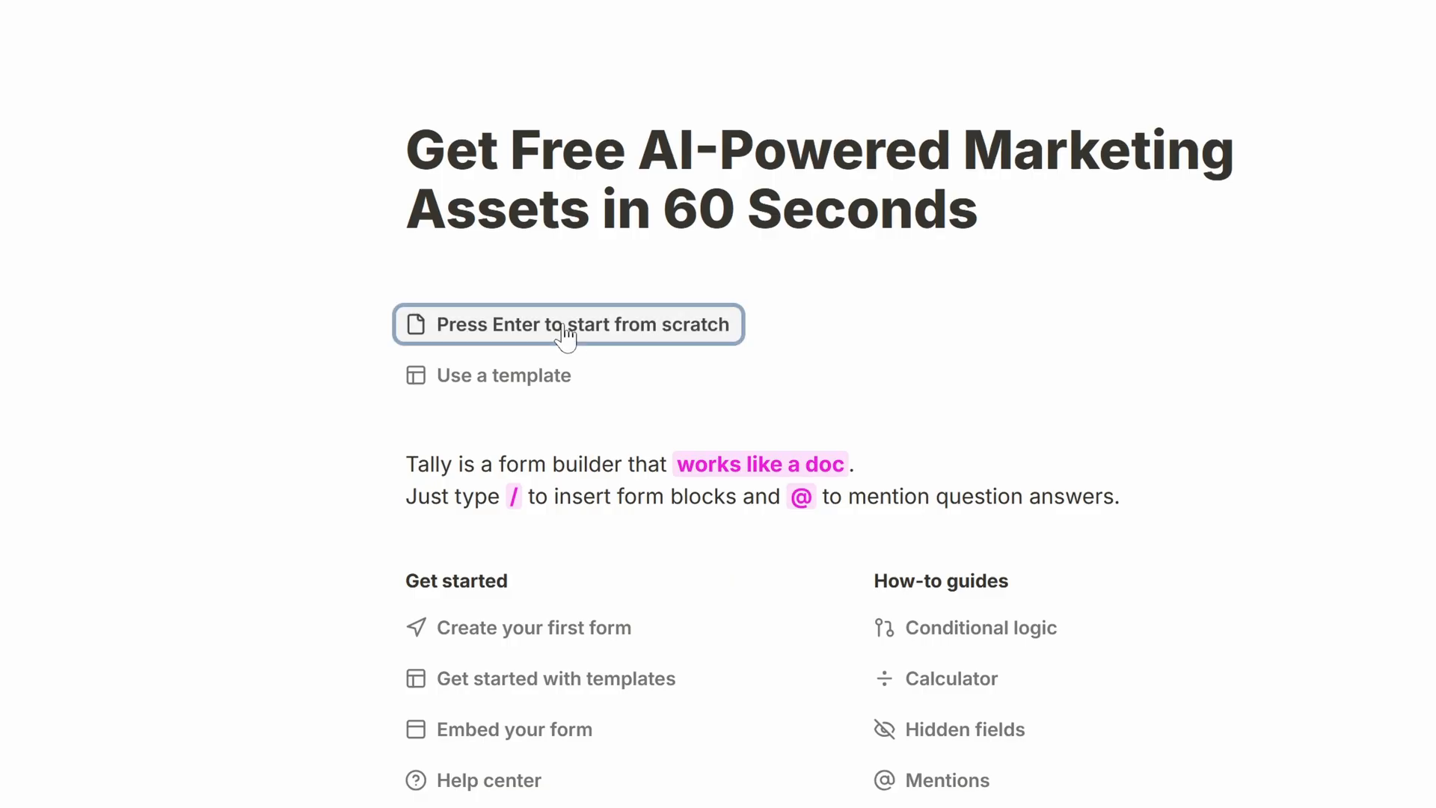
- Apply the Dark theme and add Email, Website short-answer and 'Your Logo' file upload questions
left_click(942, 24)
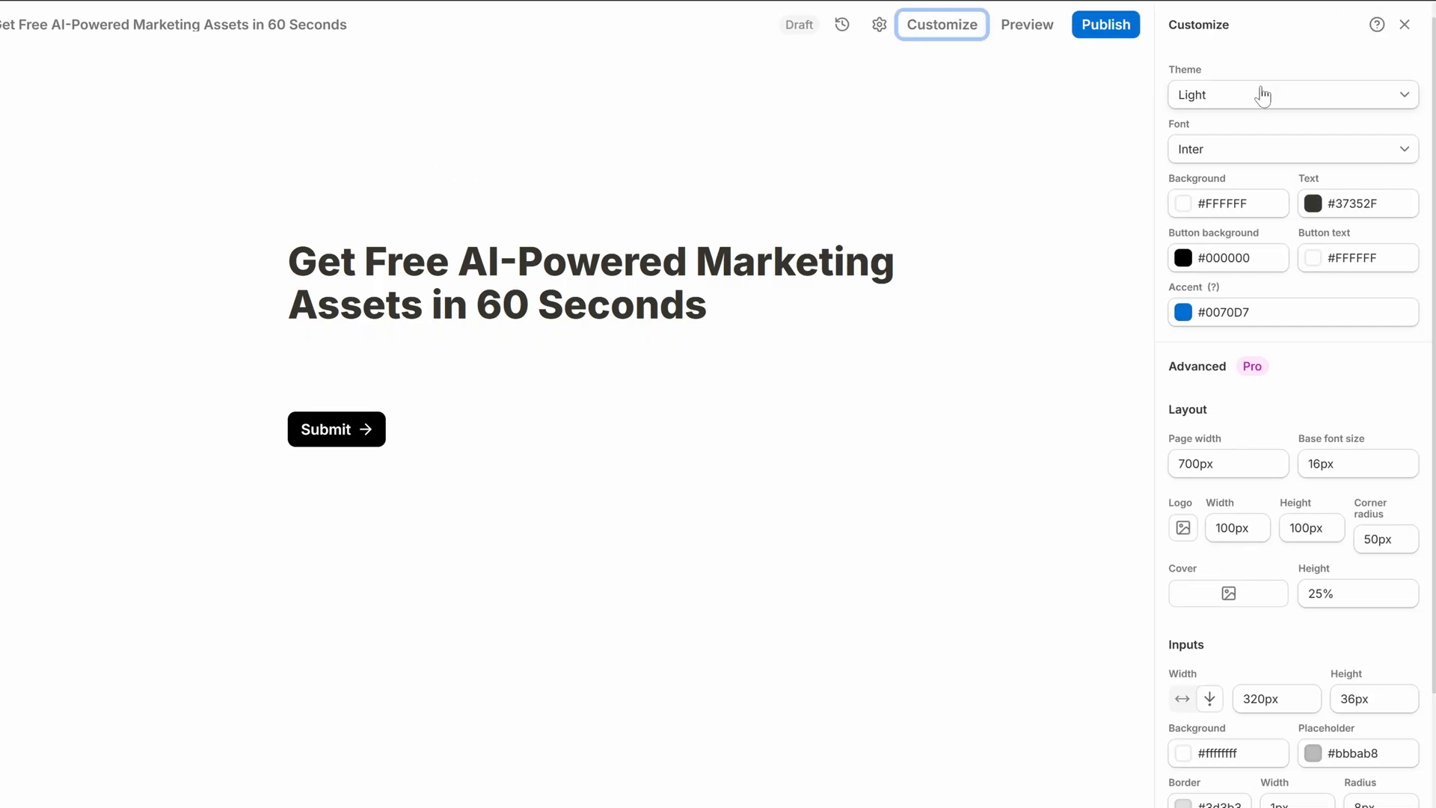
left_click(1292, 94)
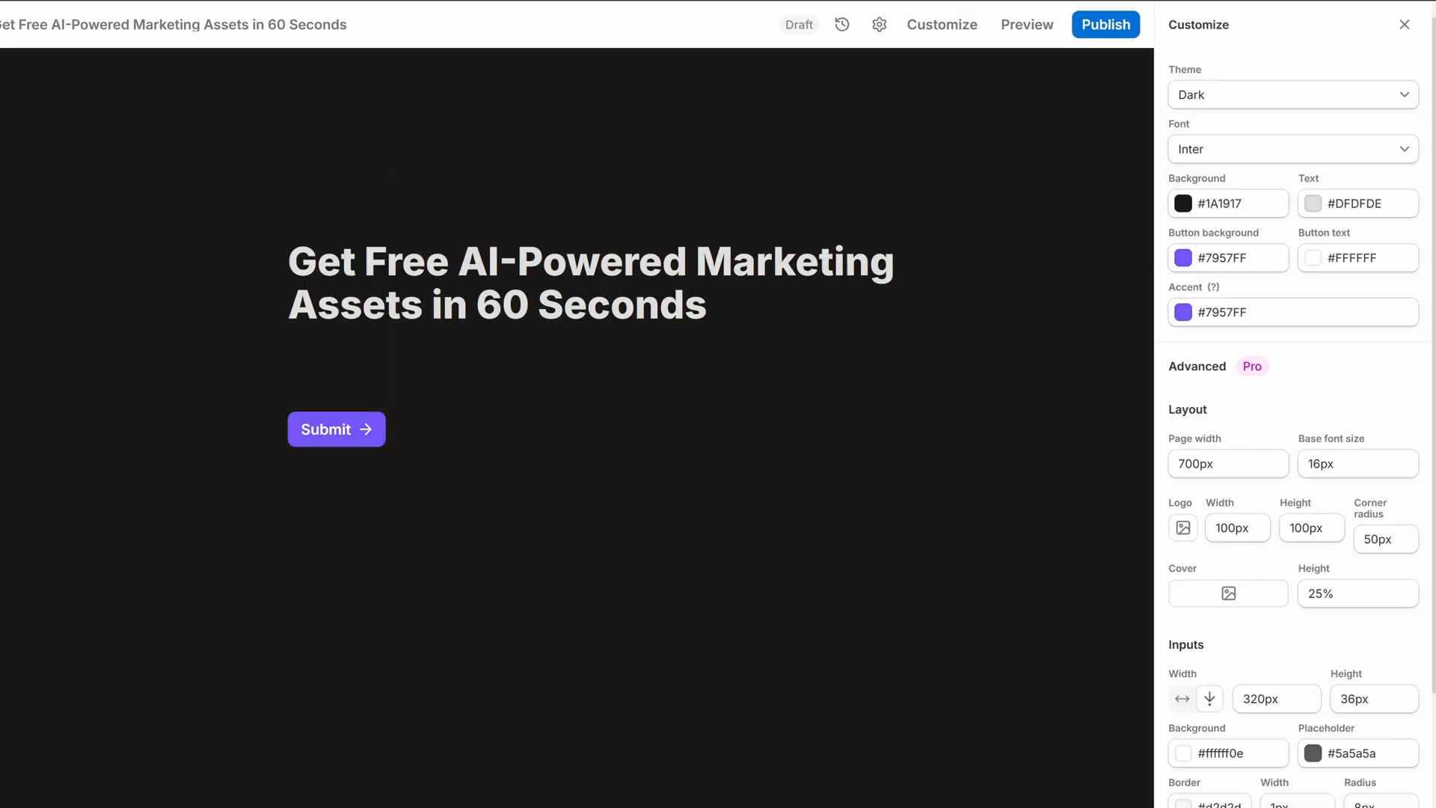
mouse_move(249, 381)
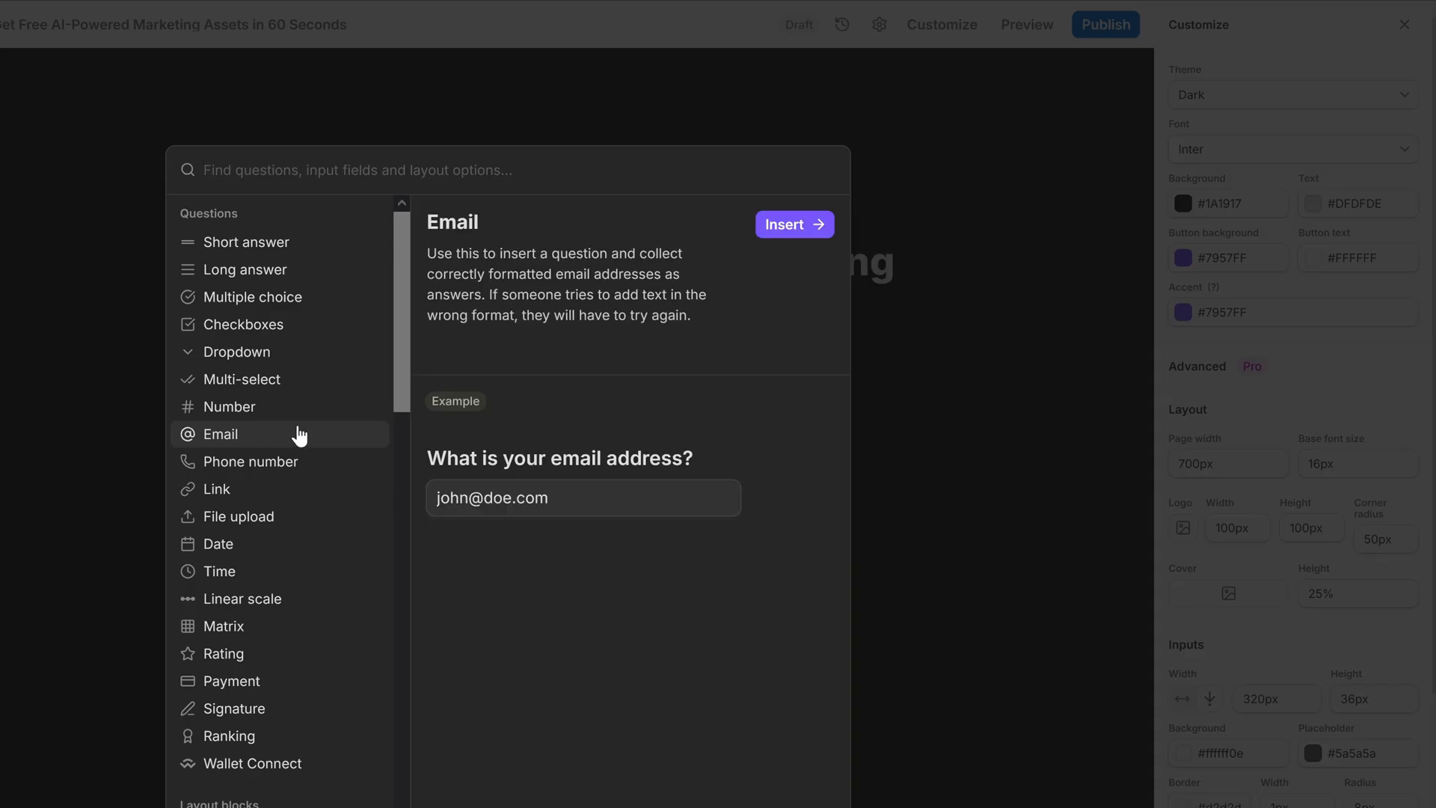
left_click(793, 225)
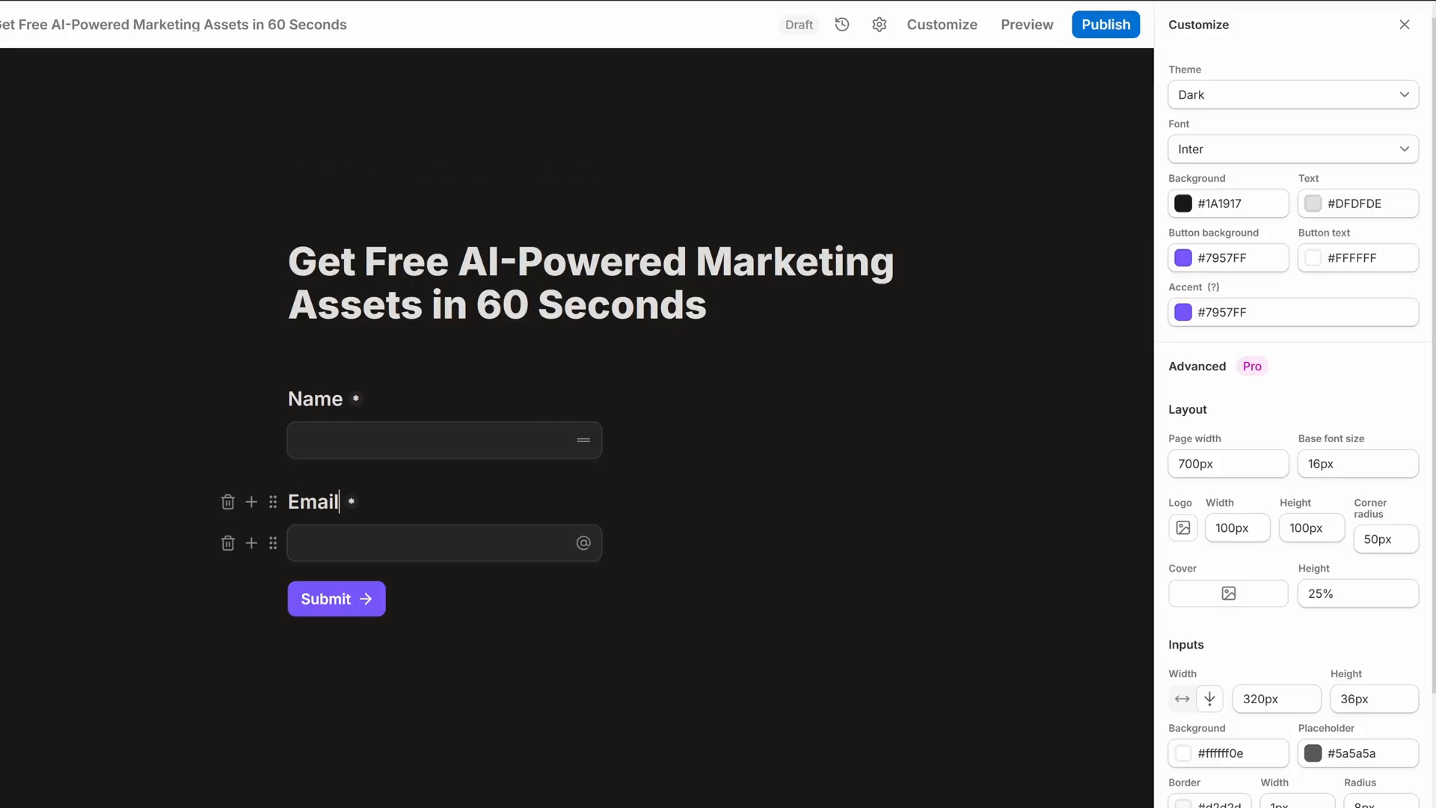
left_click(251, 502)
type("Website")
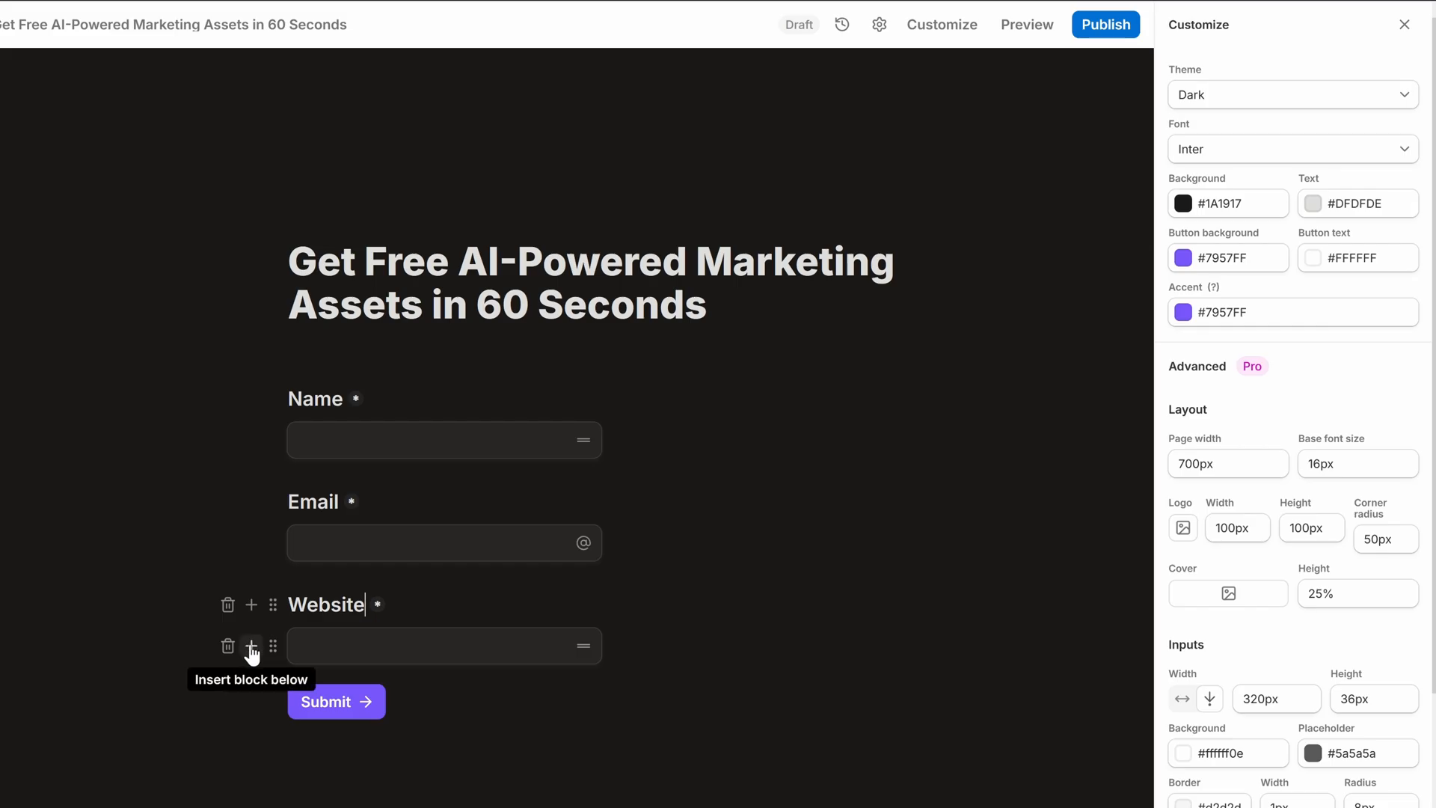
left_click(252, 645)
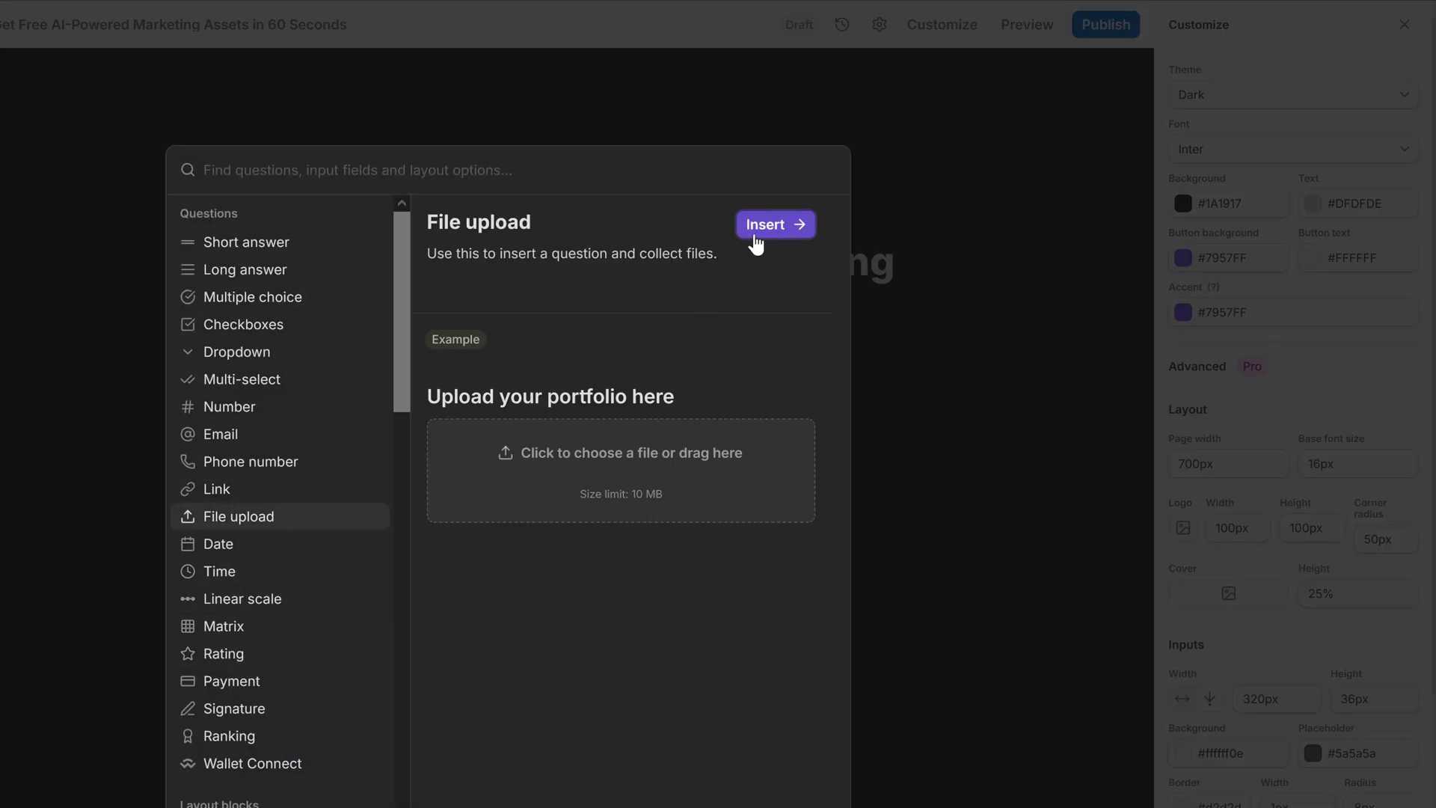
left_click(775, 224)
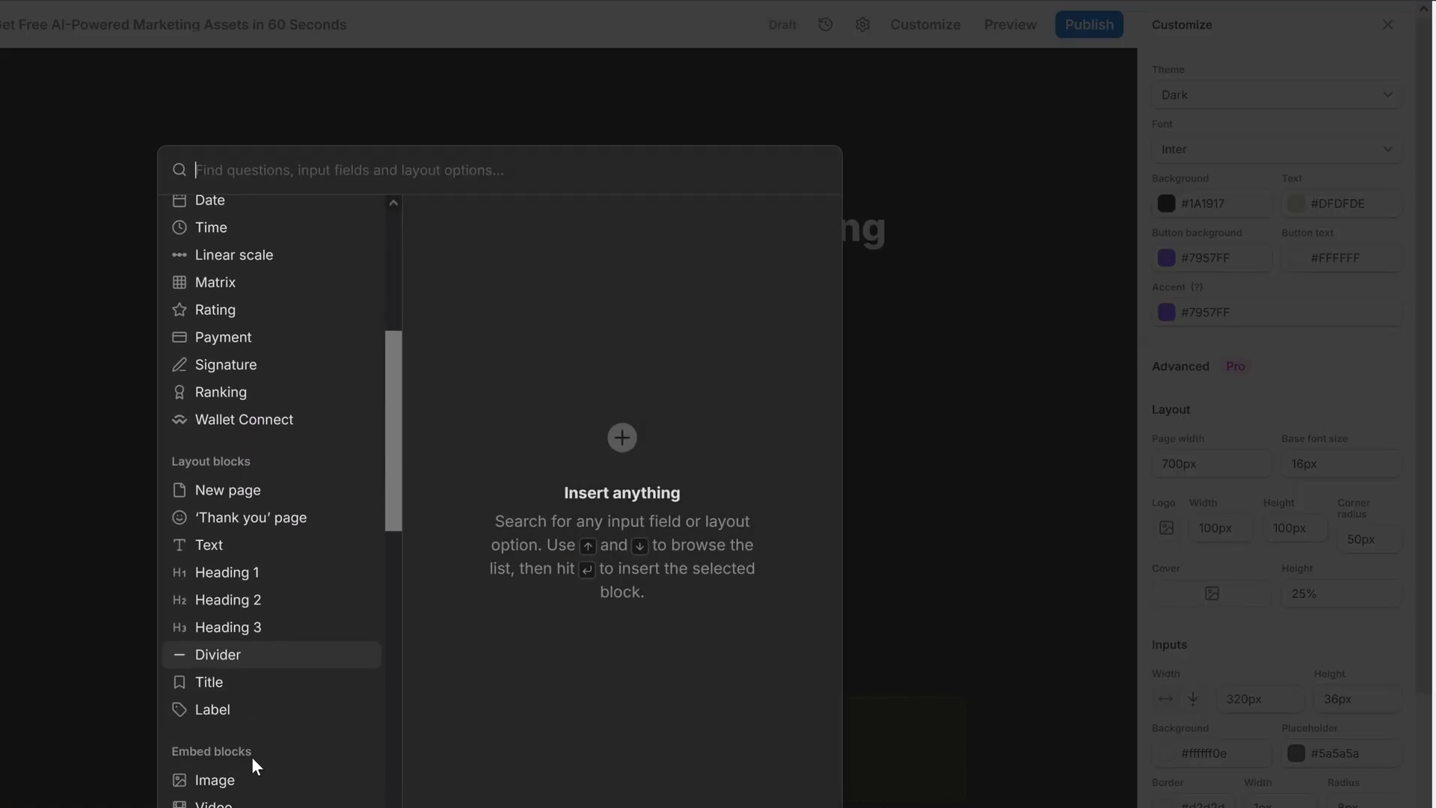
scroll("down", 3)
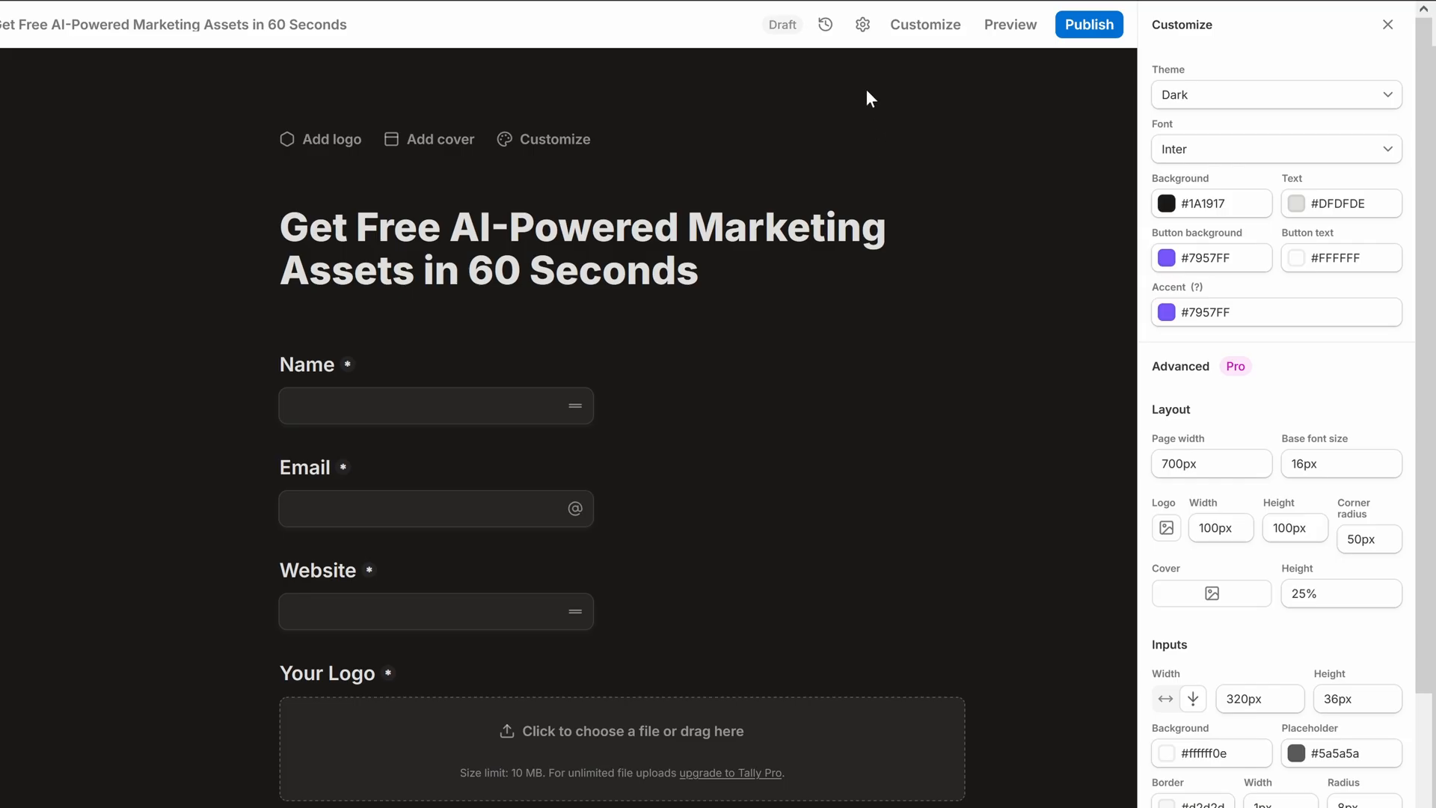
mouse_move(862, 24)
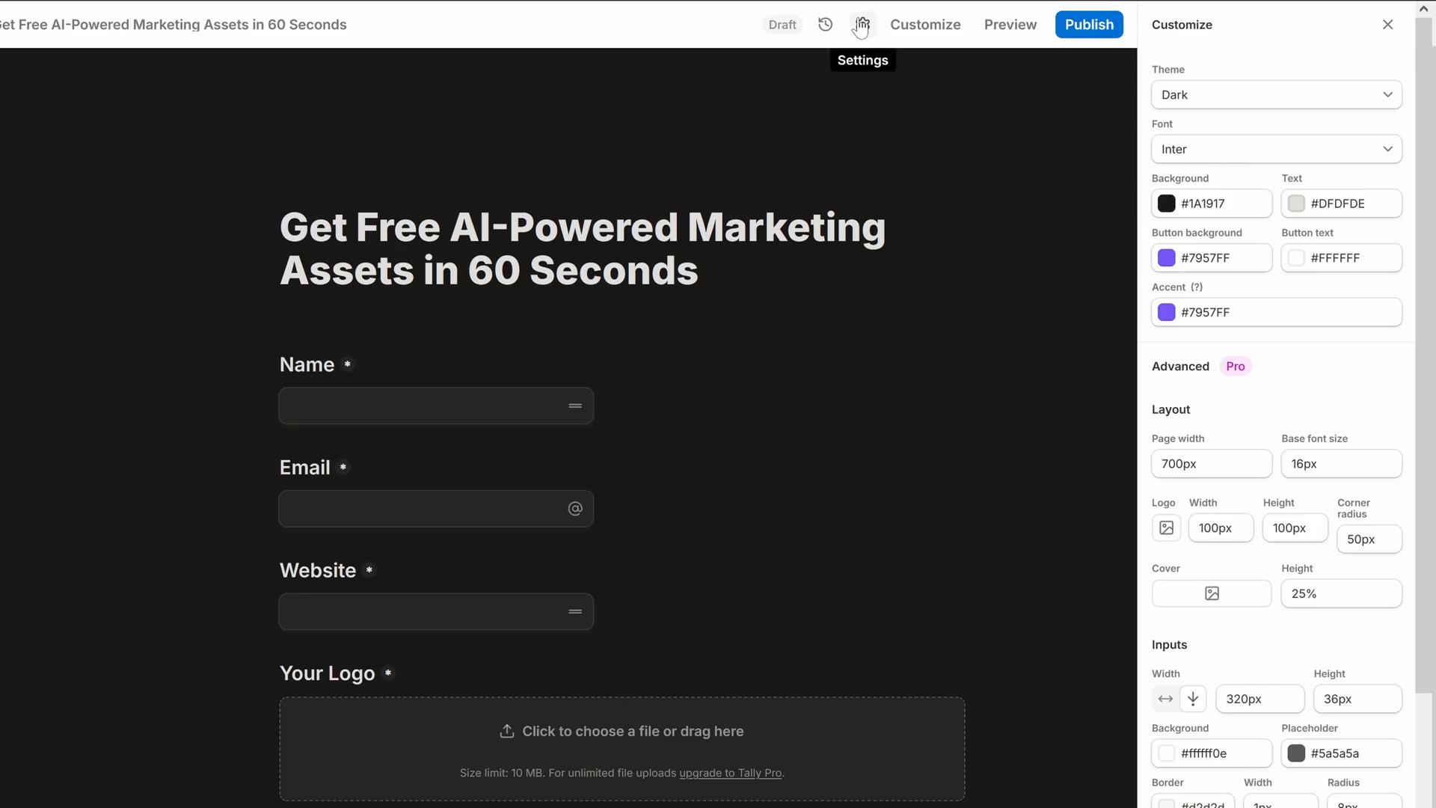
- Enable duplicate-submission prevention keyed to the Email field, then return to the form editor
left_click(861, 24)
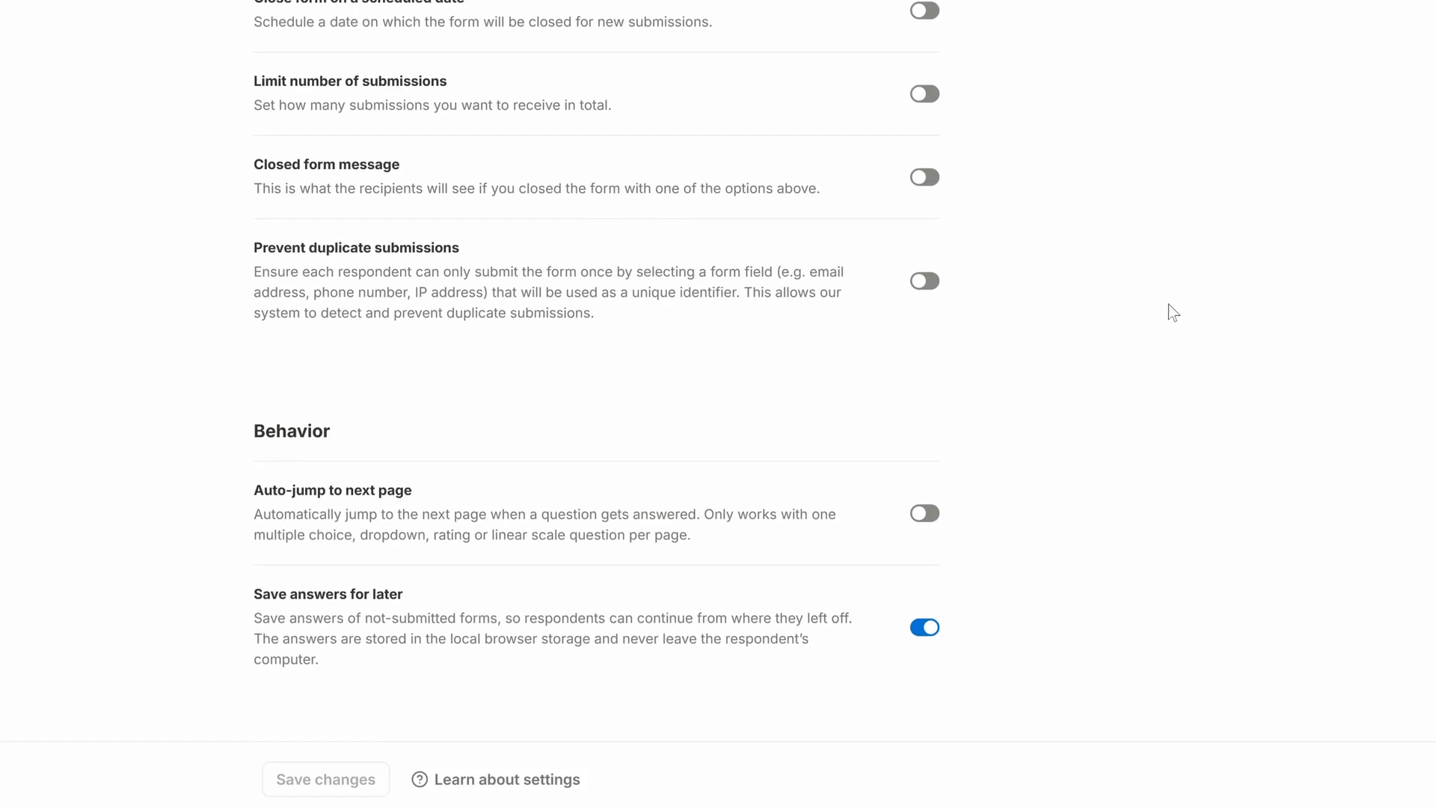
left_click(925, 281)
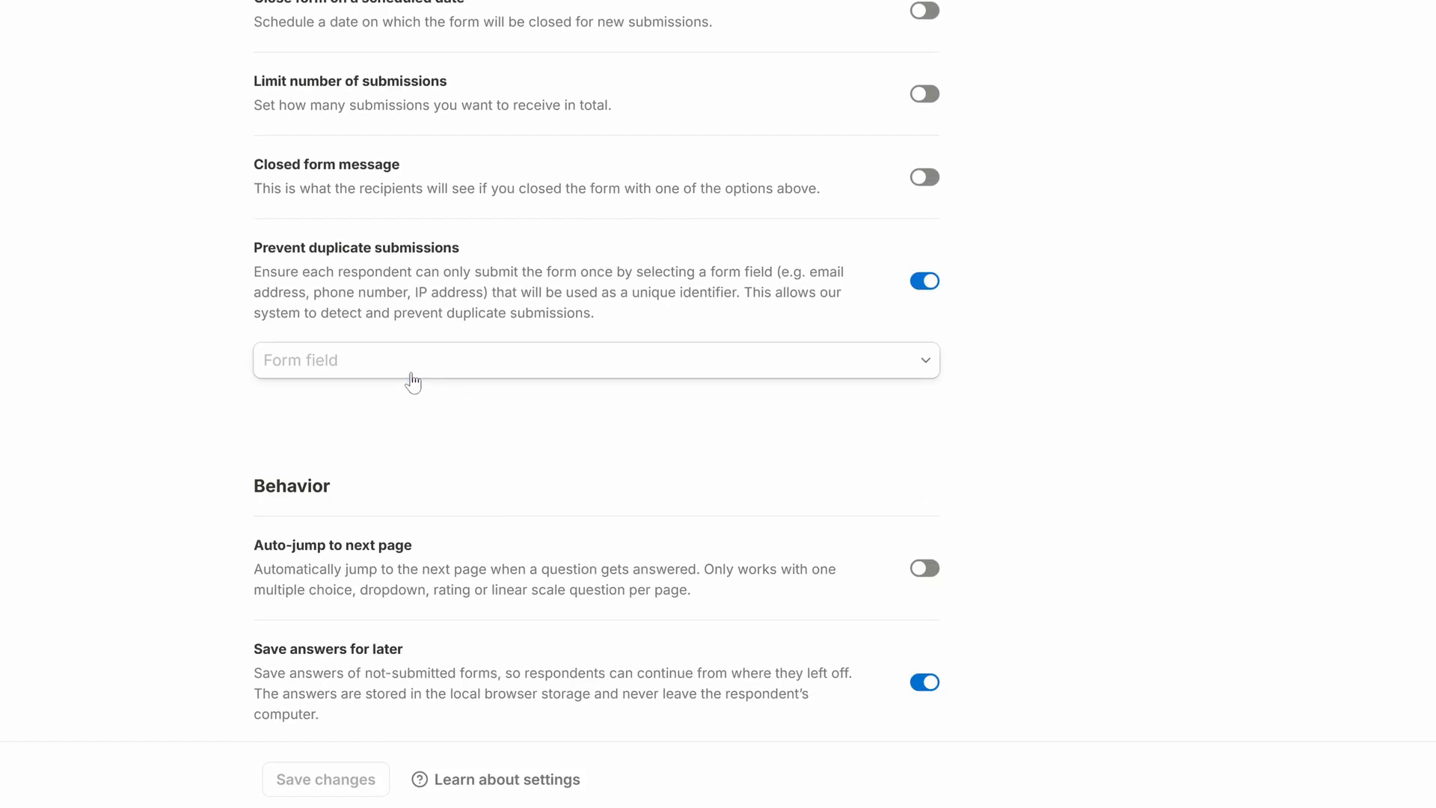
left_click(595, 360)
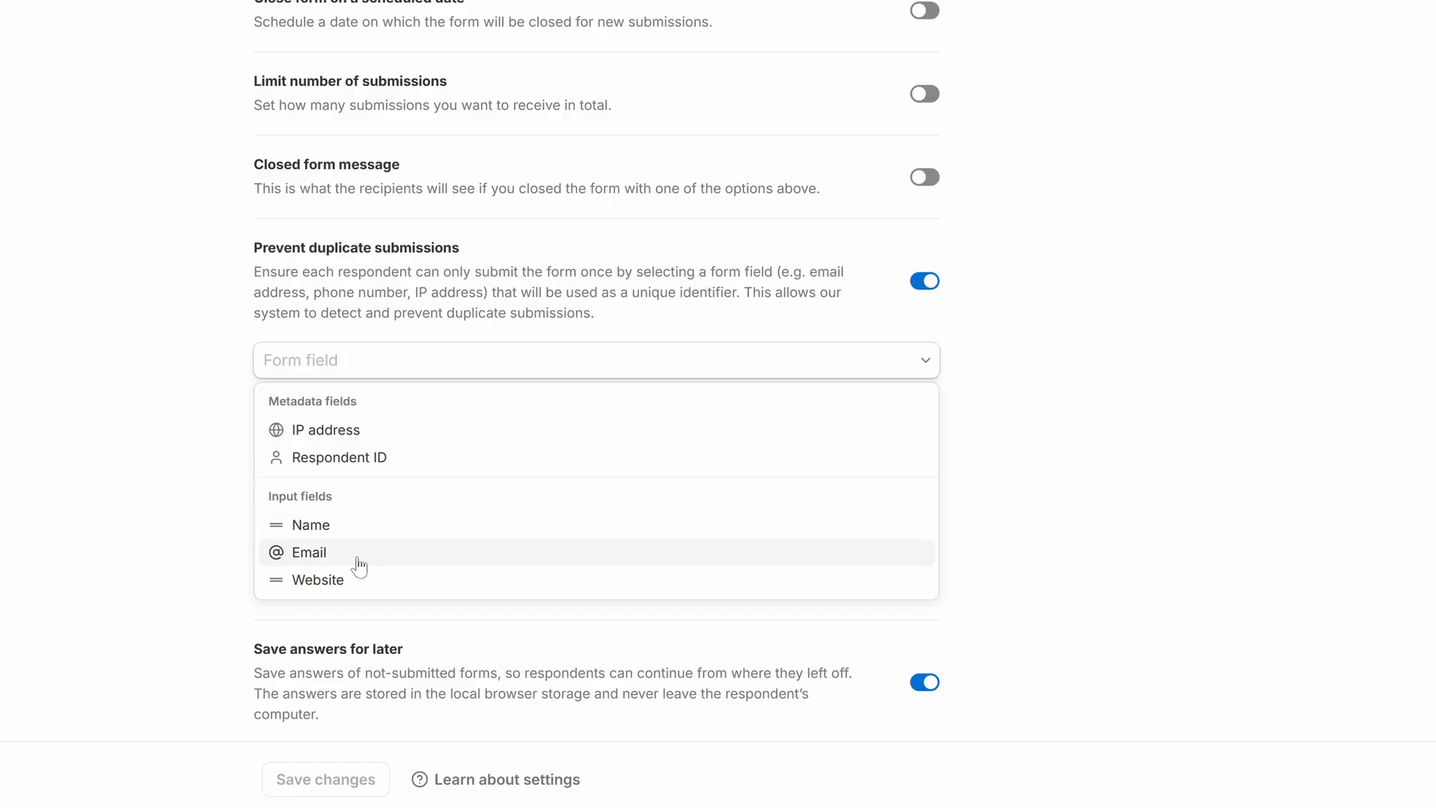
left_click(309, 552)
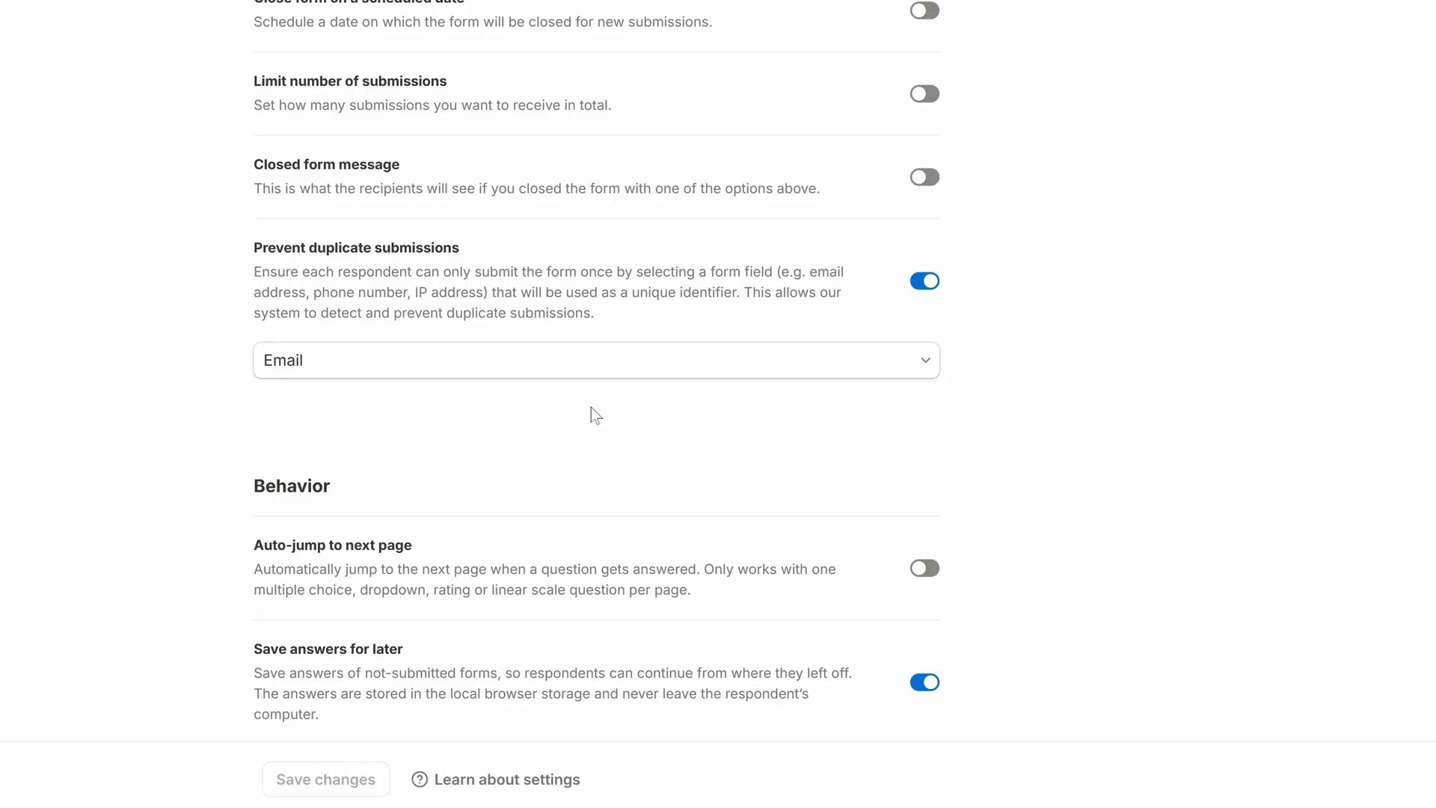
left_click(926, 24)
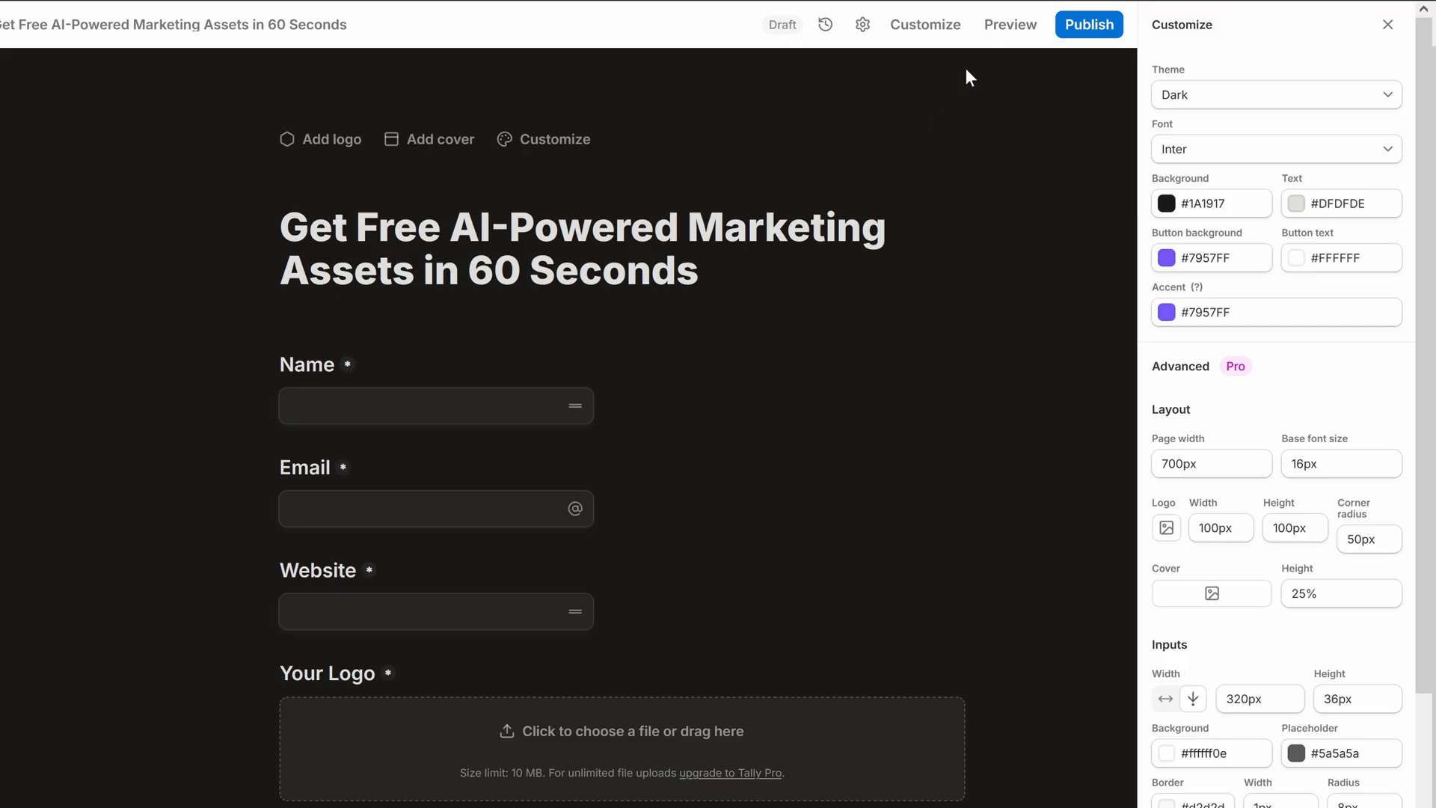
- Publish the form, browse its Integrations, and begin connecting a Webhook
left_click(1089, 24)
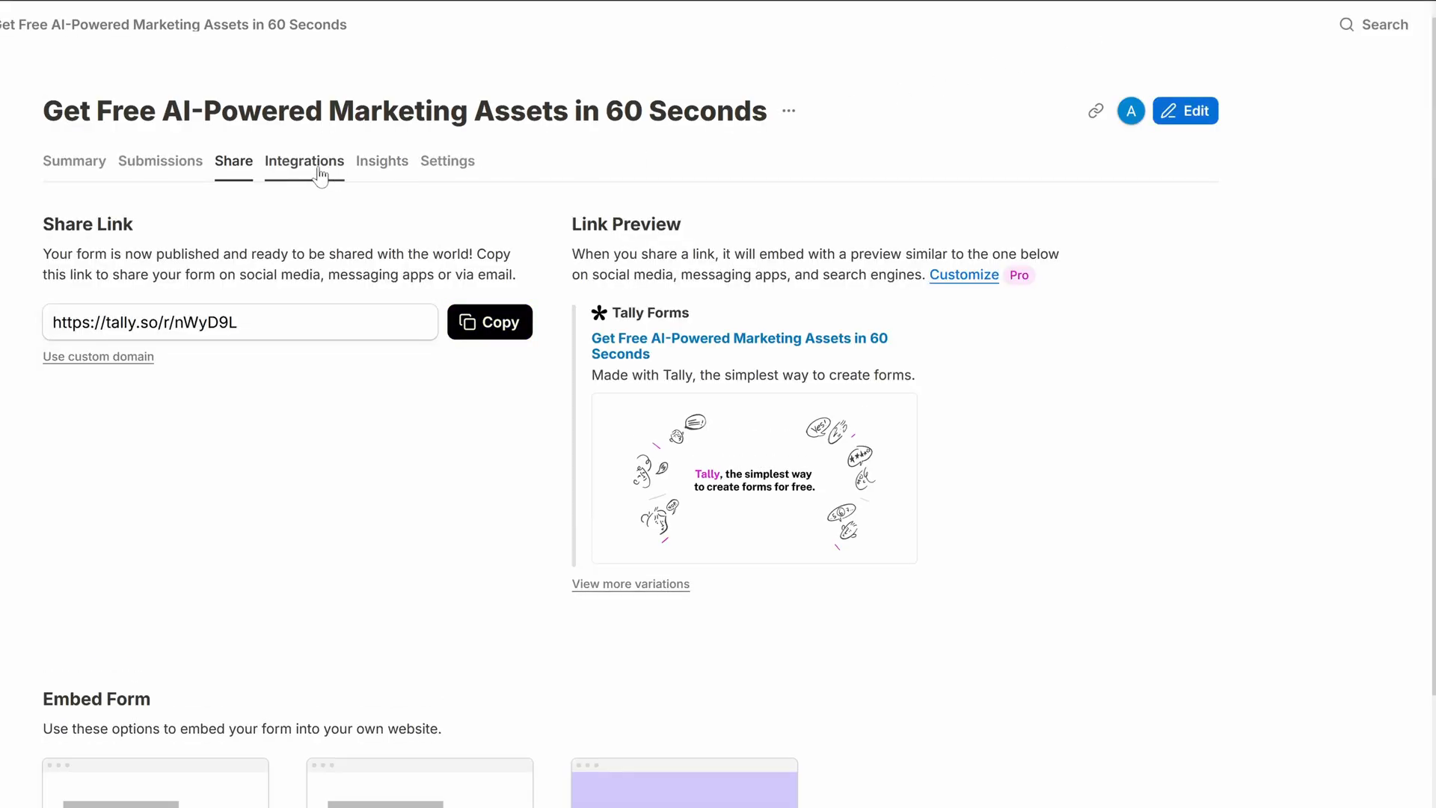
left_click(304, 161)
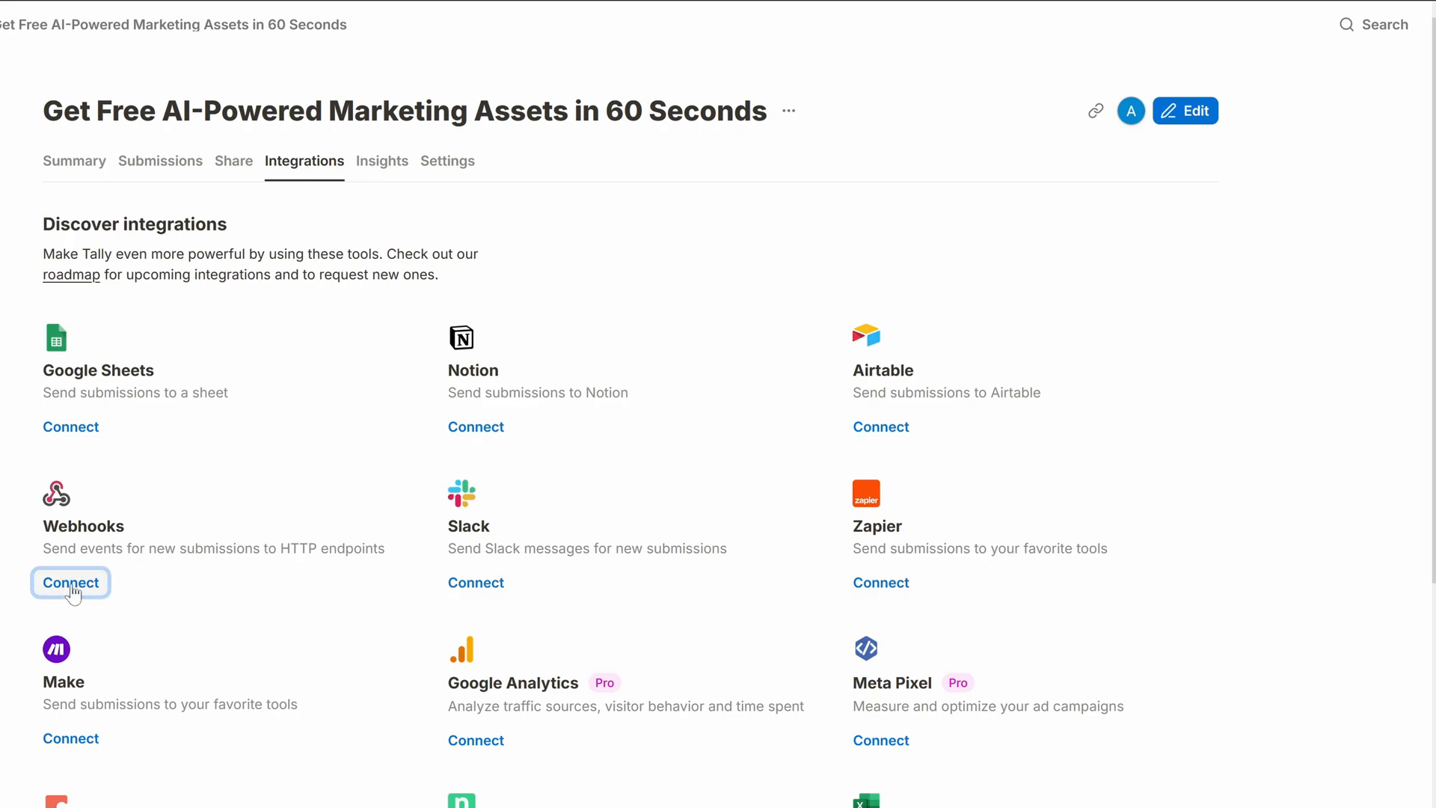
left_click(71, 583)
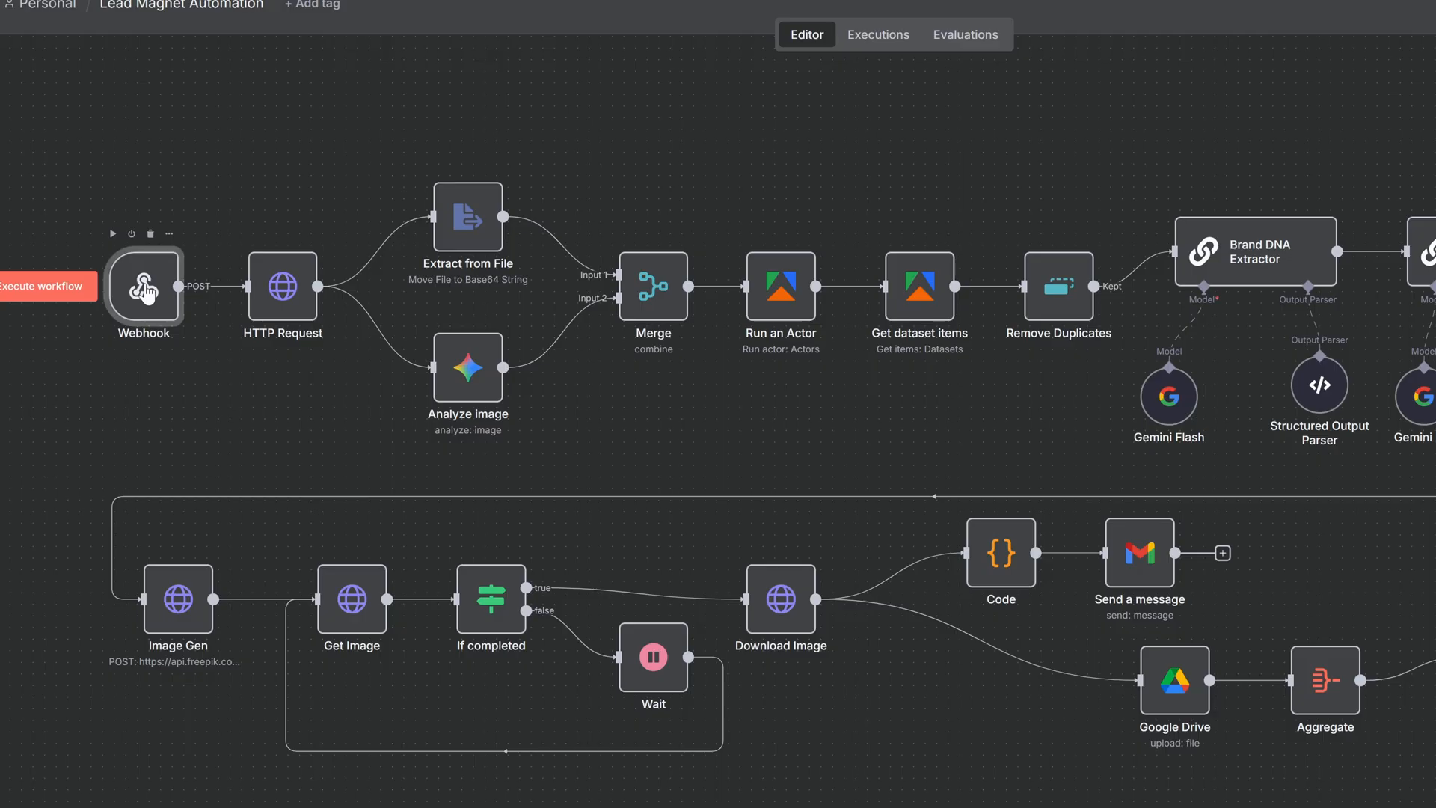
- View the Webhook trigger's Production URL, then open the HTTP Request node with the logo file
double_click(144, 291)
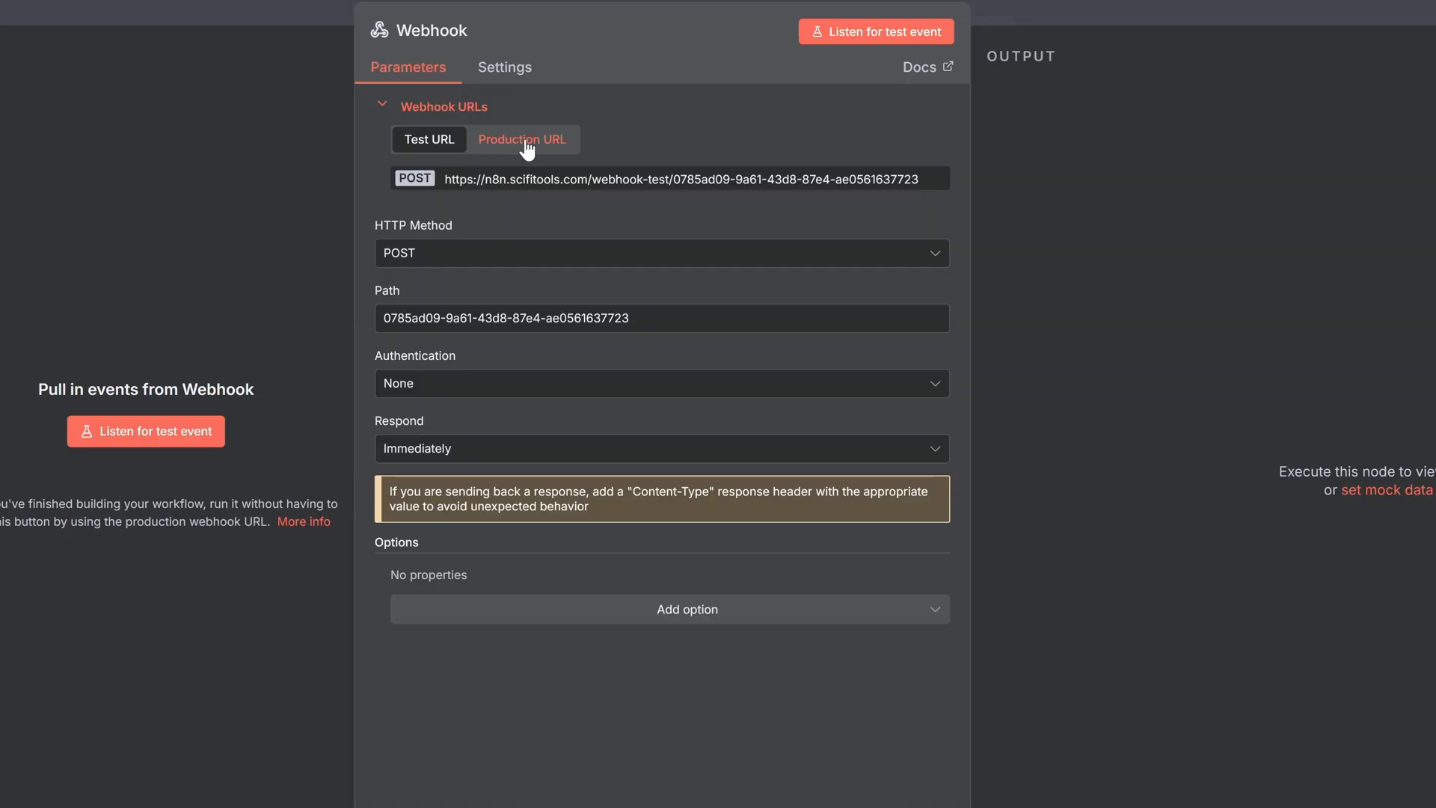
left_click(521, 139)
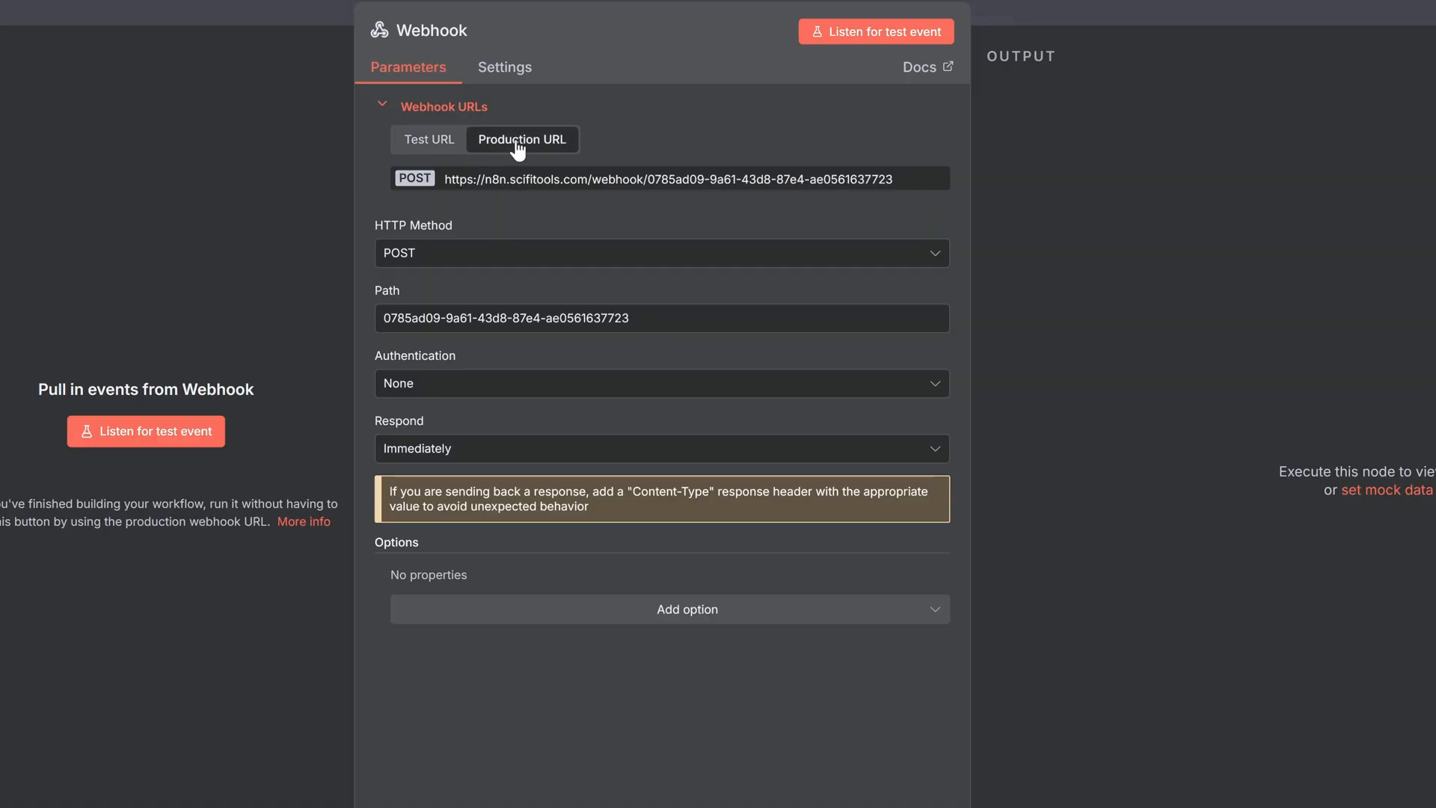
mouse_move(566, 180)
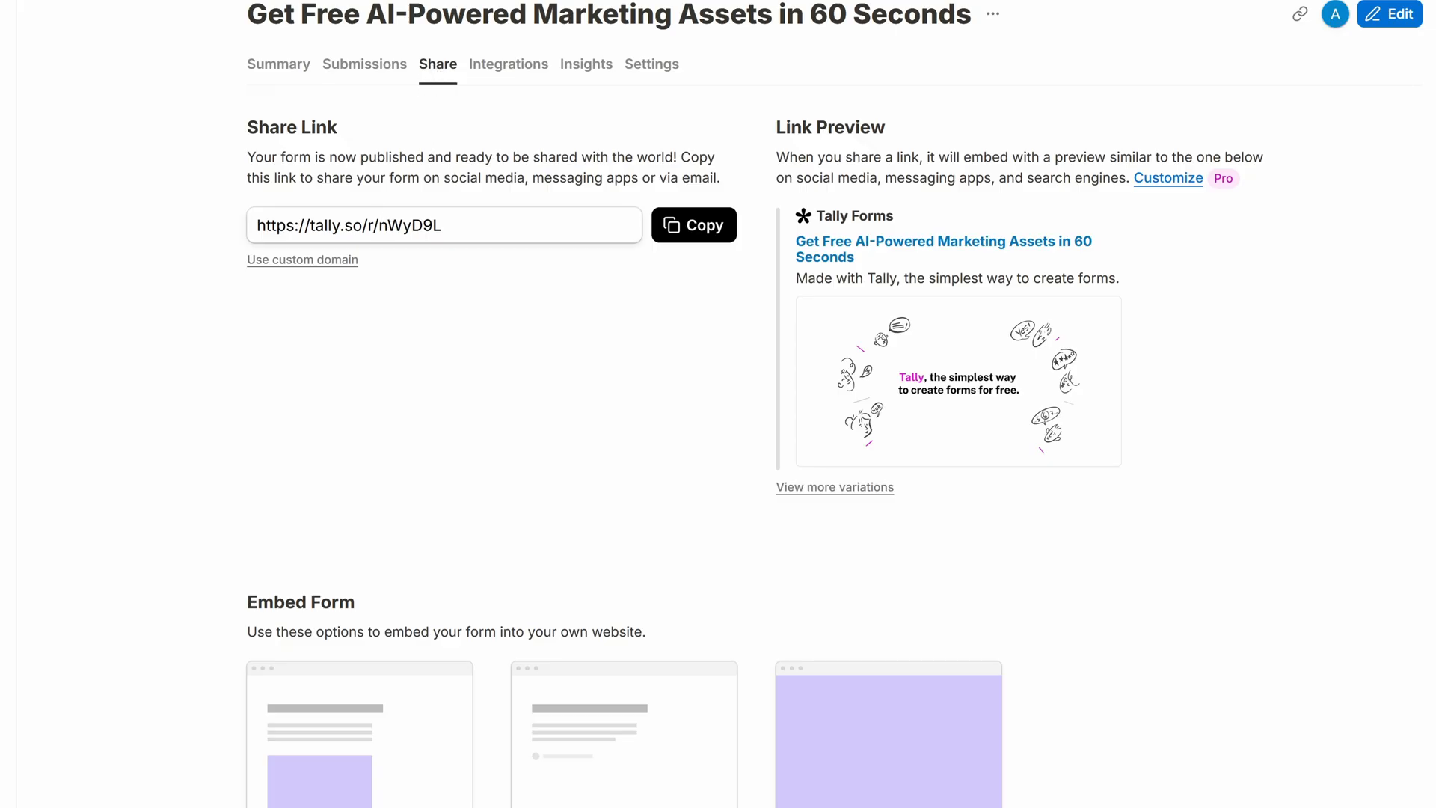
left_click(694, 225)
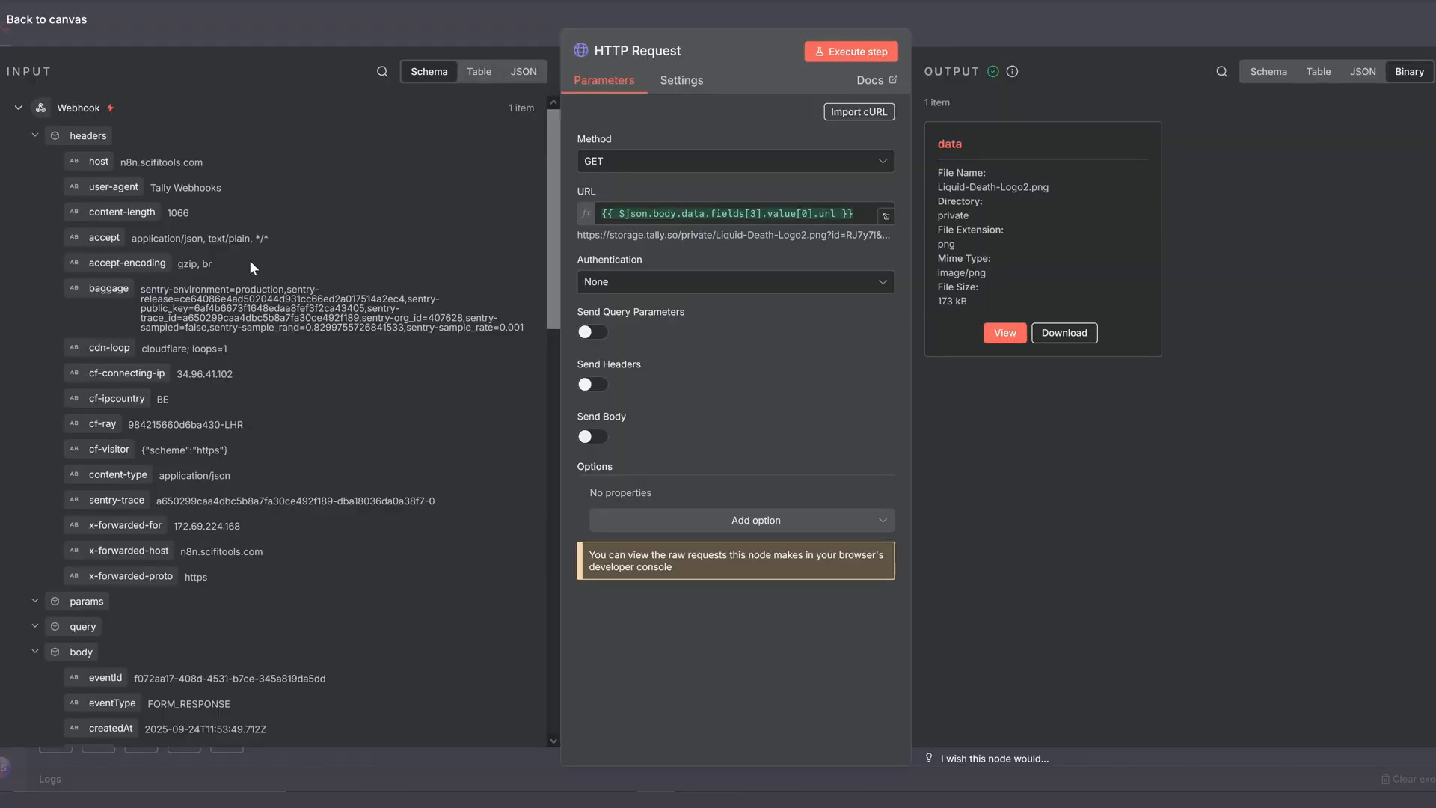
mouse_move(733, 214)
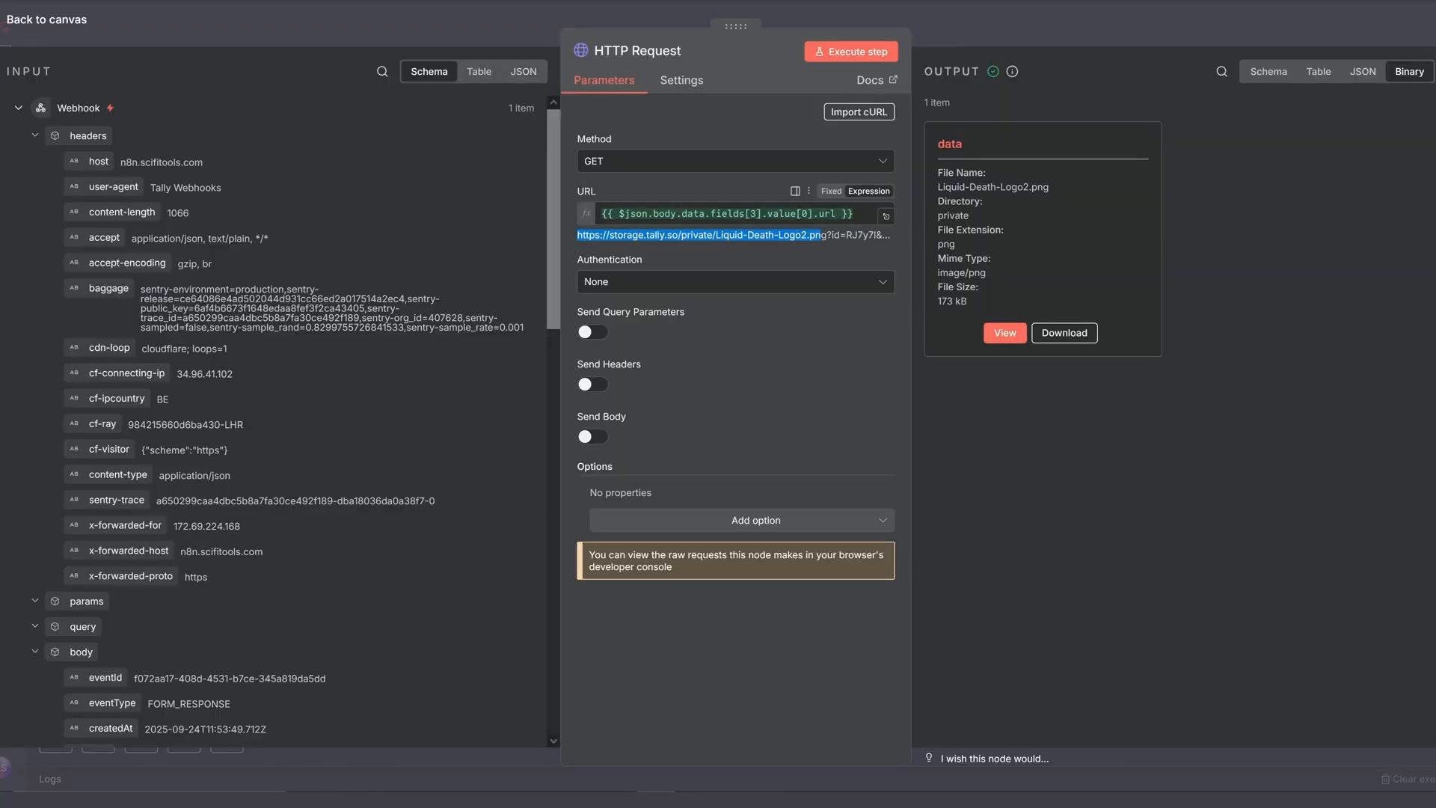
- View the downloaded Liquid Death logo image, then go back to the canvas
left_click(1003, 333)
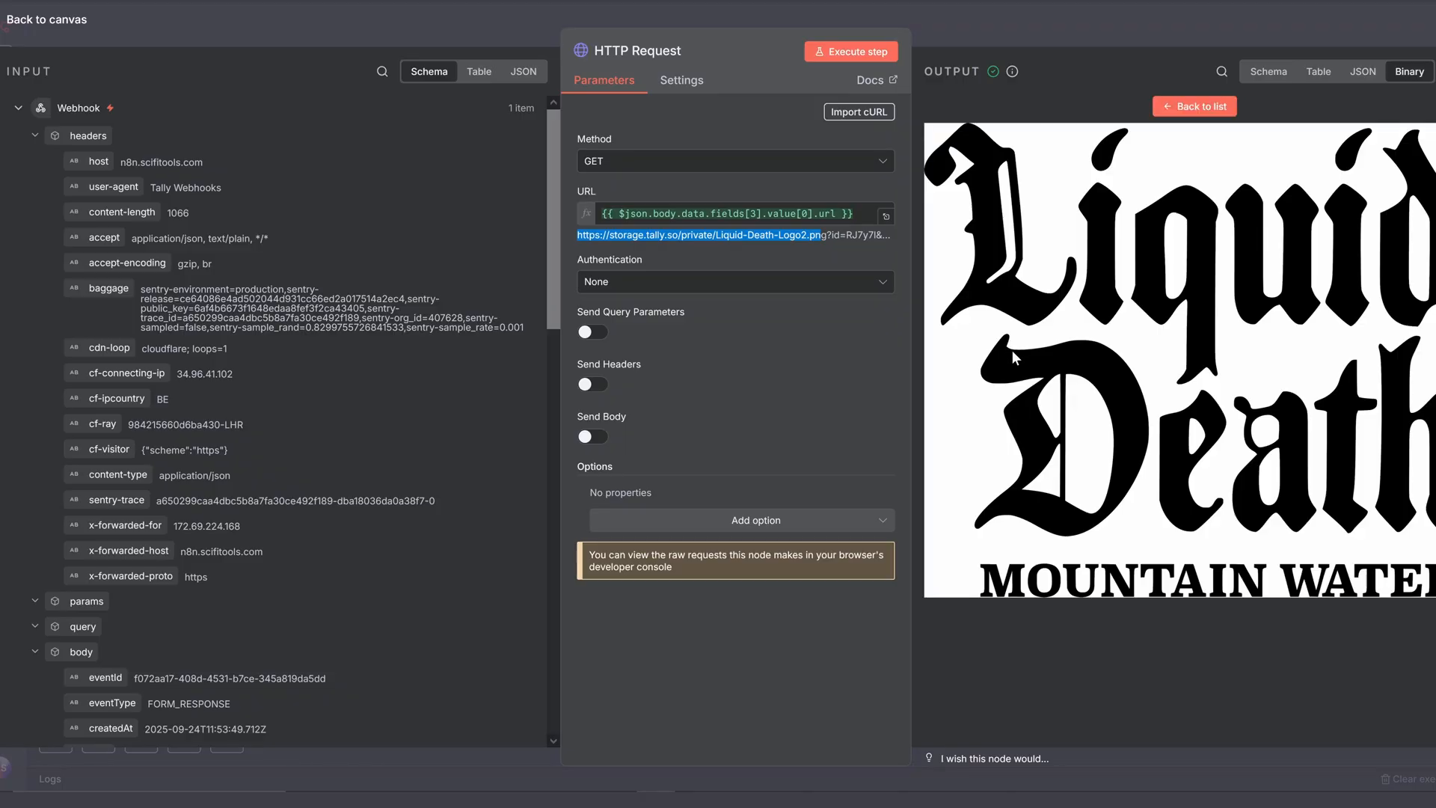
mouse_move(1098, 587)
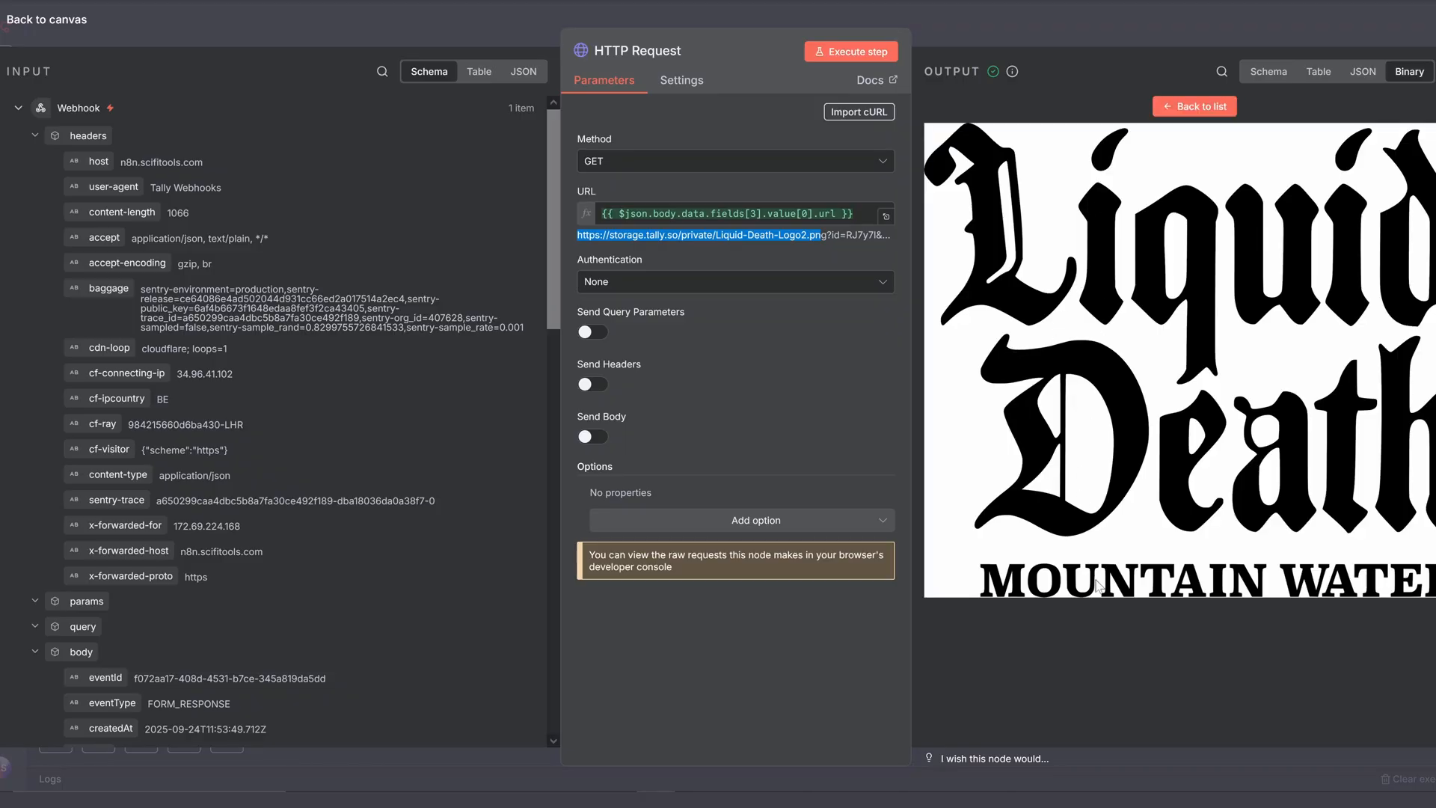
mouse_move(1040, 287)
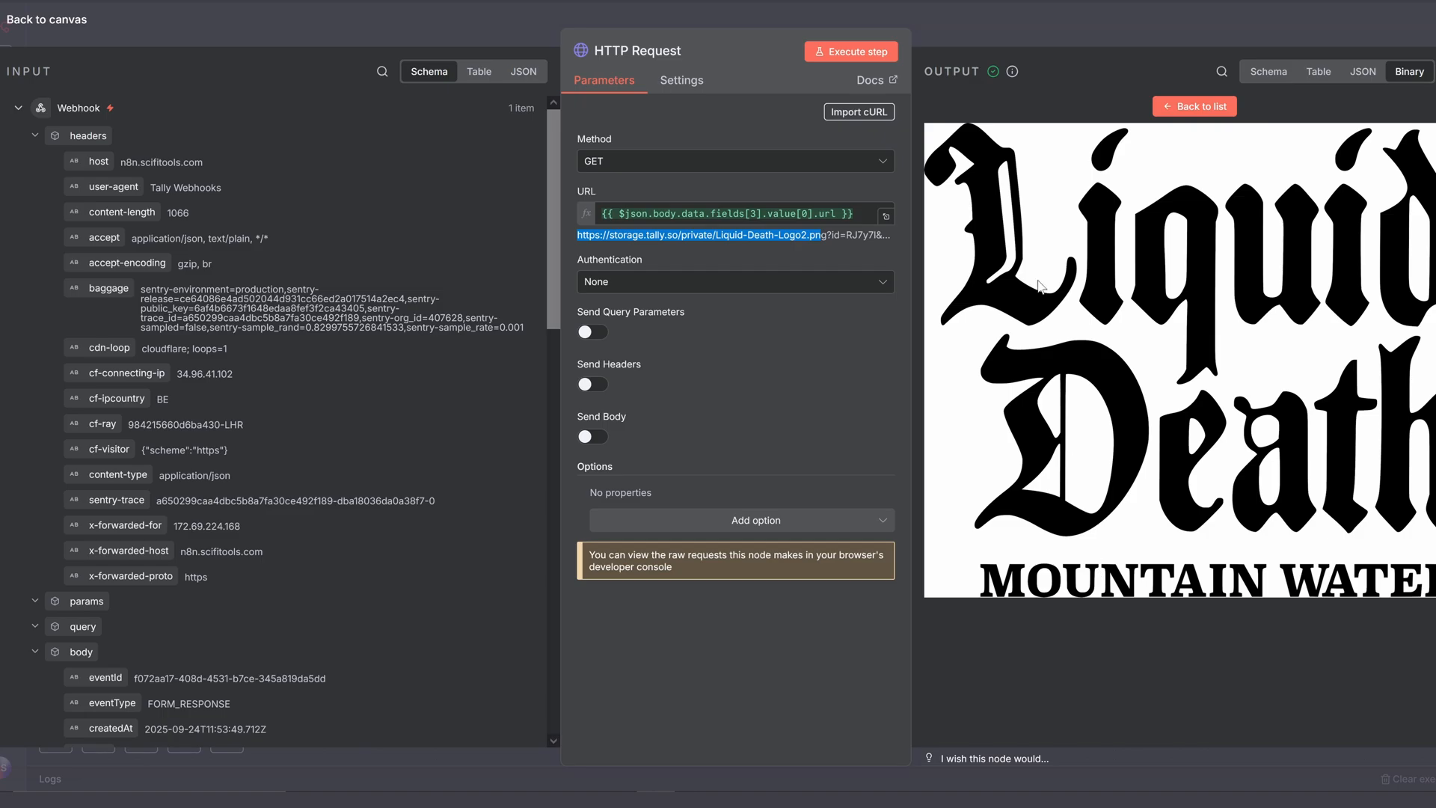
left_click(46, 20)
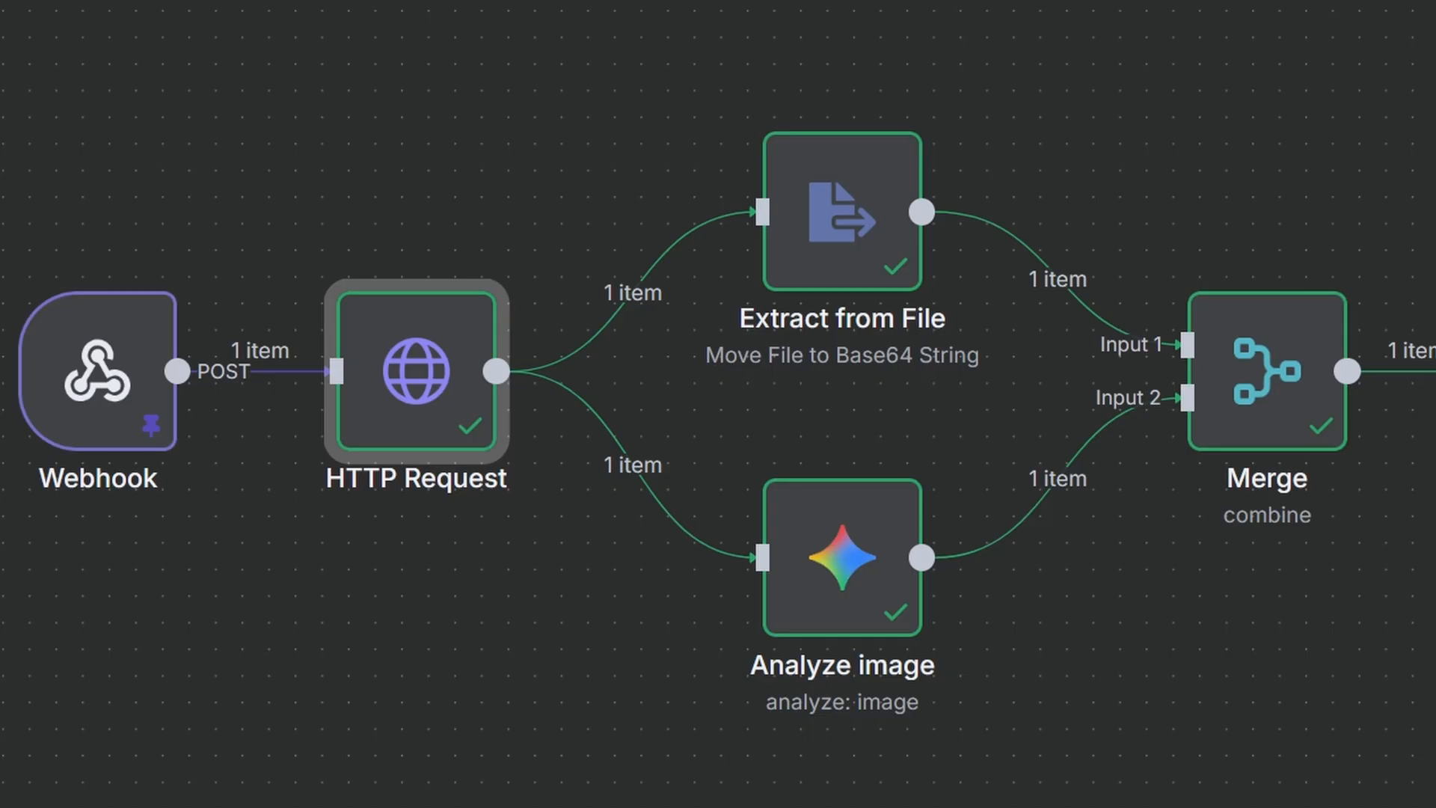
- Open the Extract from File node that stores the logo as Base64 in datab64
double_click(841, 212)
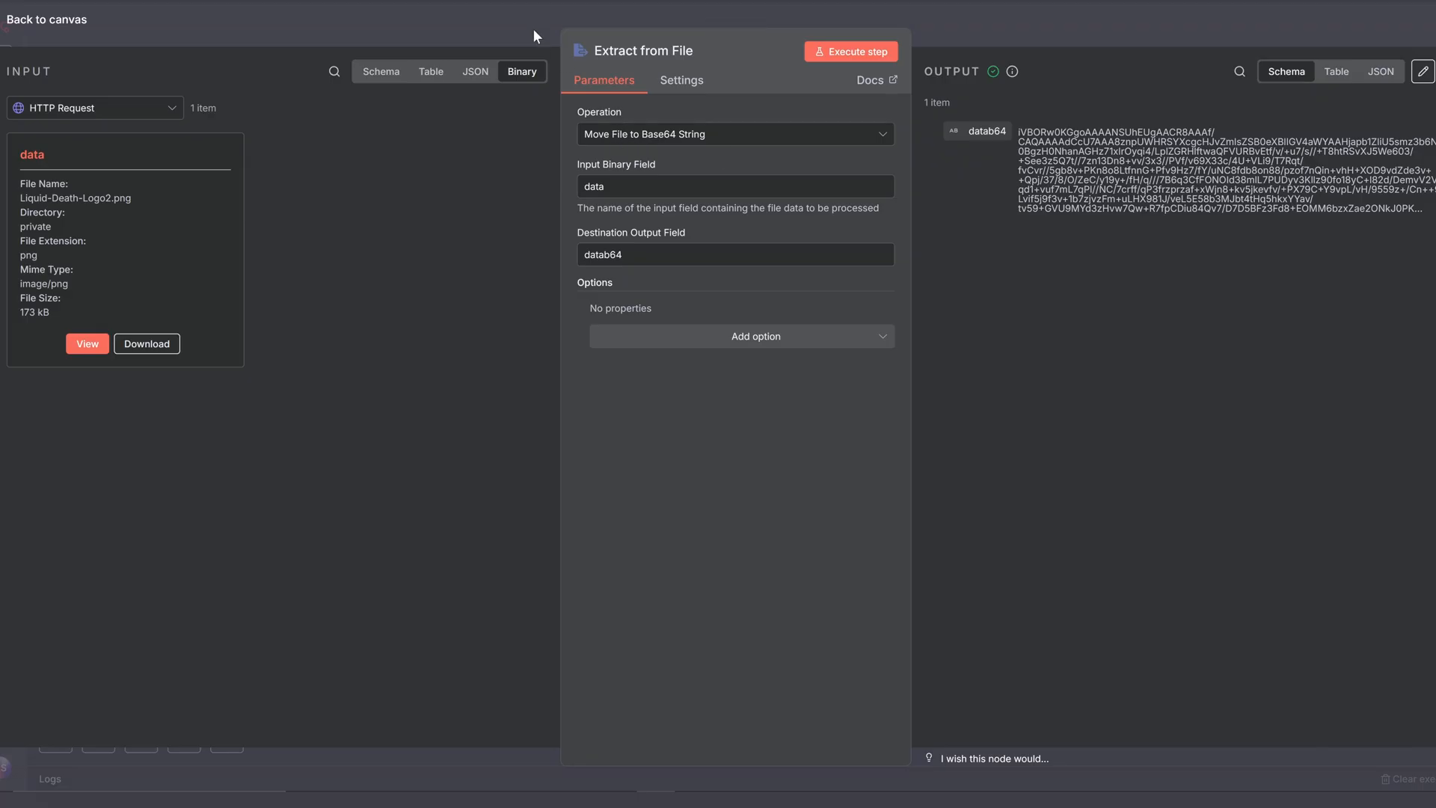
- Review Analyze image's Gemini logo description and its Gemini credential, then return to the canvas
left_click(46, 19)
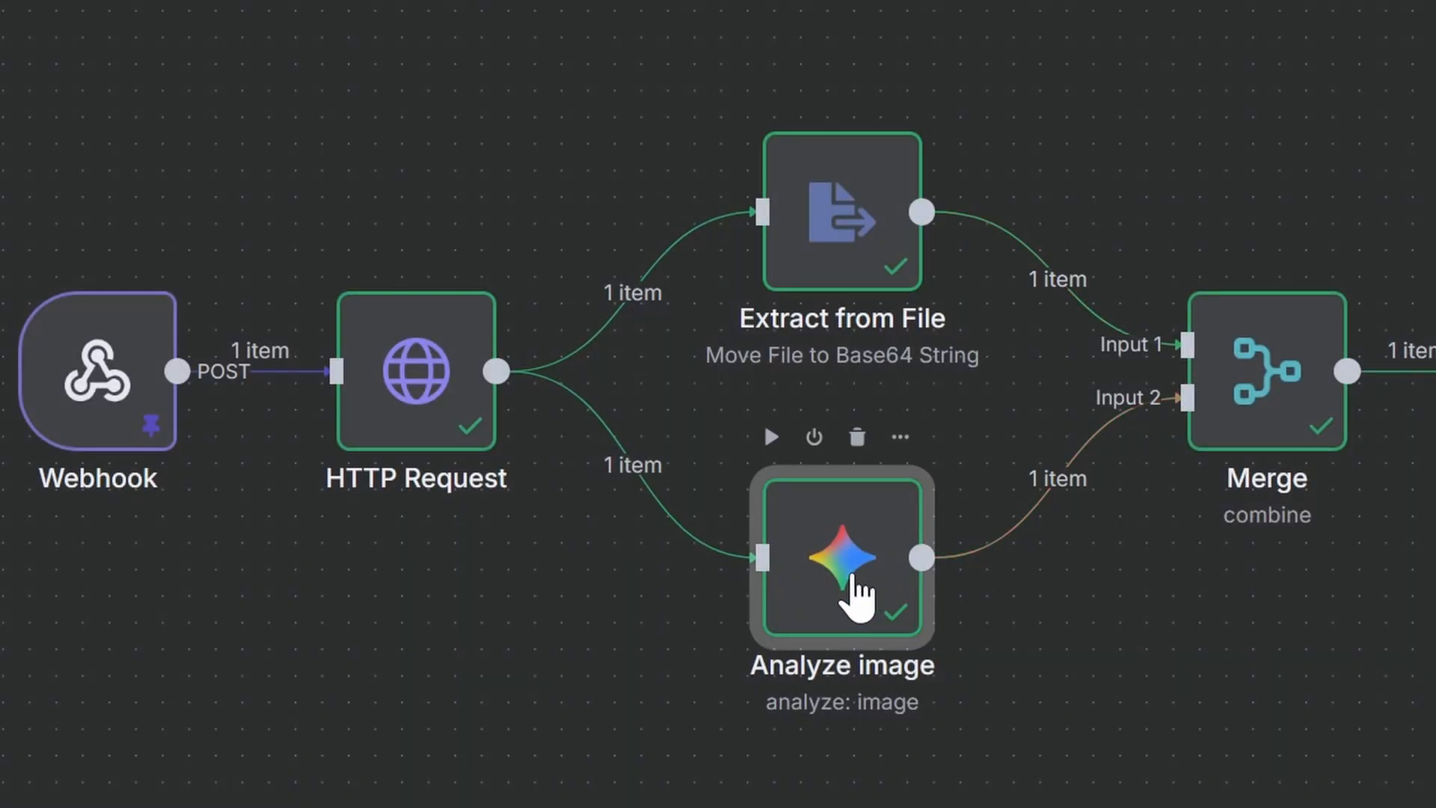
double_click(840, 559)
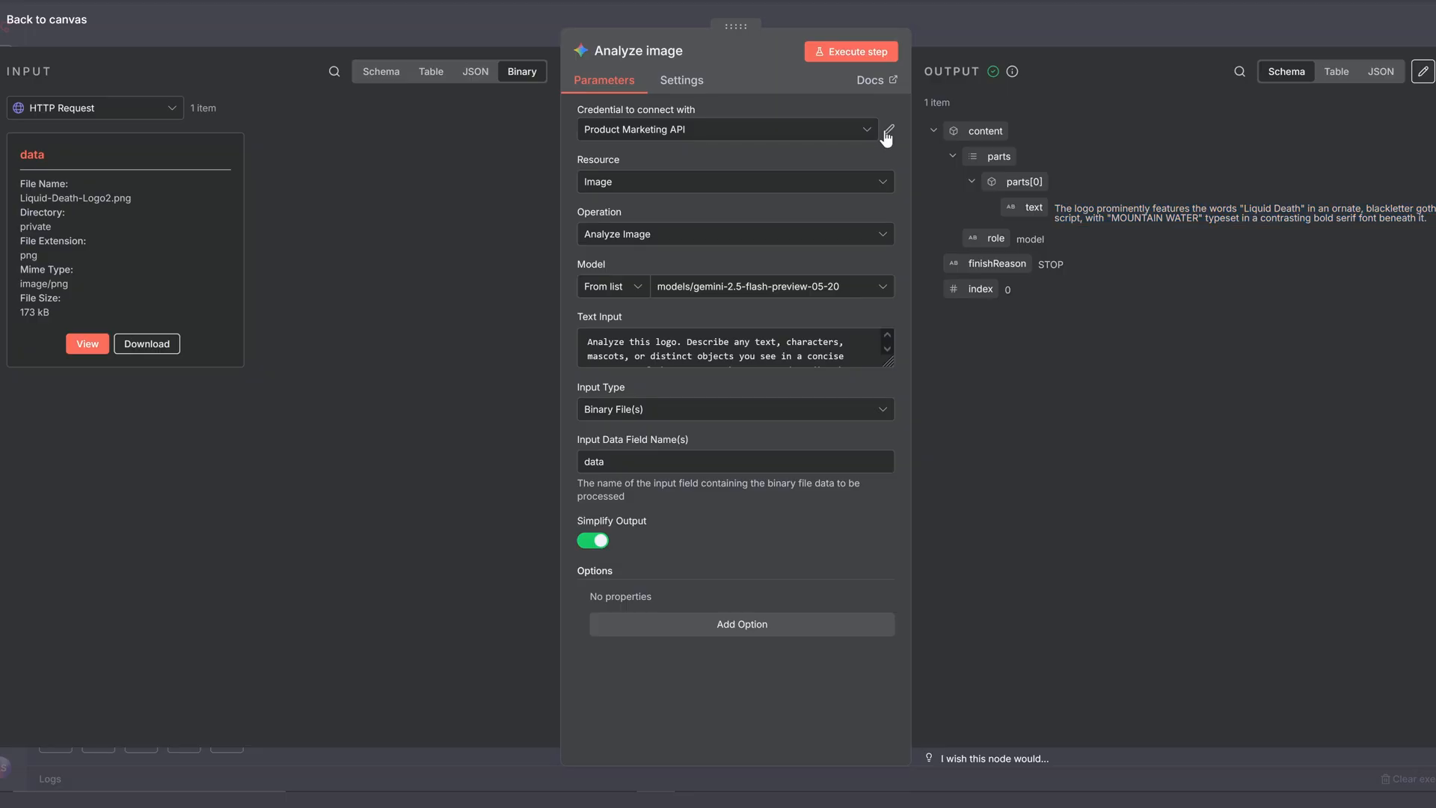
left_click(885, 129)
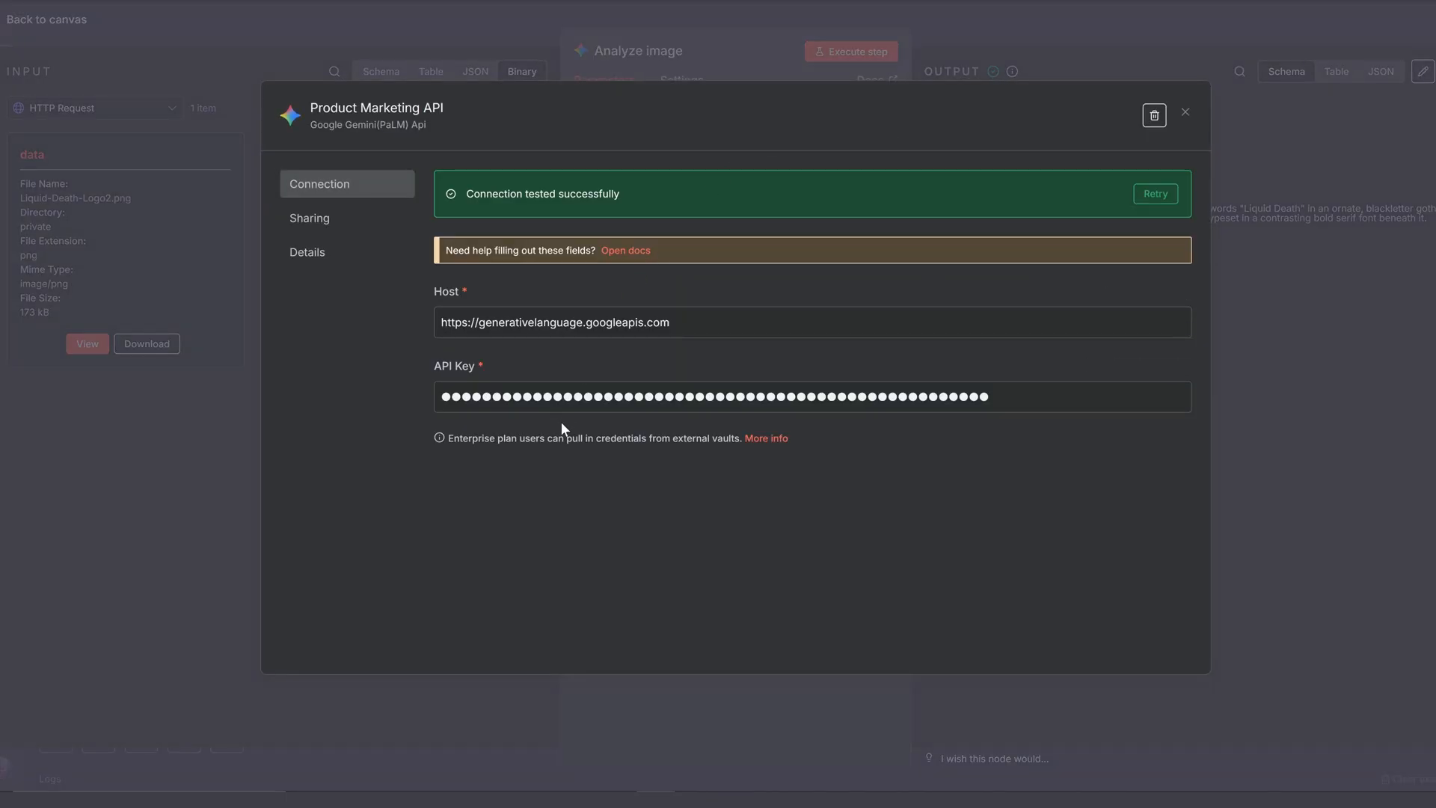
left_click(1185, 111)
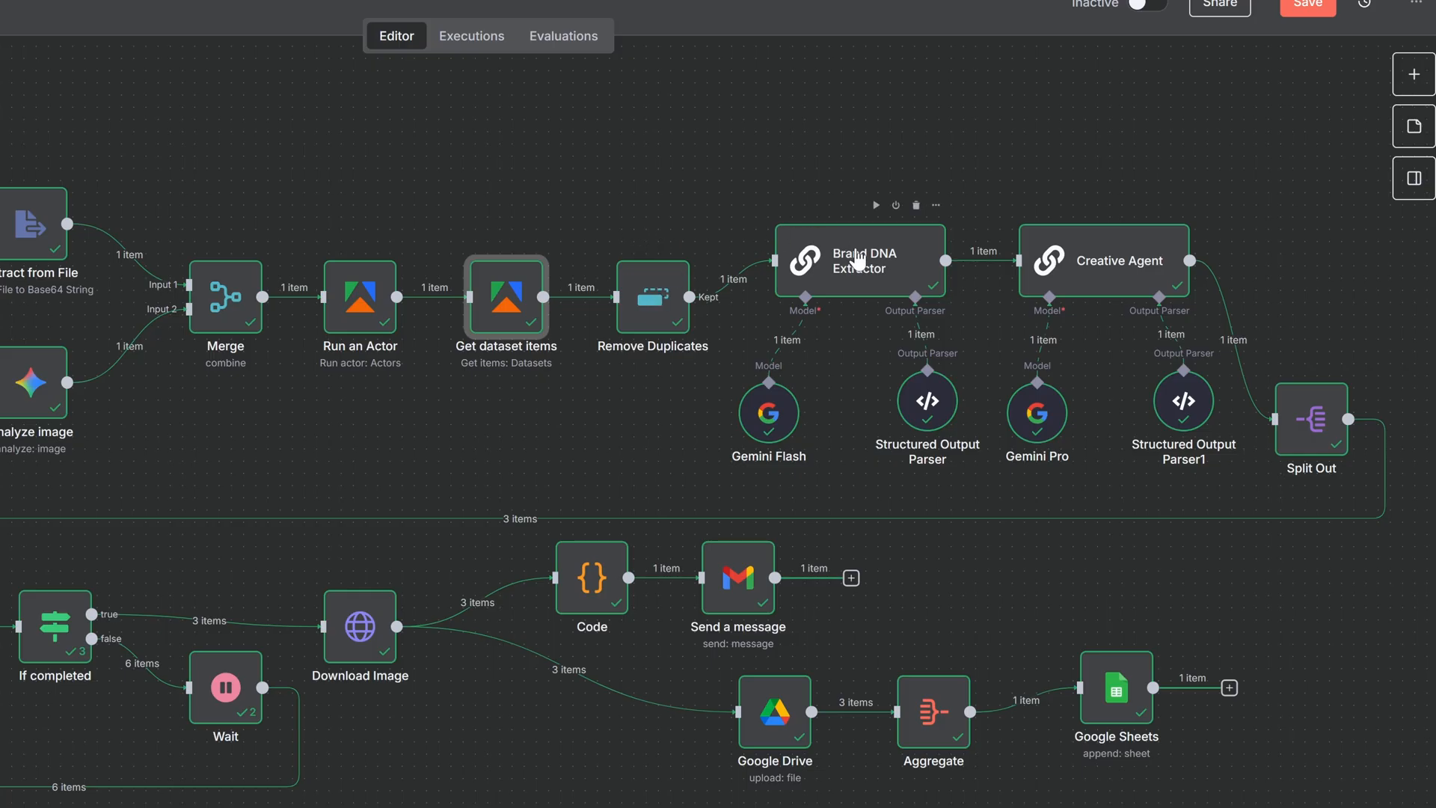
double_click(856, 260)
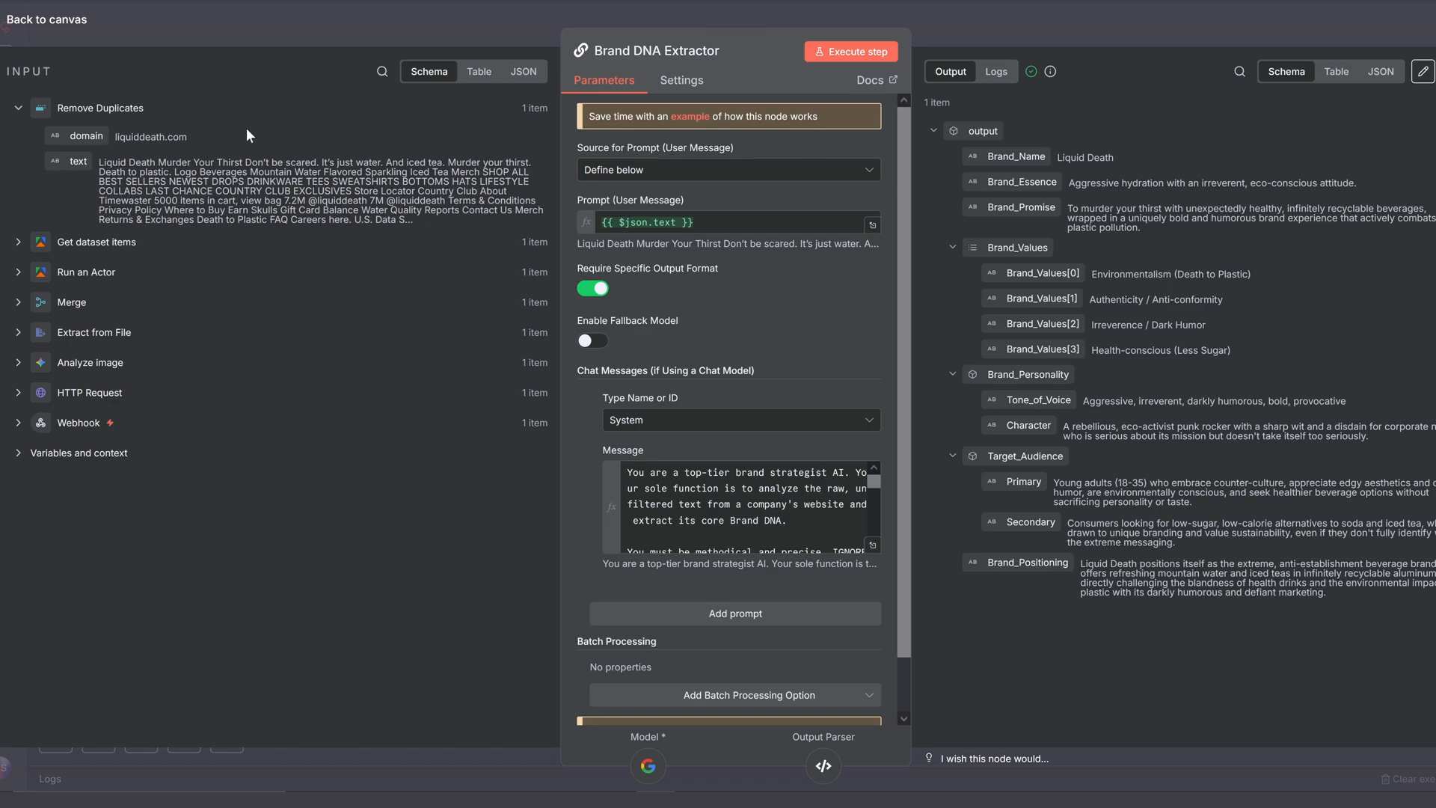
left_click(46, 19)
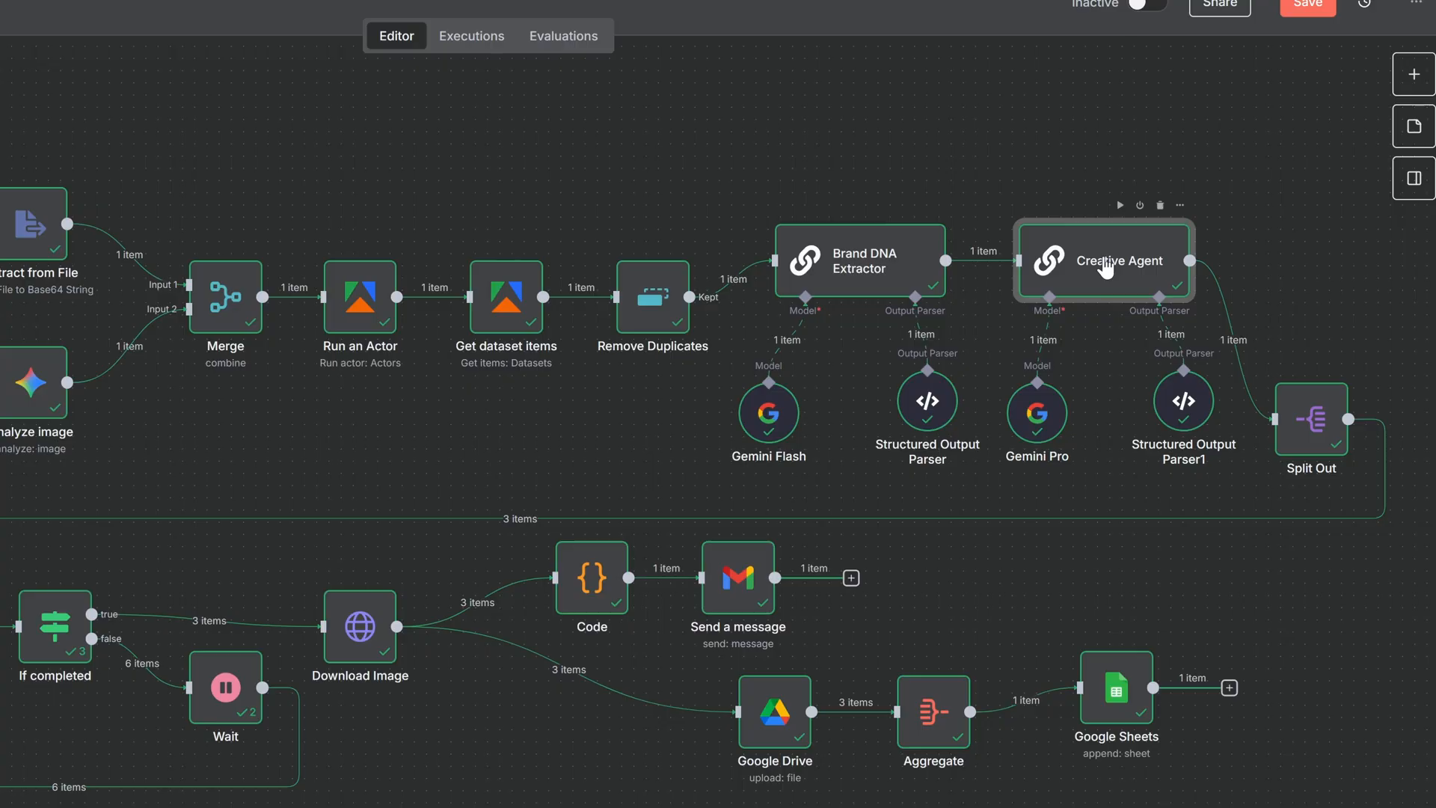
double_click(359, 297)
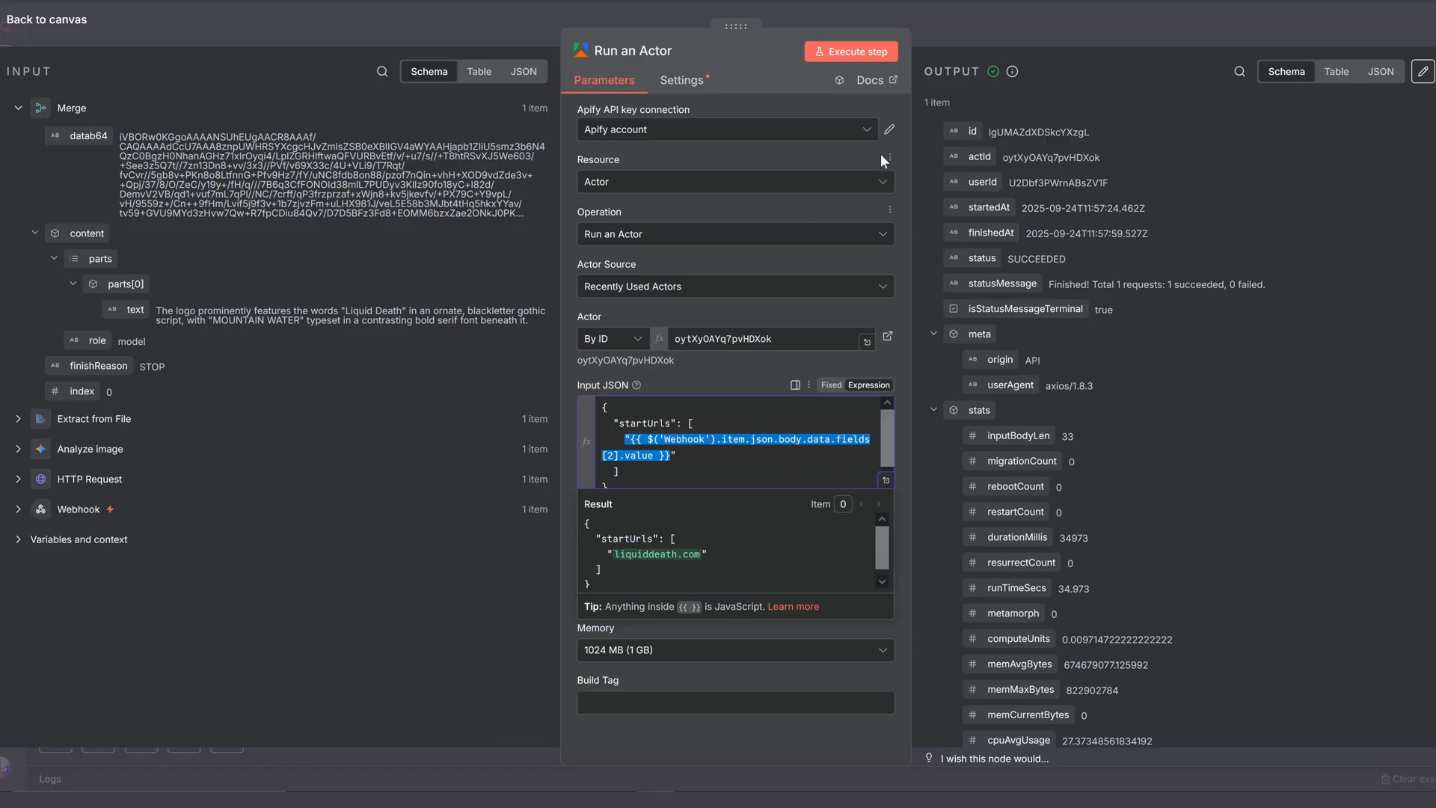
left_click(887, 129)
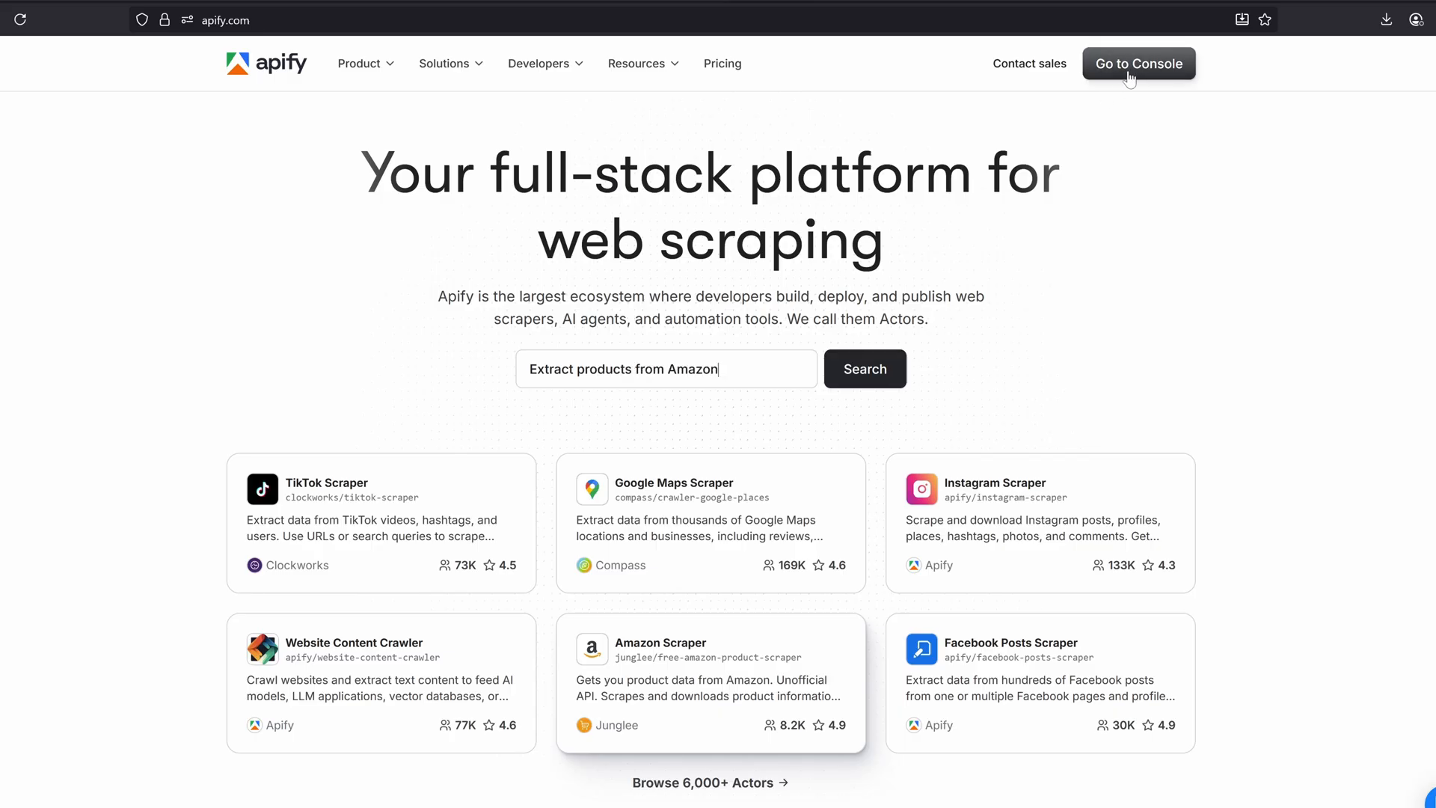
left_click(1137, 63)
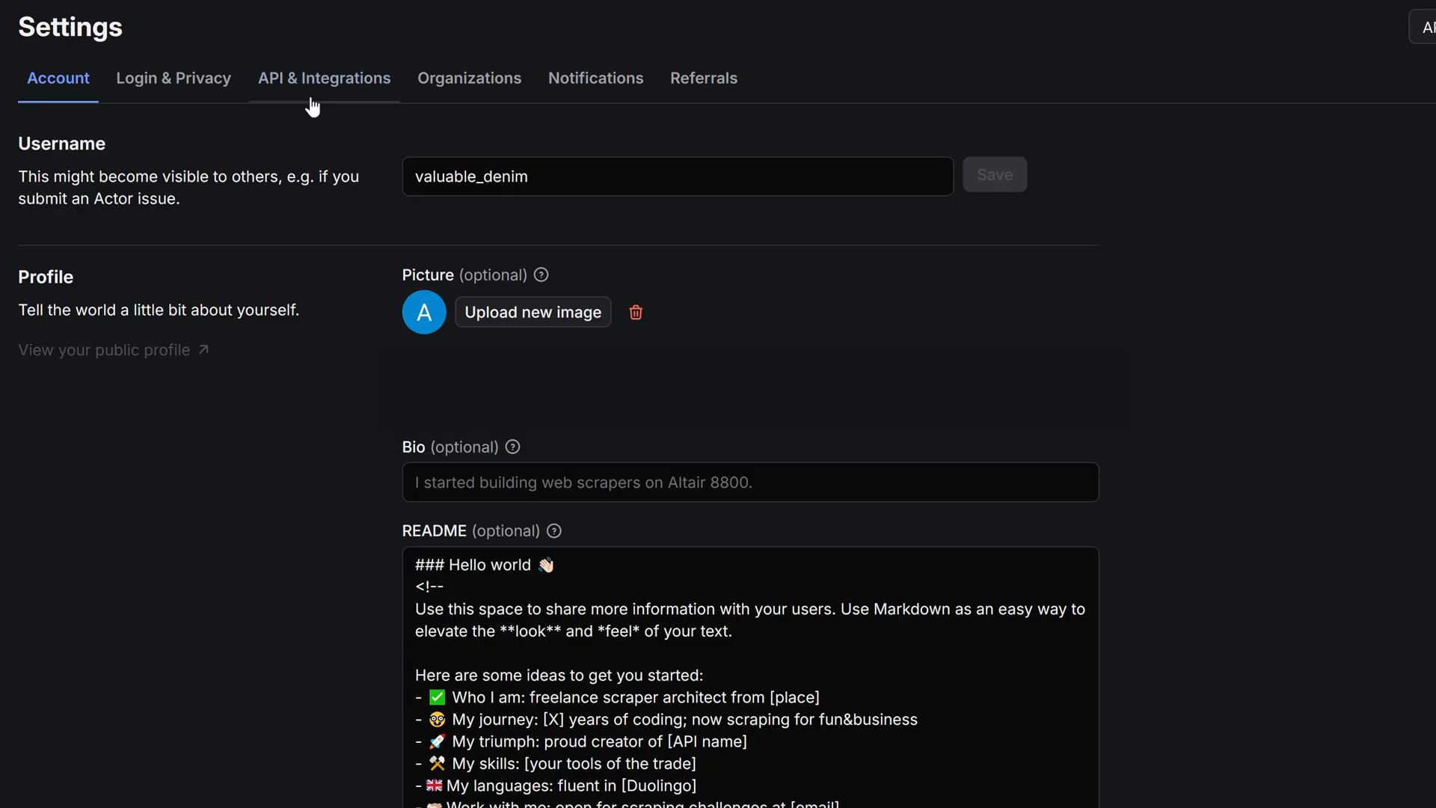
left_click(323, 78)
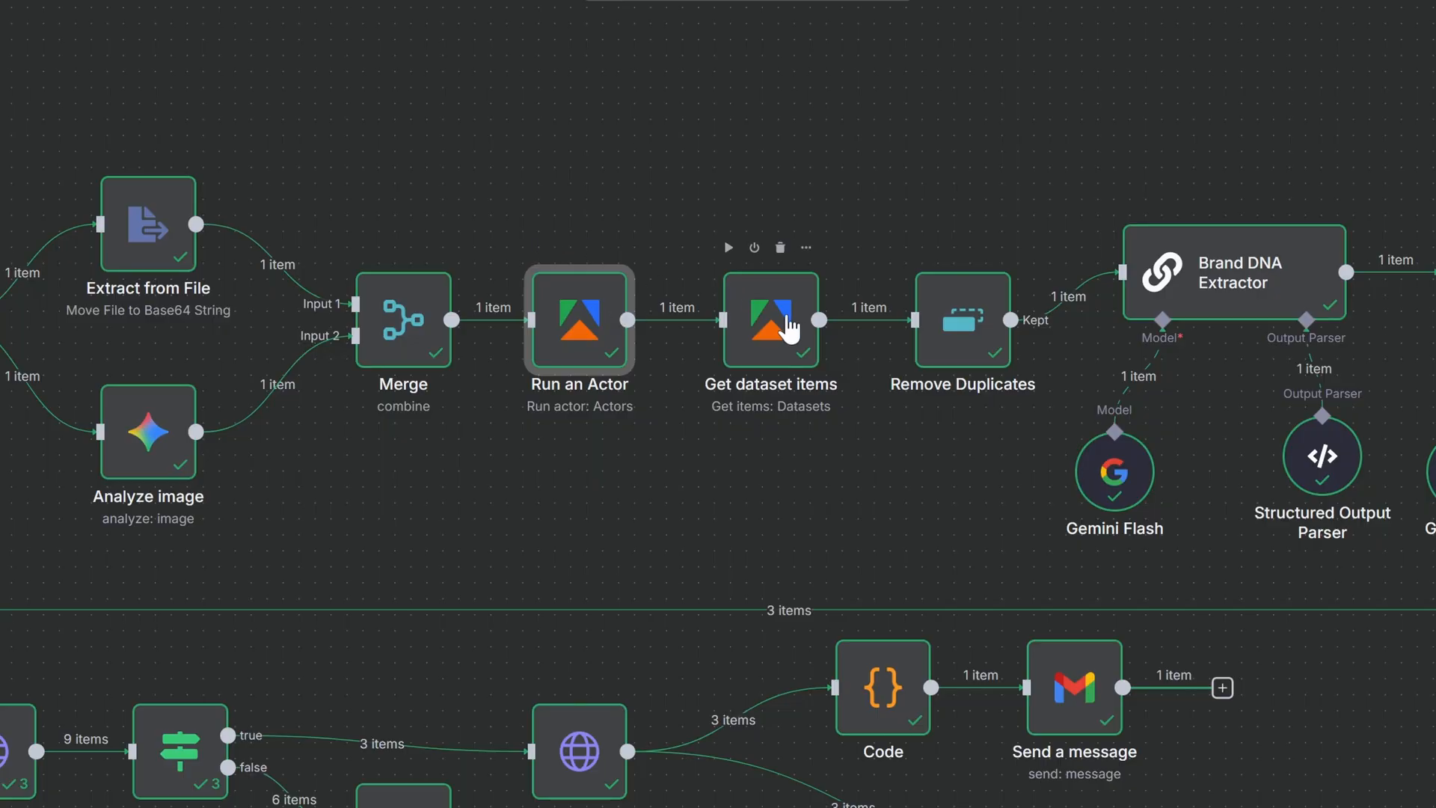
- Review the scraped dataset, Brand DNA, Creative Agent prompts, and the three Split Out items
double_click(770, 319)
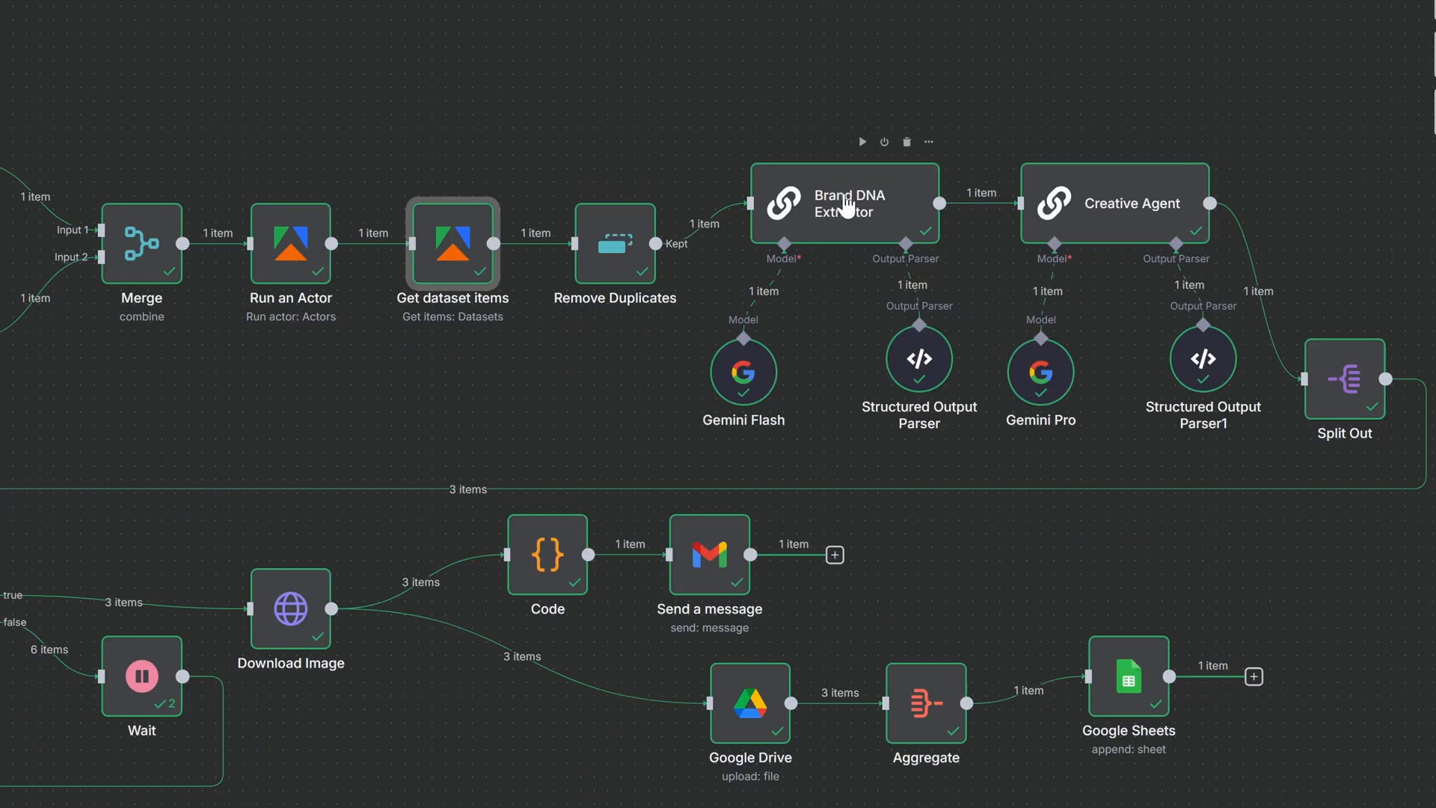
double_click(840, 203)
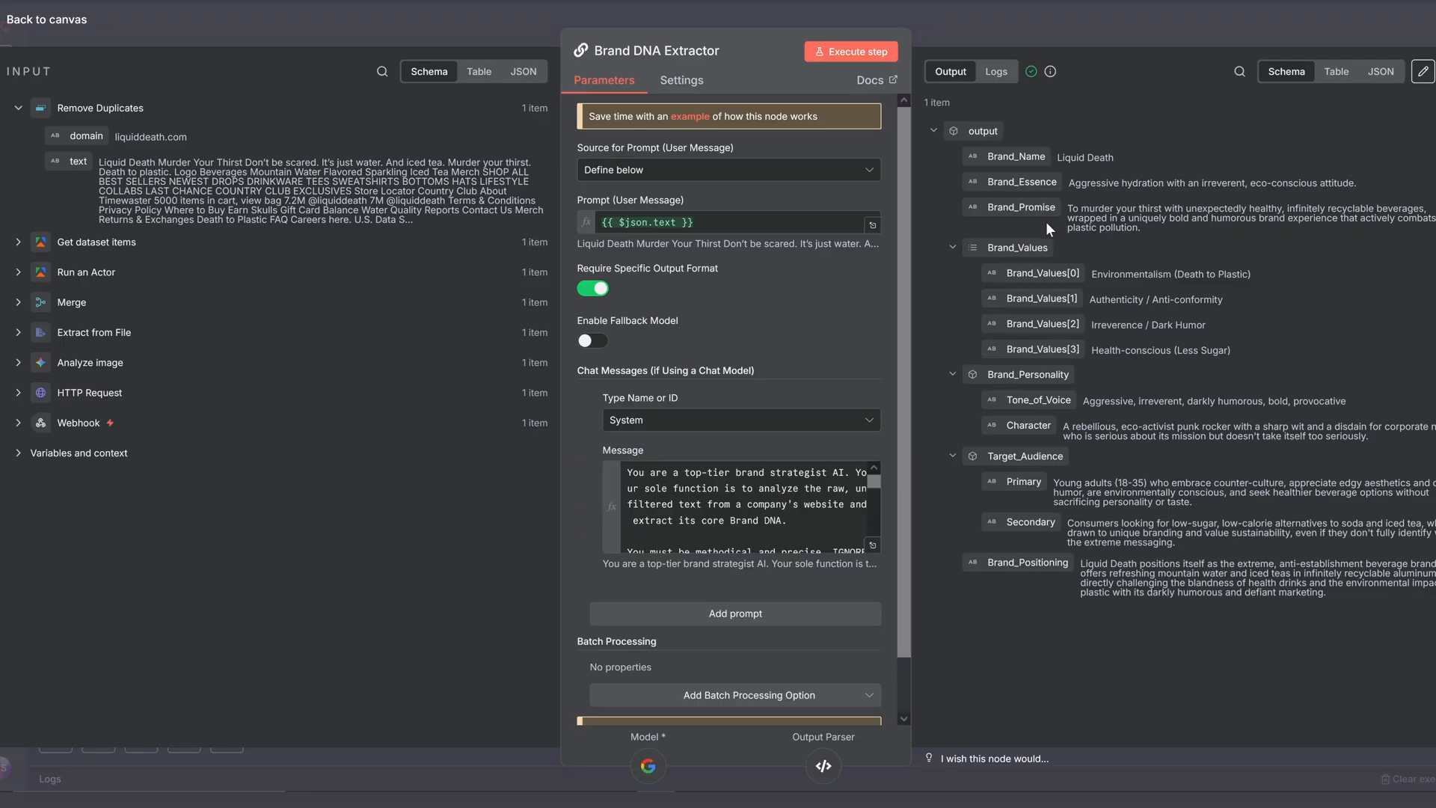
mouse_move(487, 127)
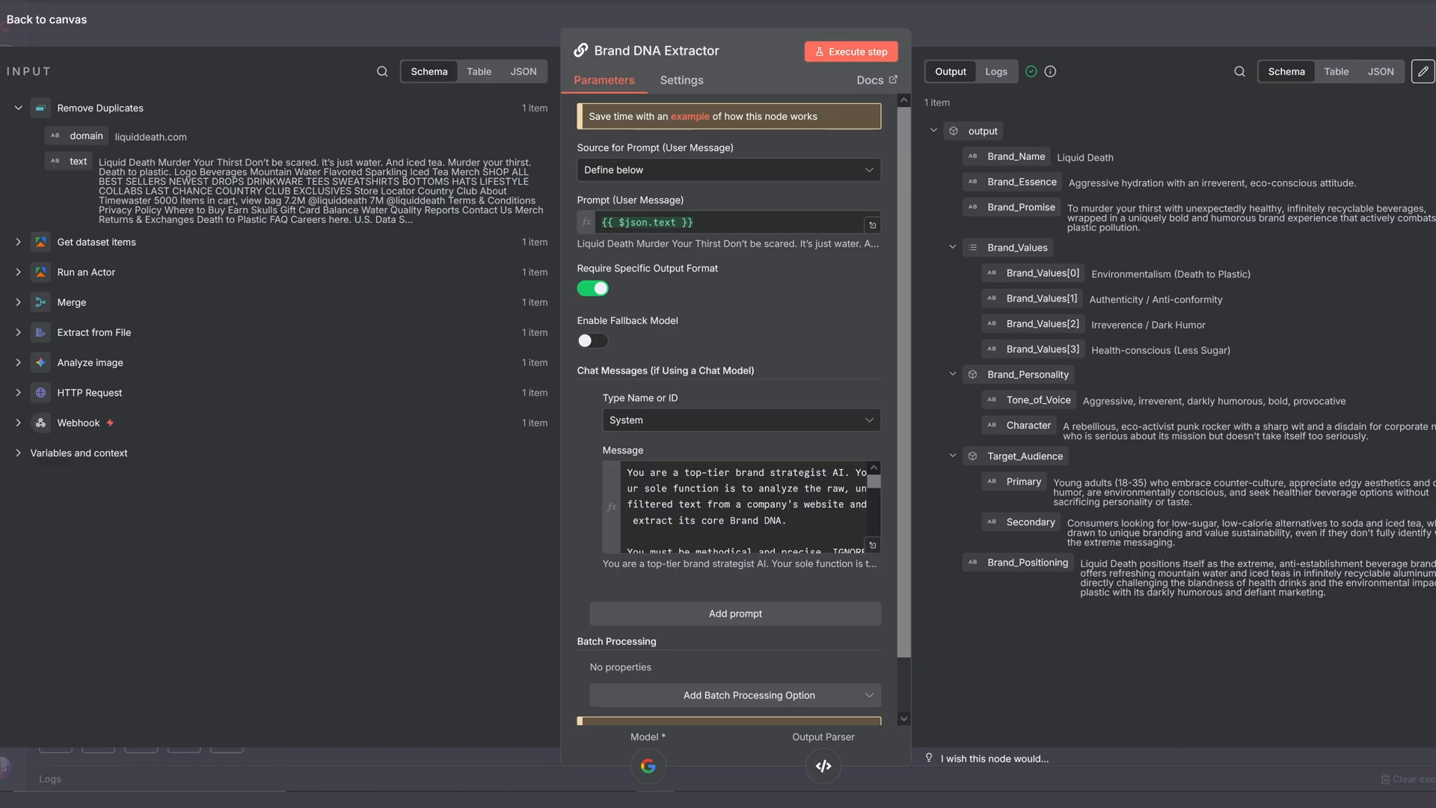
mouse_move(1145, 389)
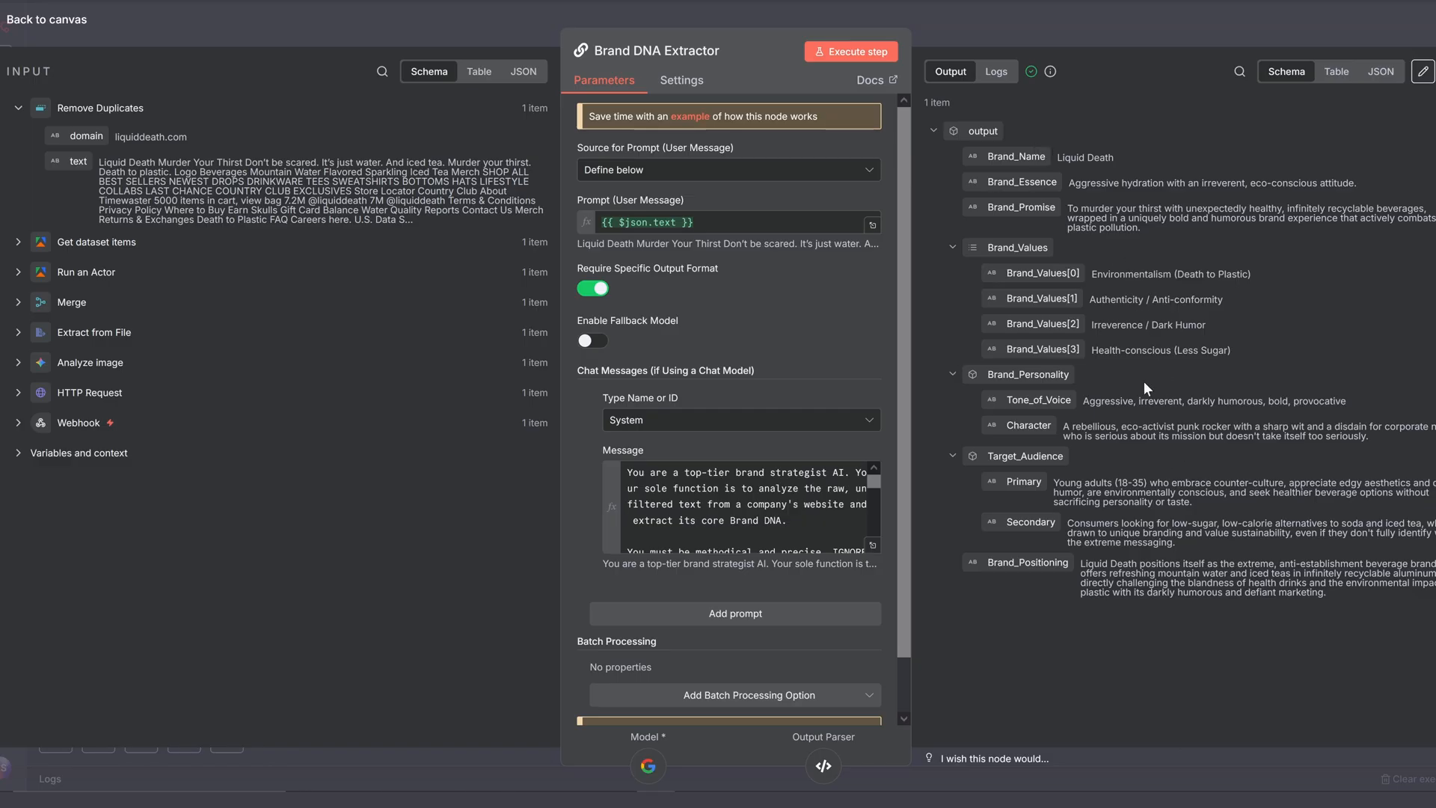
left_click(45, 19)
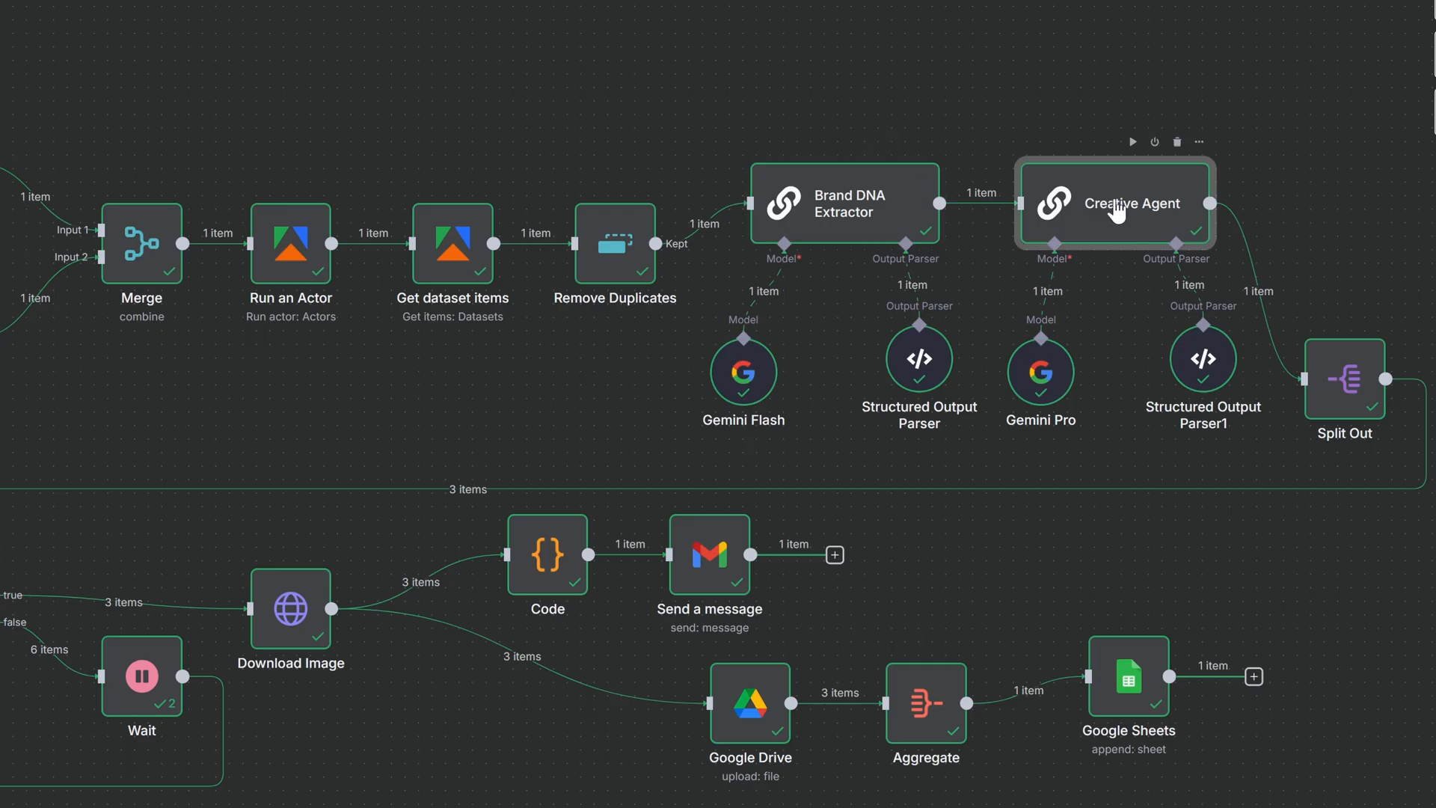
double_click(1114, 203)
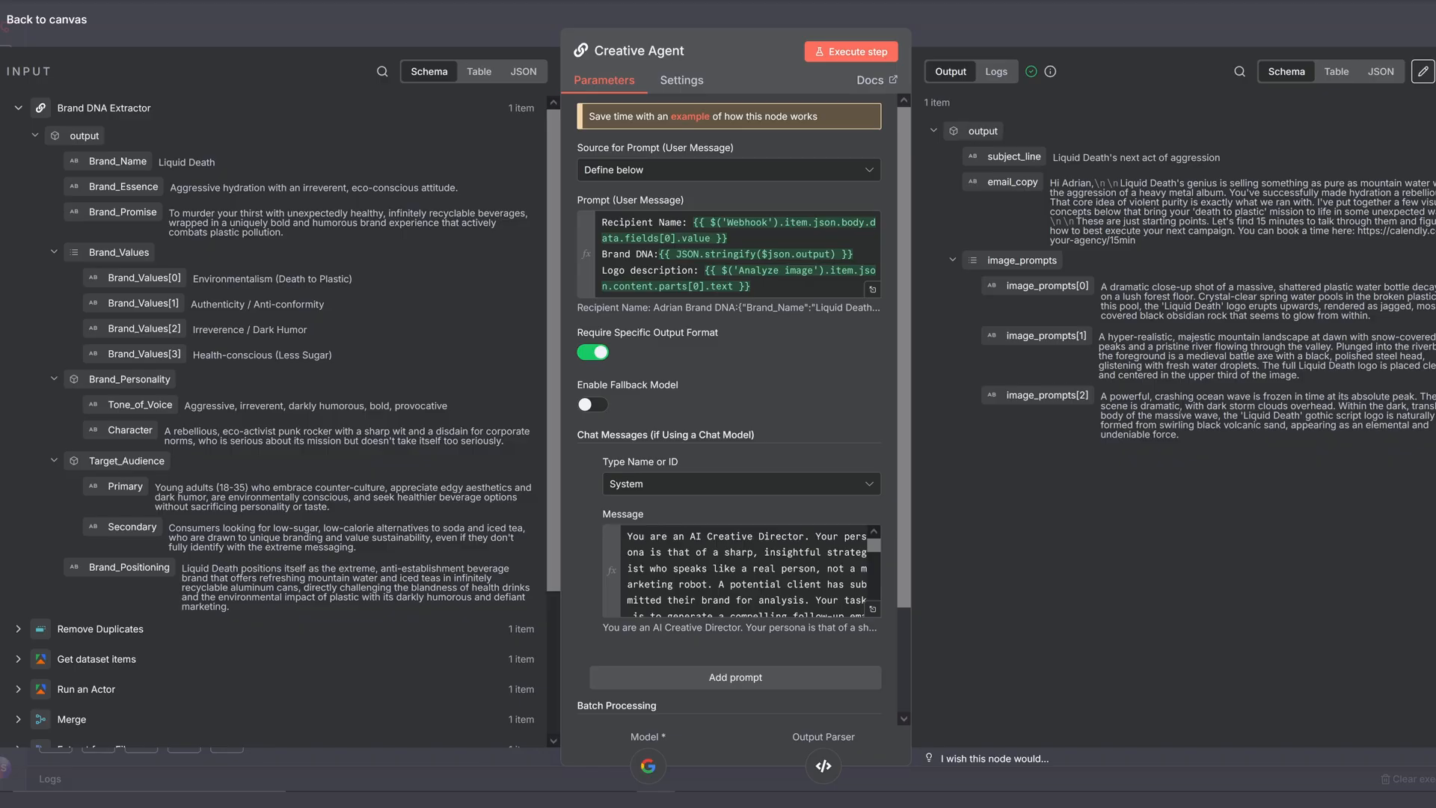
mouse_move(1081, 175)
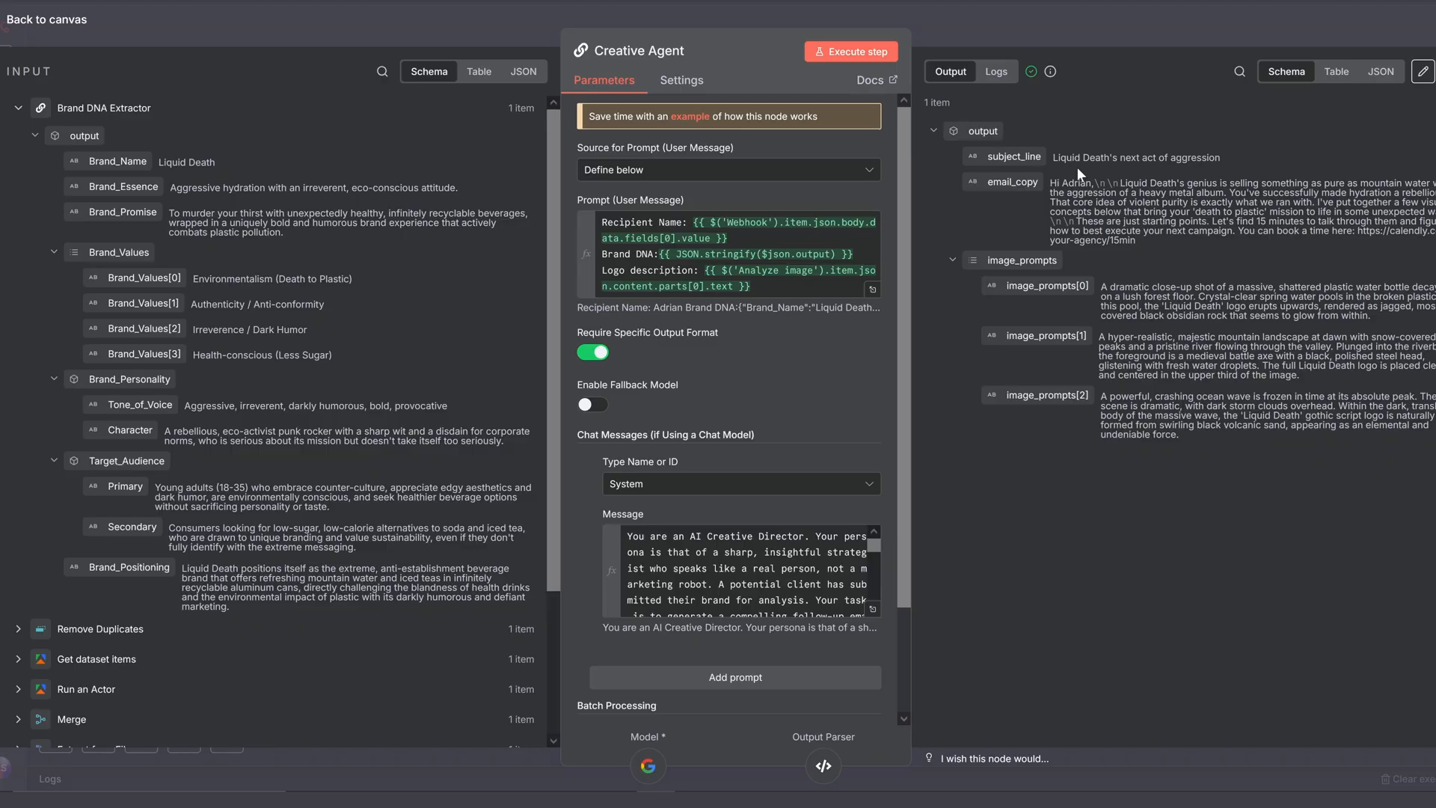
mouse_move(1040, 259)
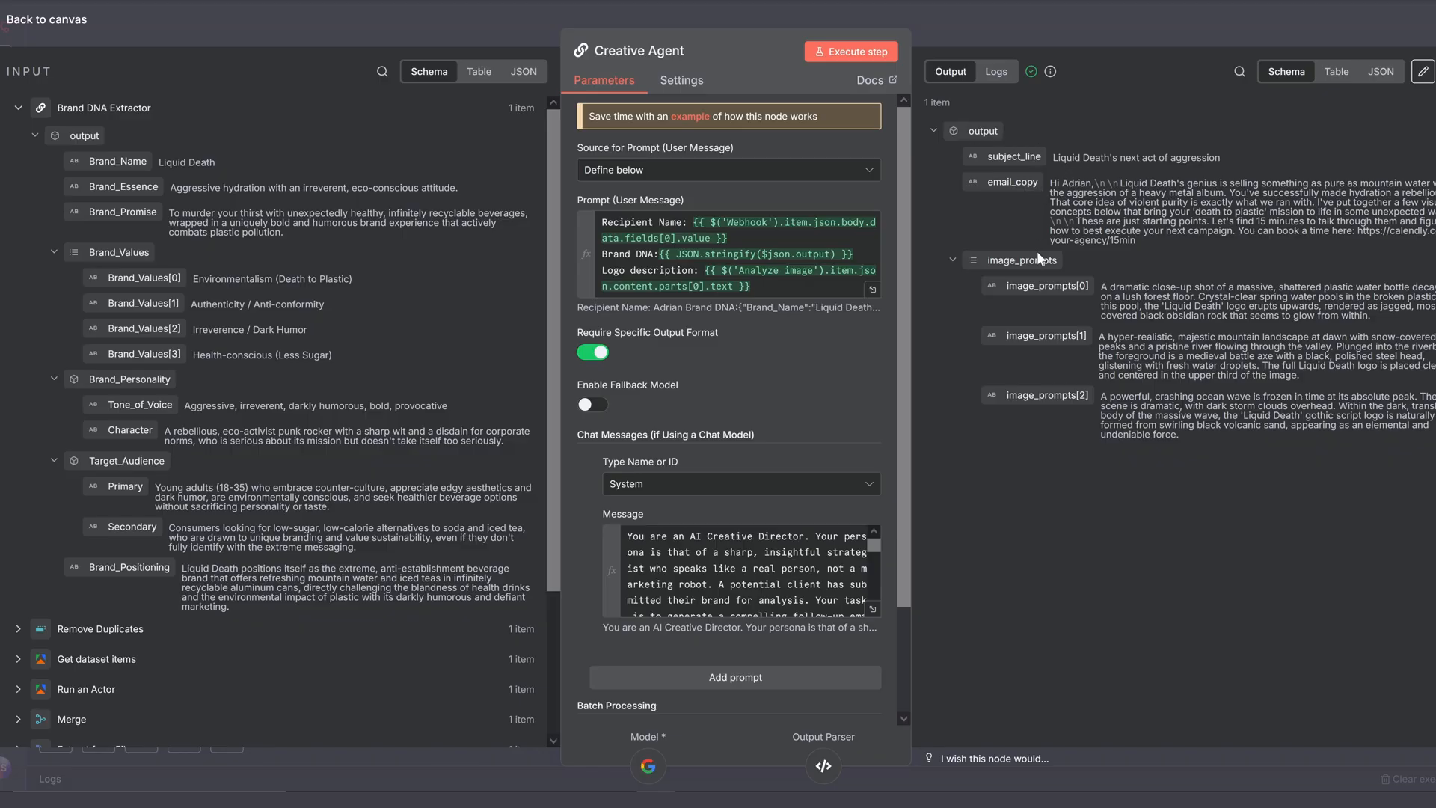
mouse_move(1095, 446)
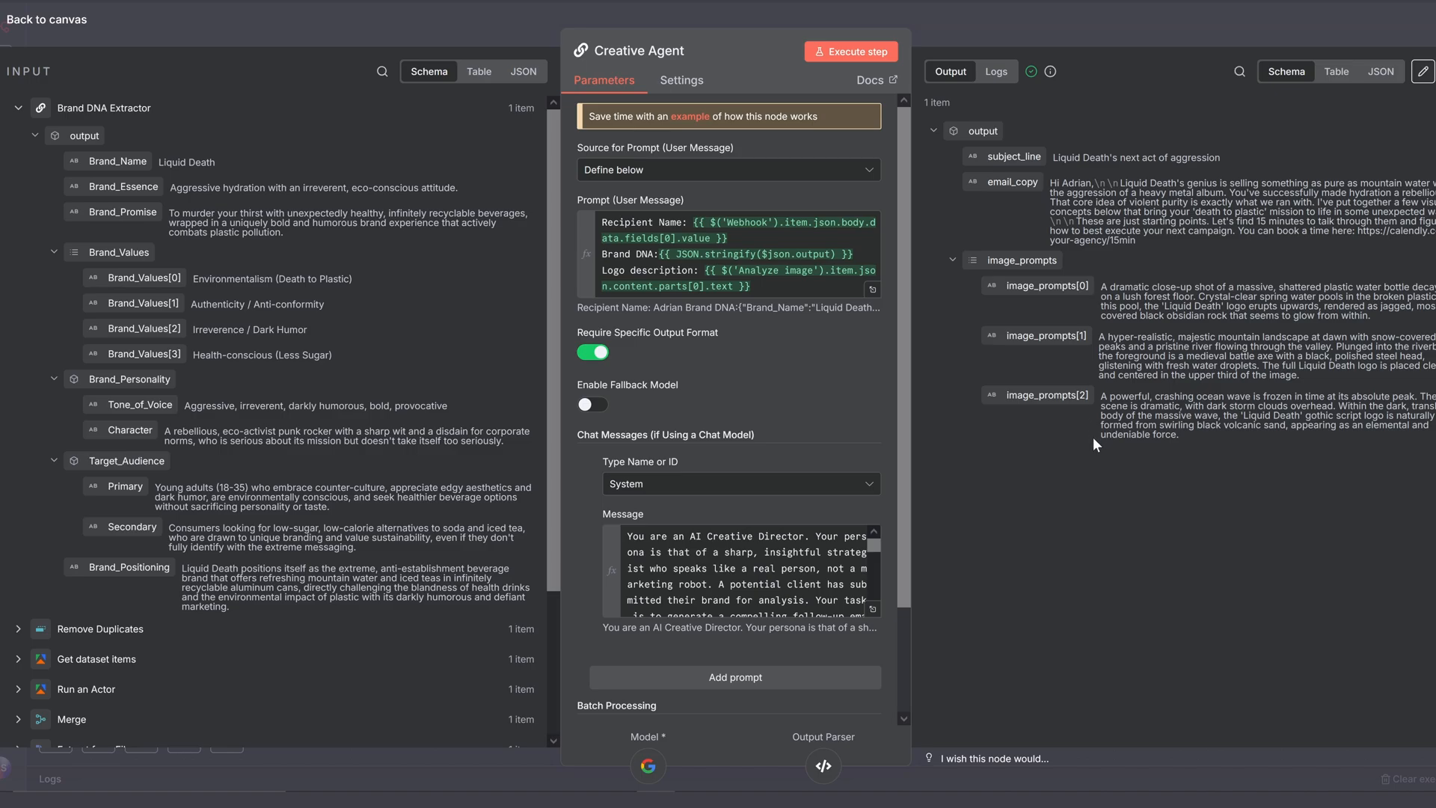
mouse_move(1091, 262)
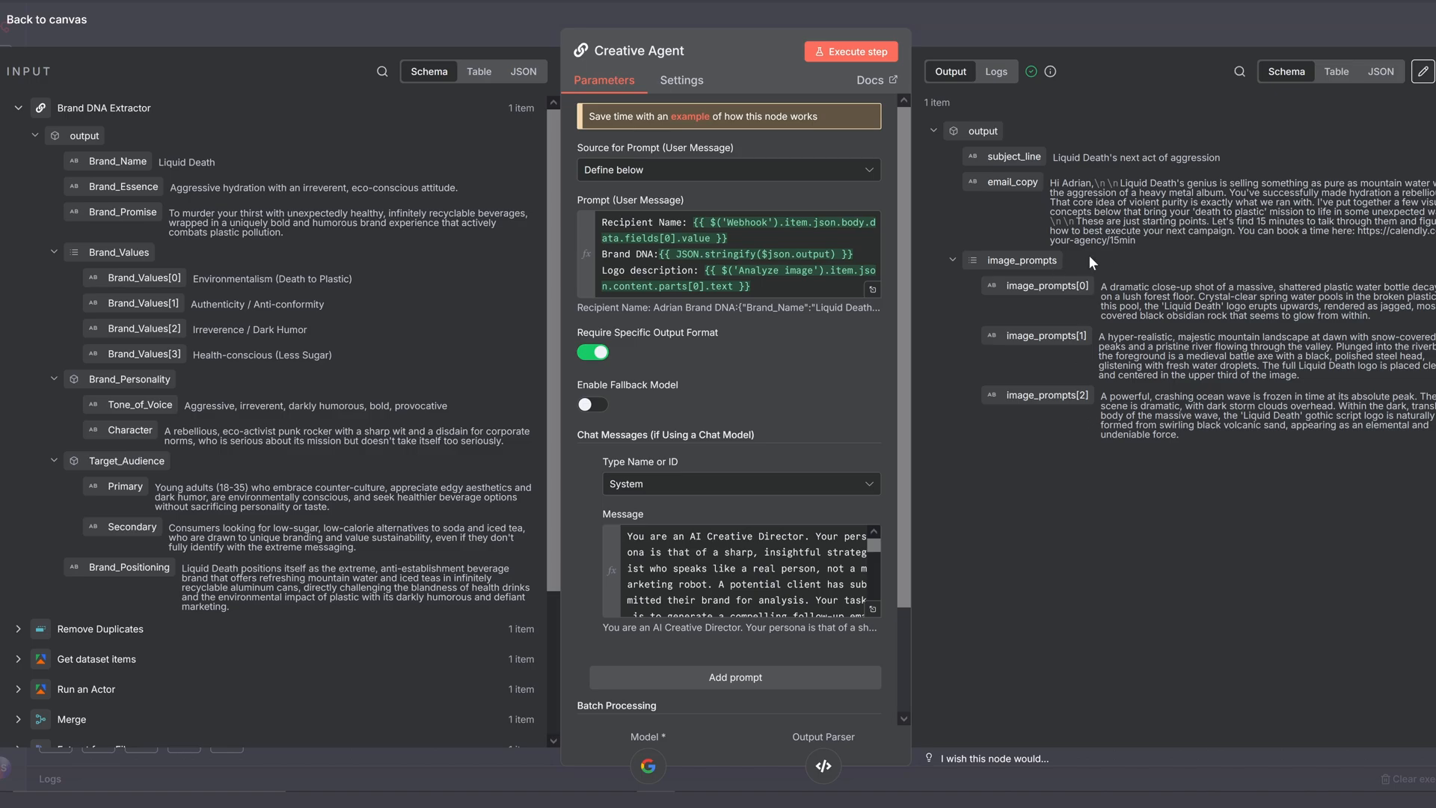
mouse_move(1025, 18)
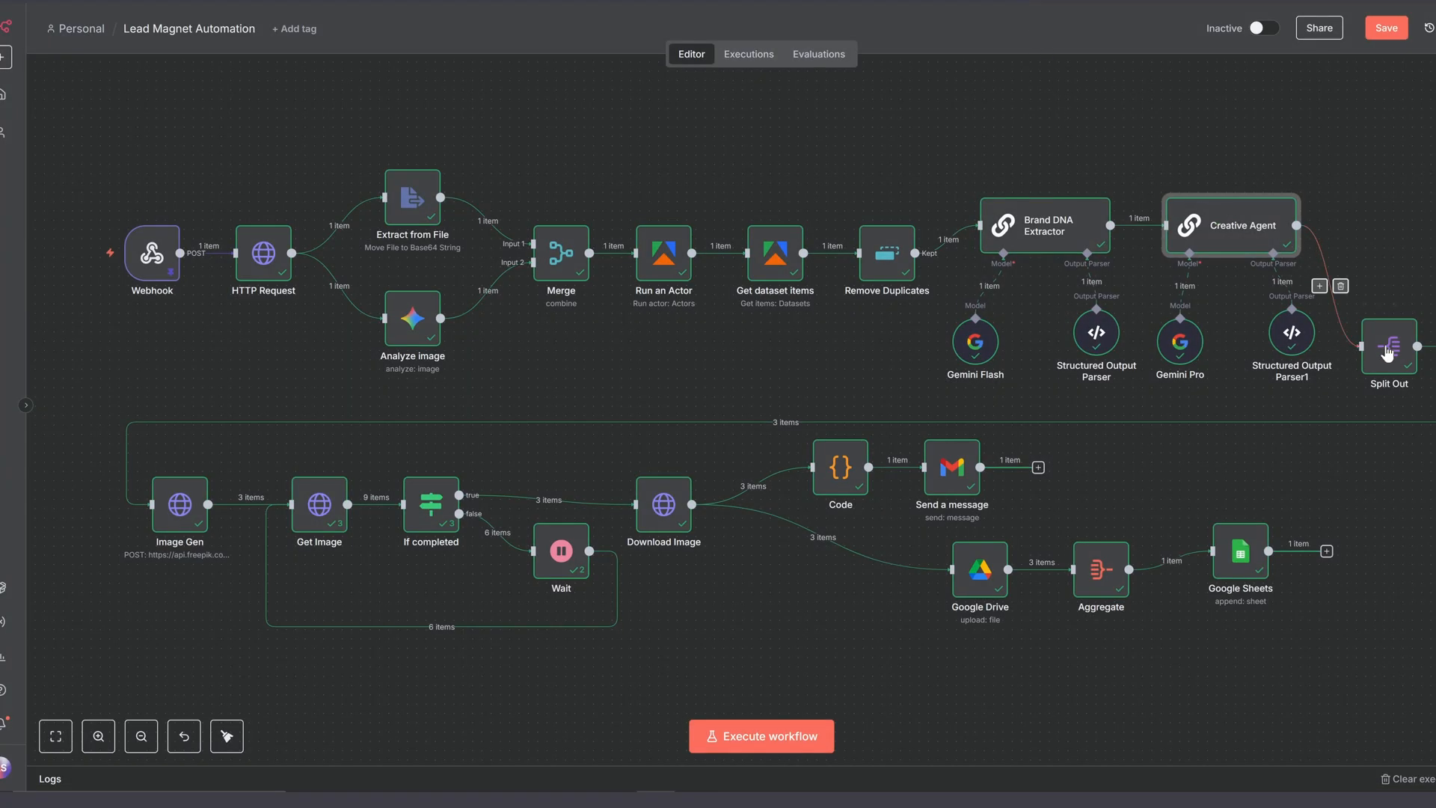
double_click(1388, 349)
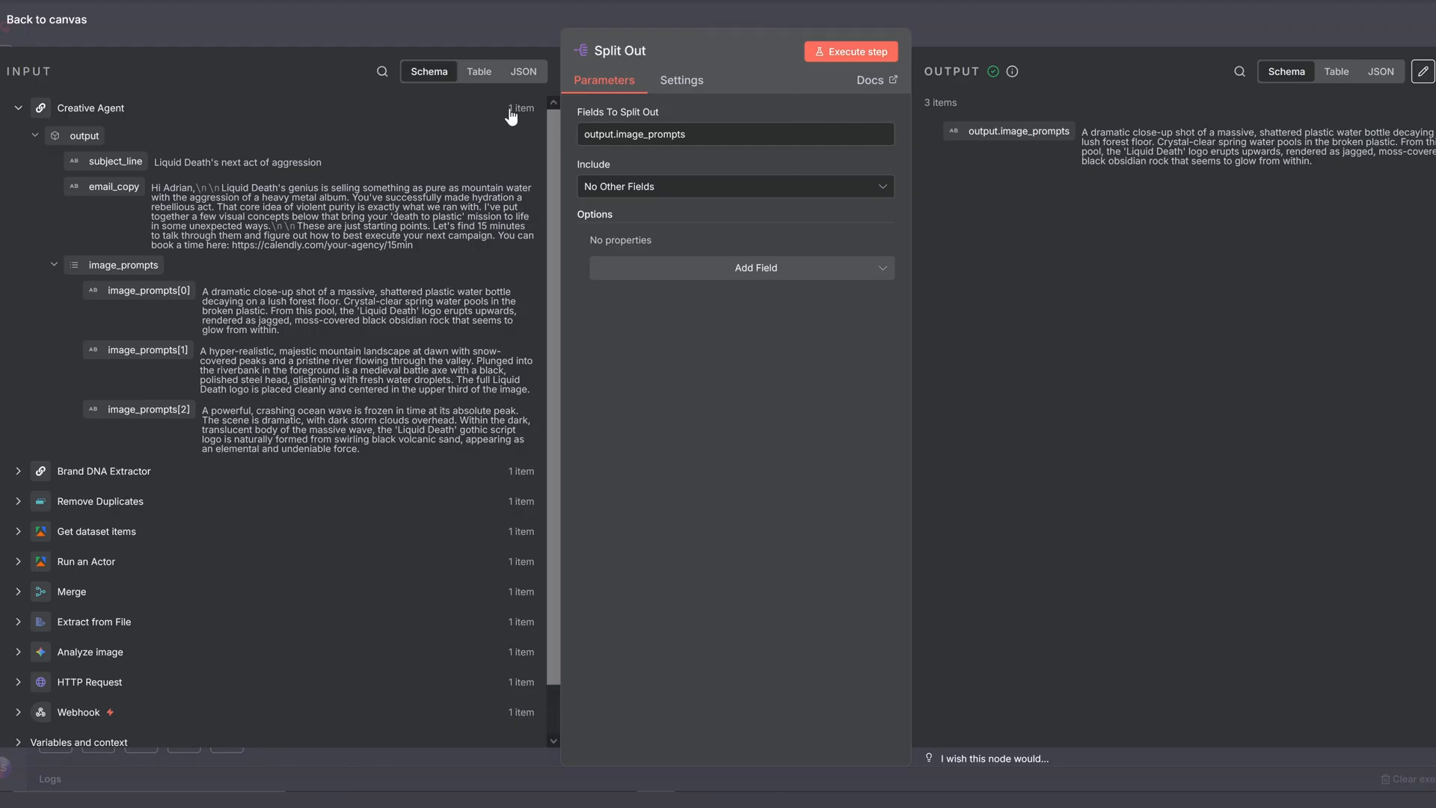
- Leave Split Out and bring up the Image Gen Freepik HTTP Request node
left_click(46, 20)
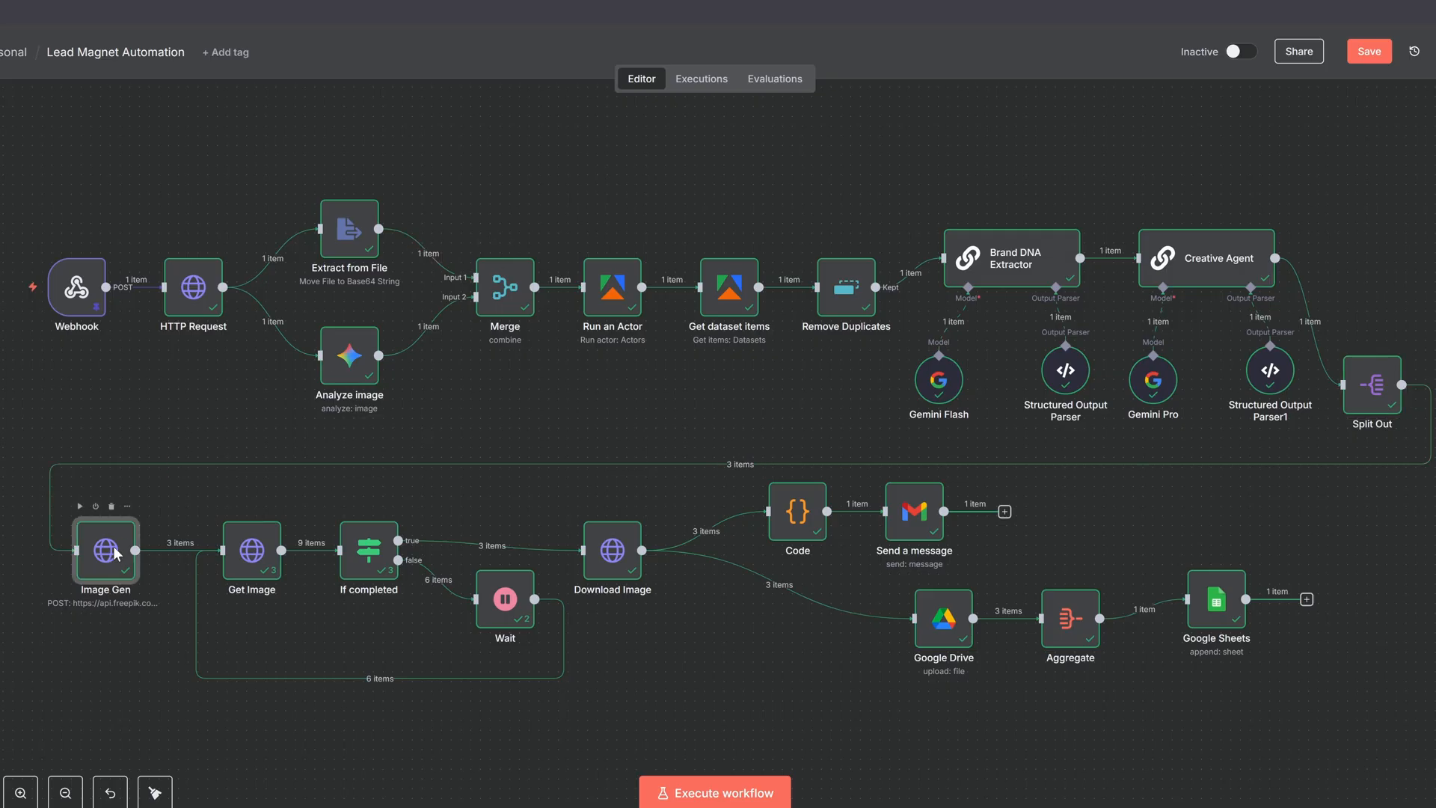
double_click(105, 550)
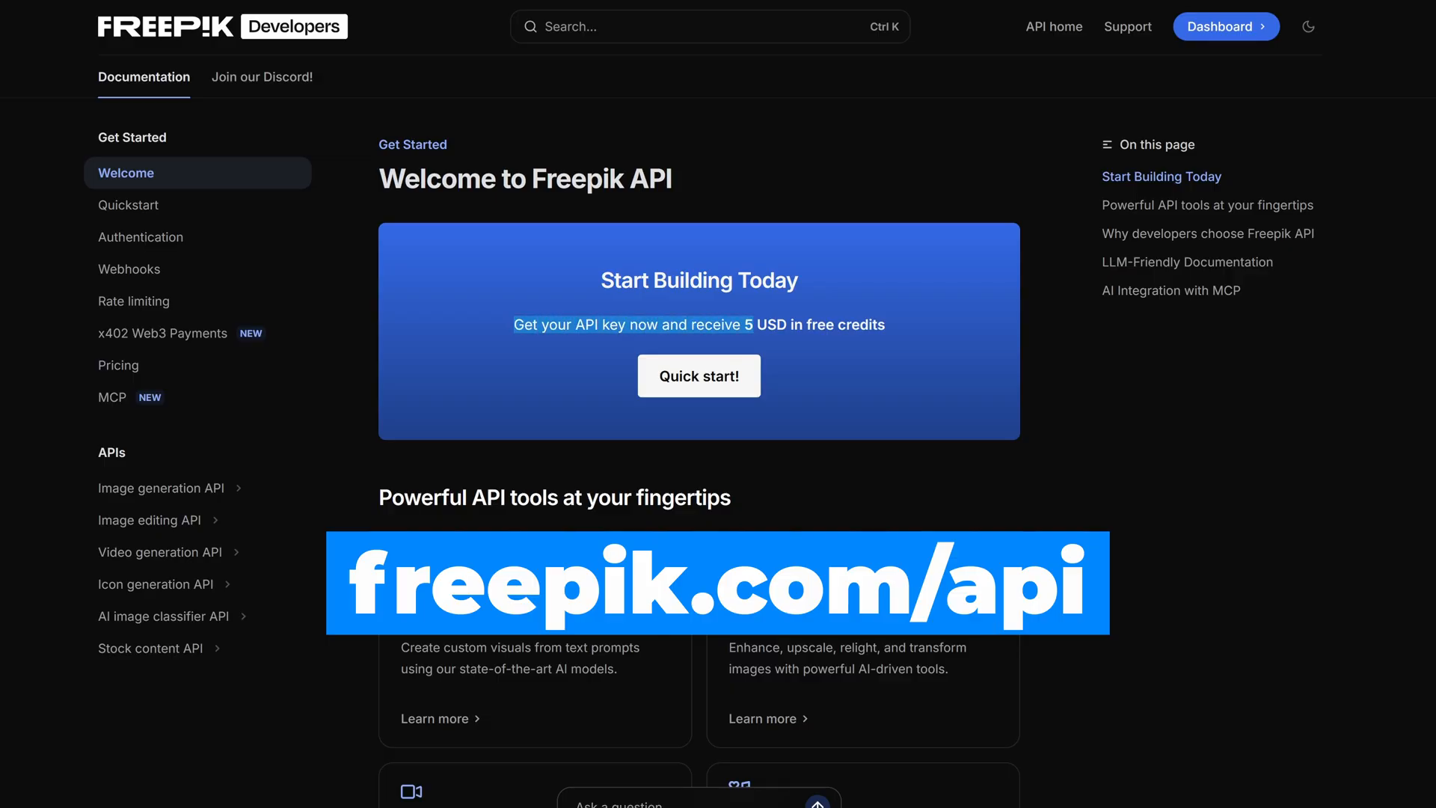
- View the Freepik API welcome page offering an API key with free credits
left_click(1225, 25)
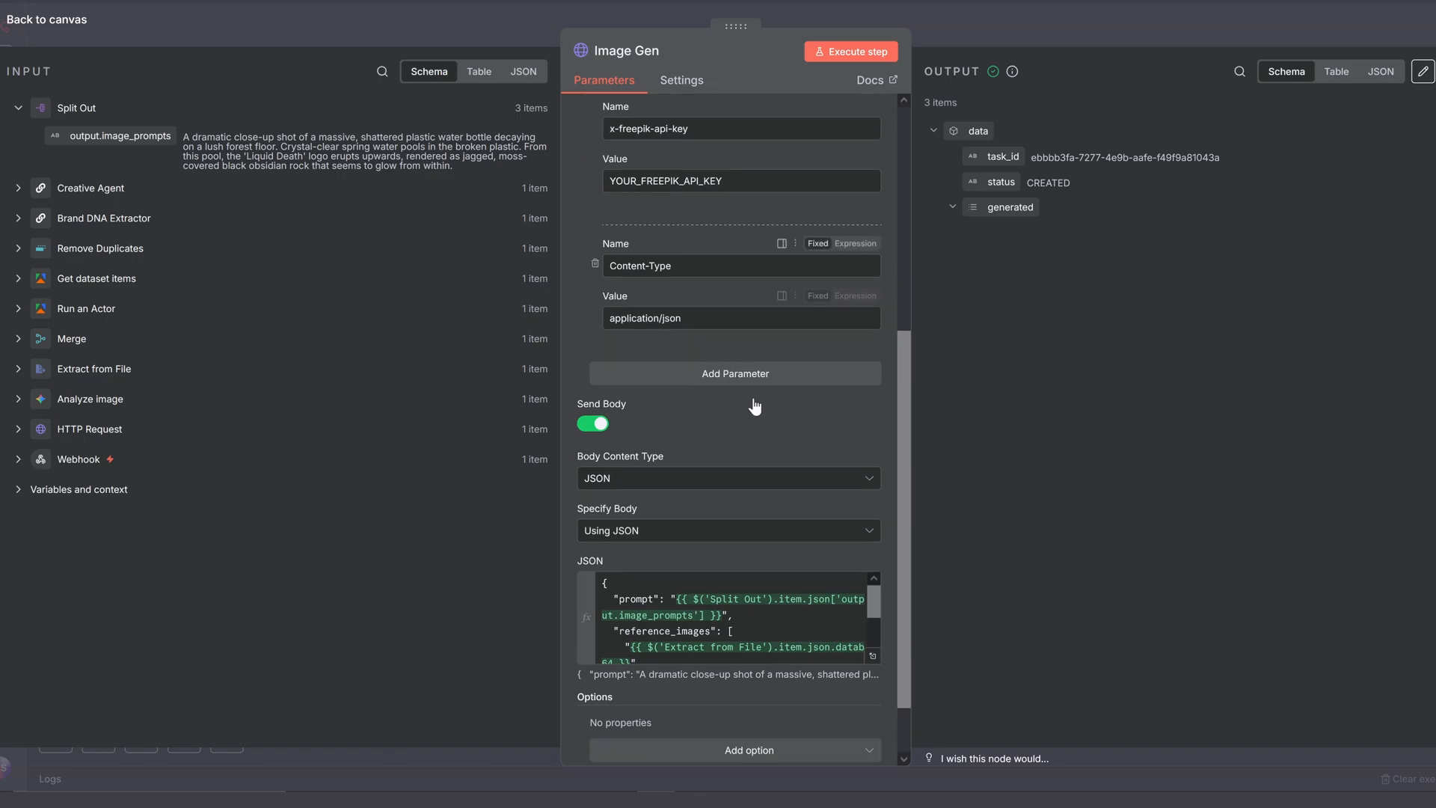
- Review Image Gen's JSON body with prompt, base64 reference image and 3:4 aspect ratio
left_click(588, 616)
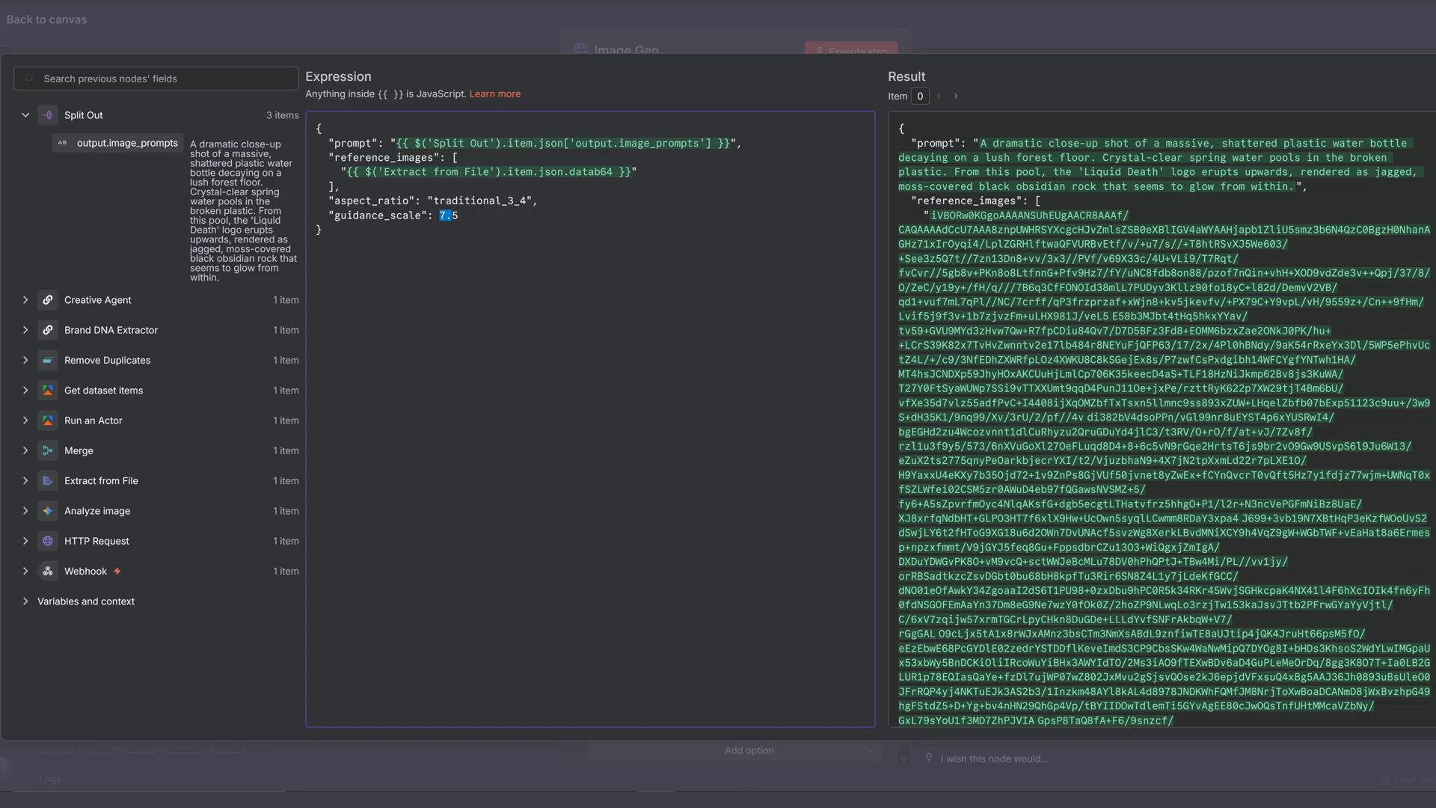
left_click(45, 18)
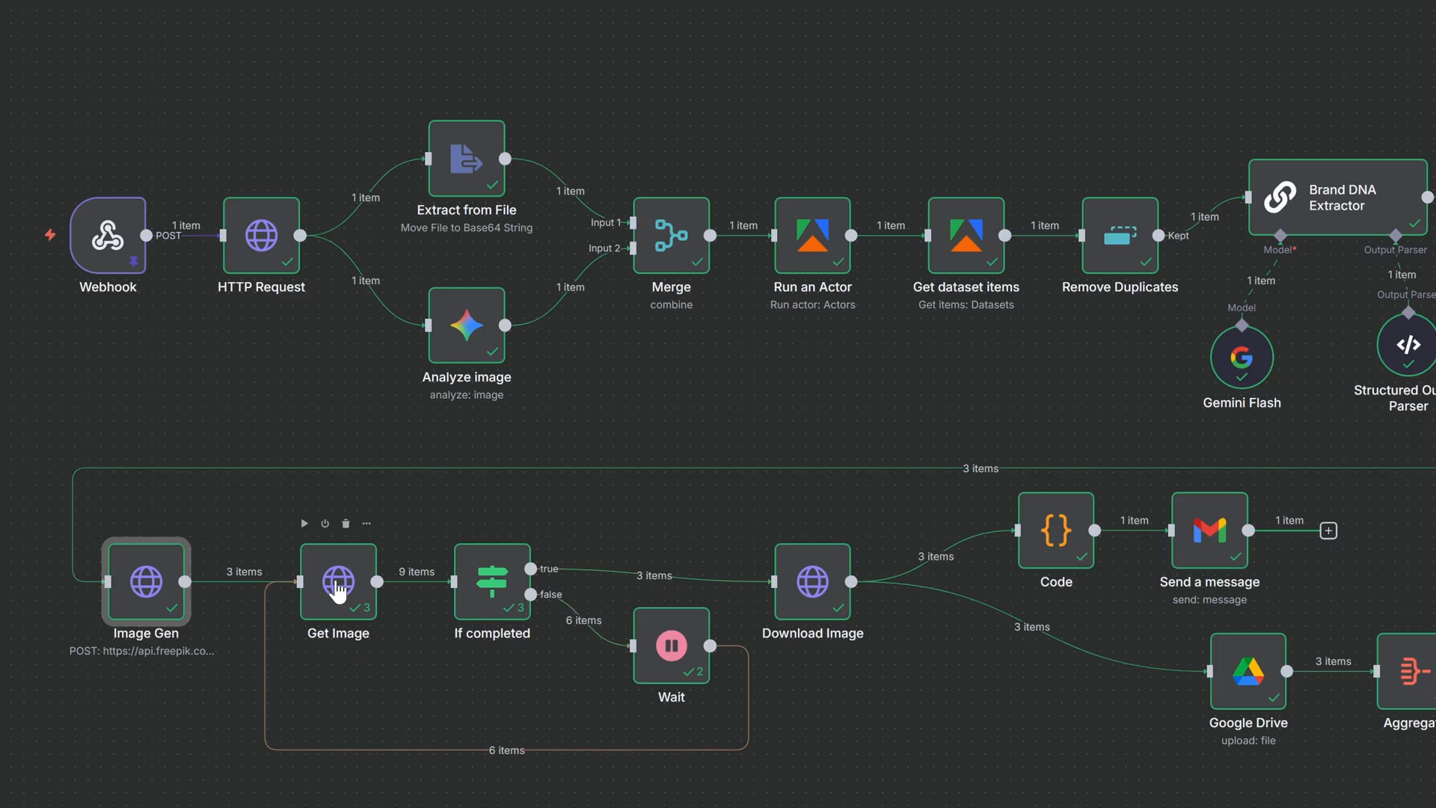
double_click(337, 582)
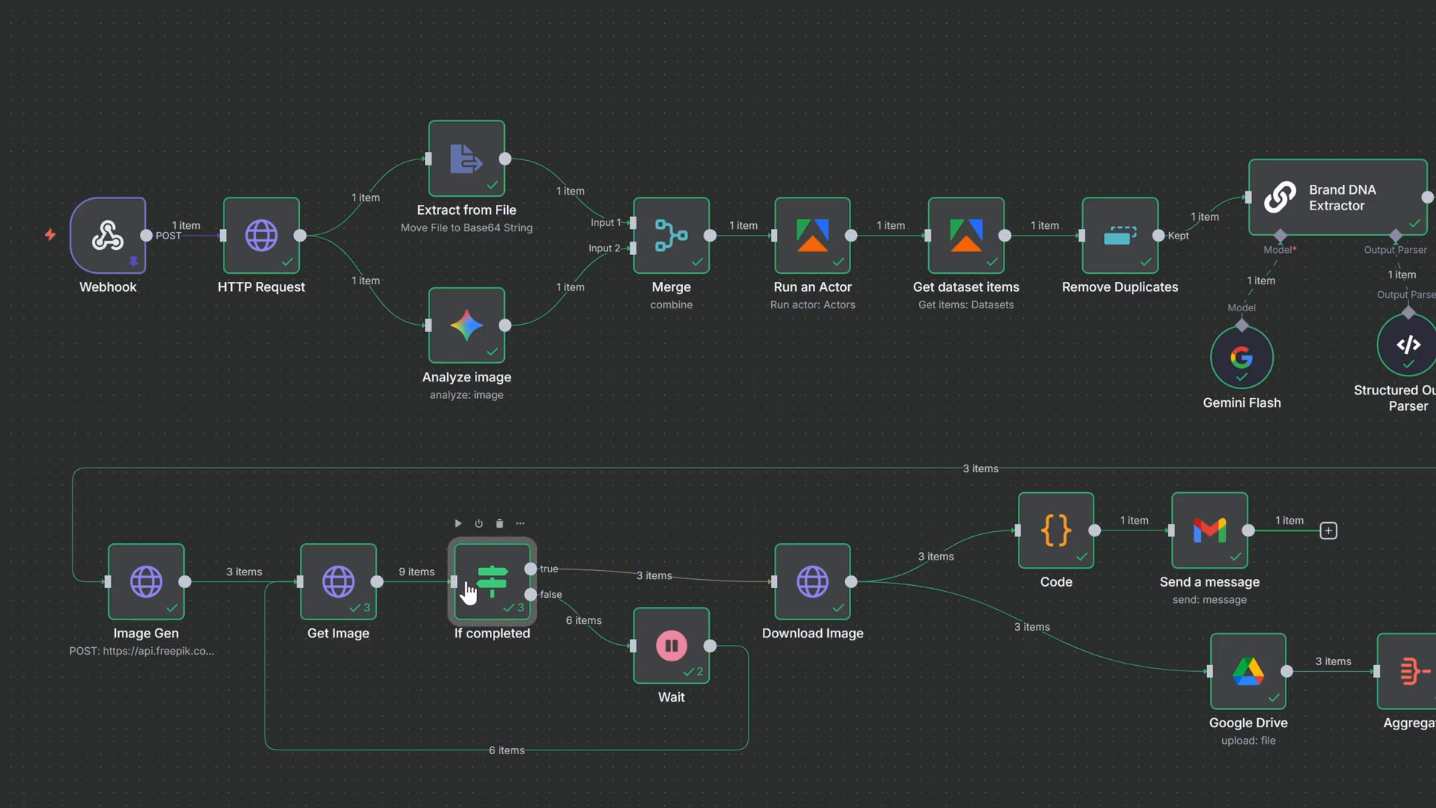
double_click(491, 583)
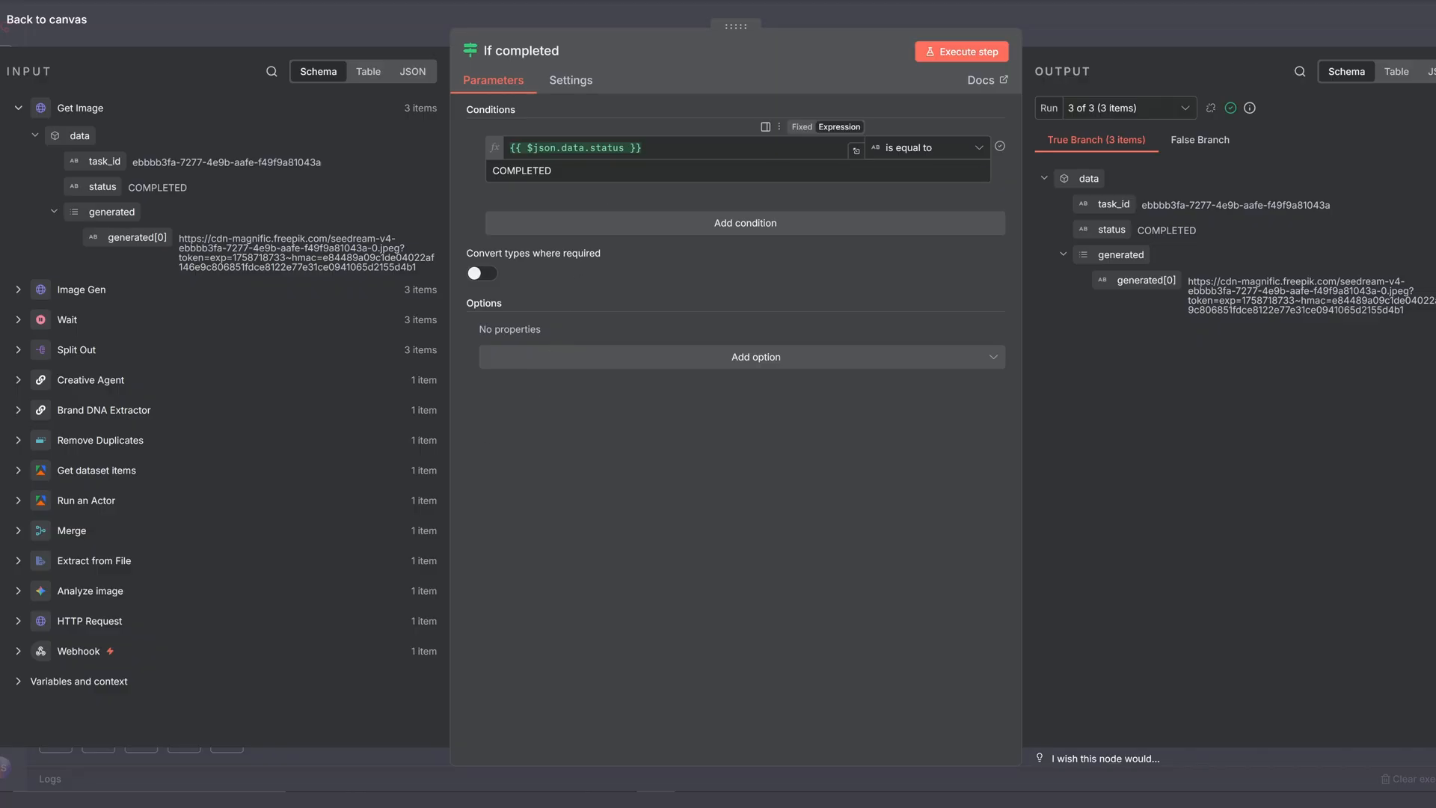
left_click(46, 20)
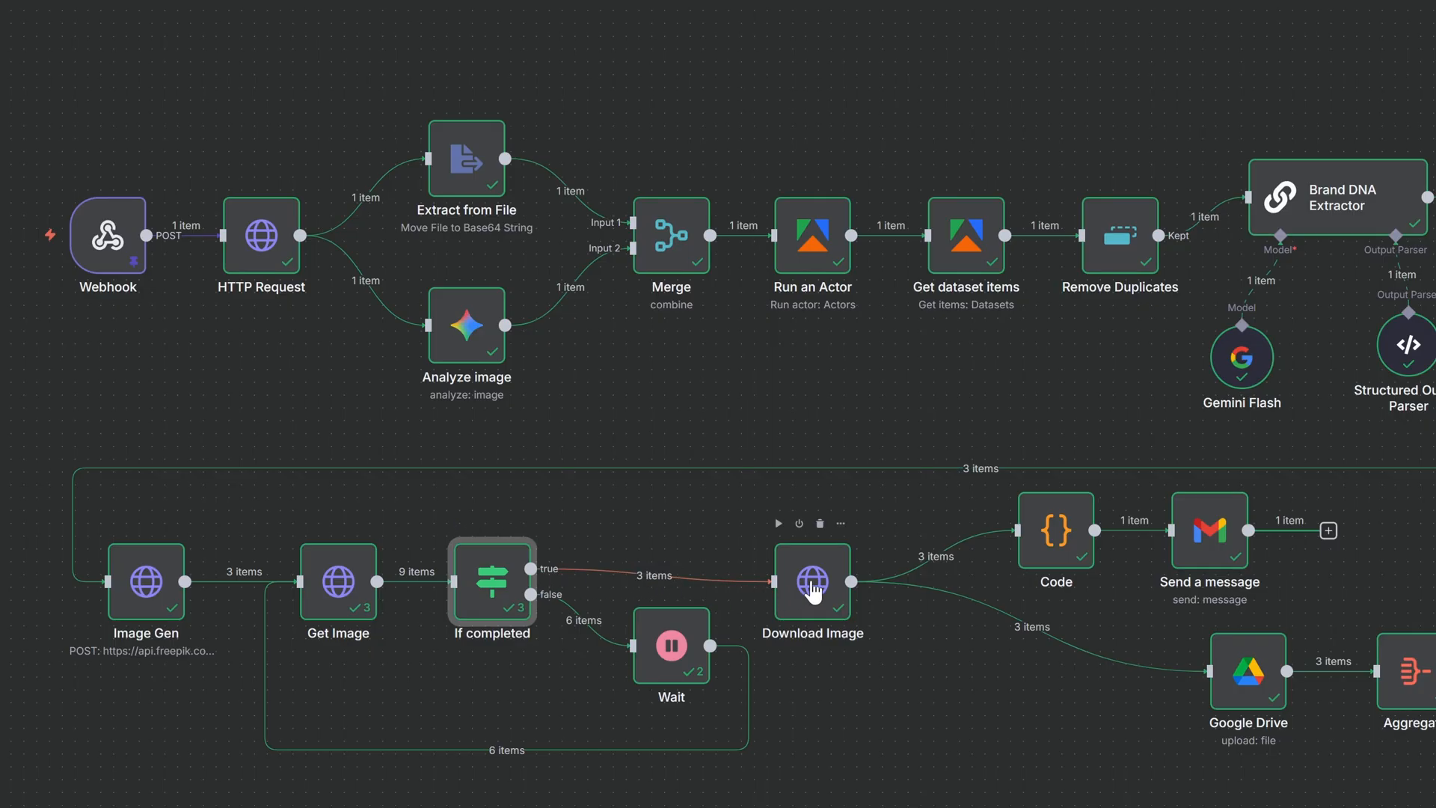
left_click(811, 583)
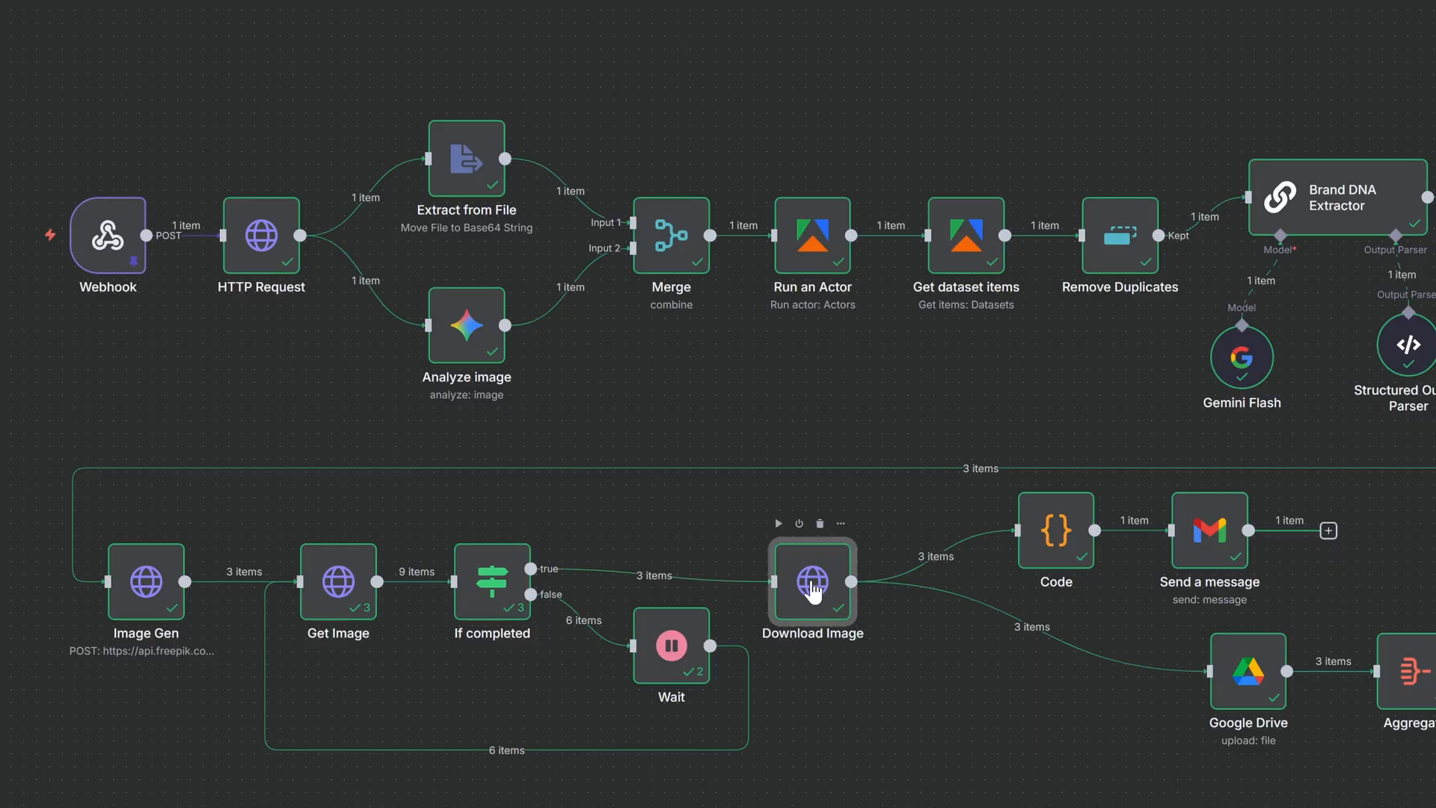
double_click(812, 584)
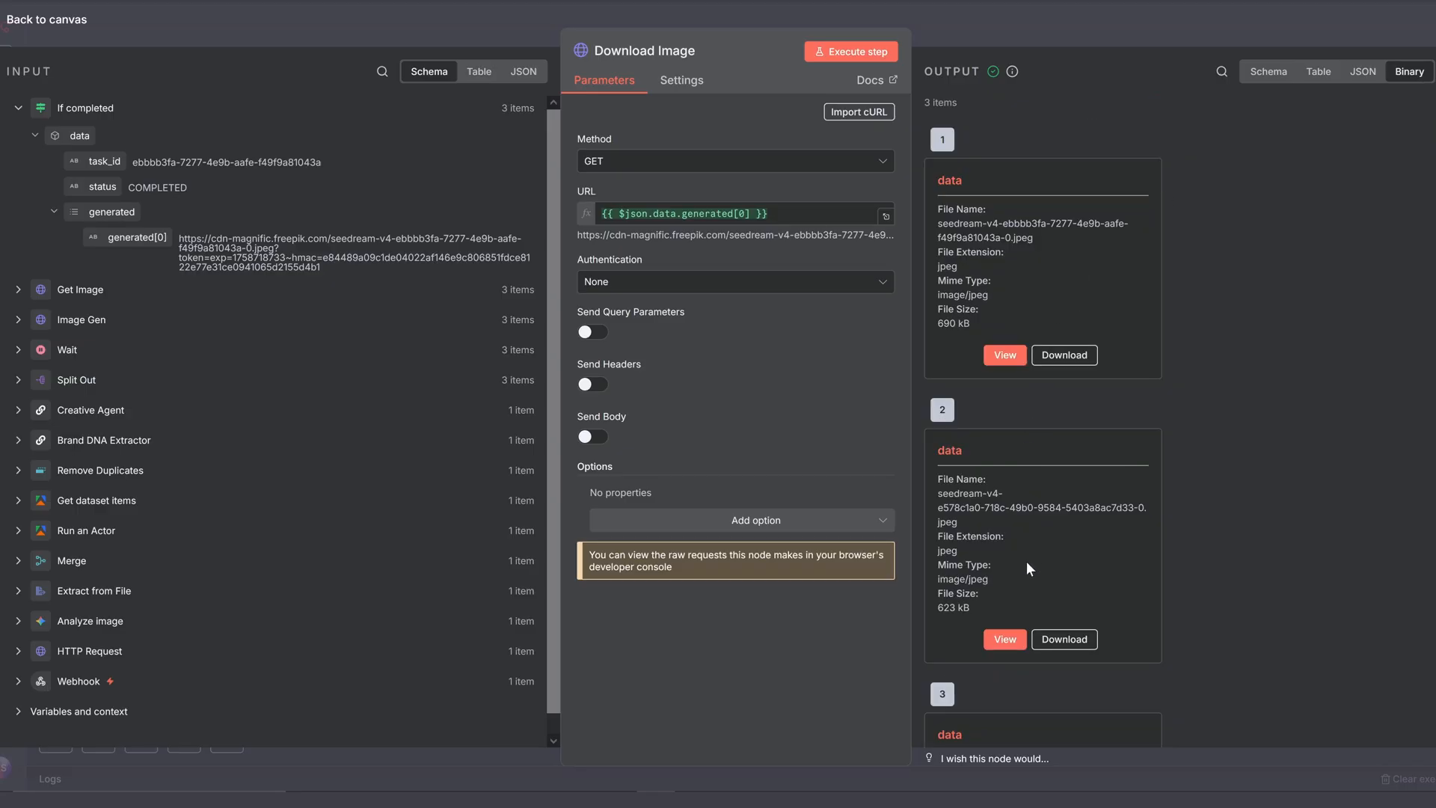
left_click(45, 20)
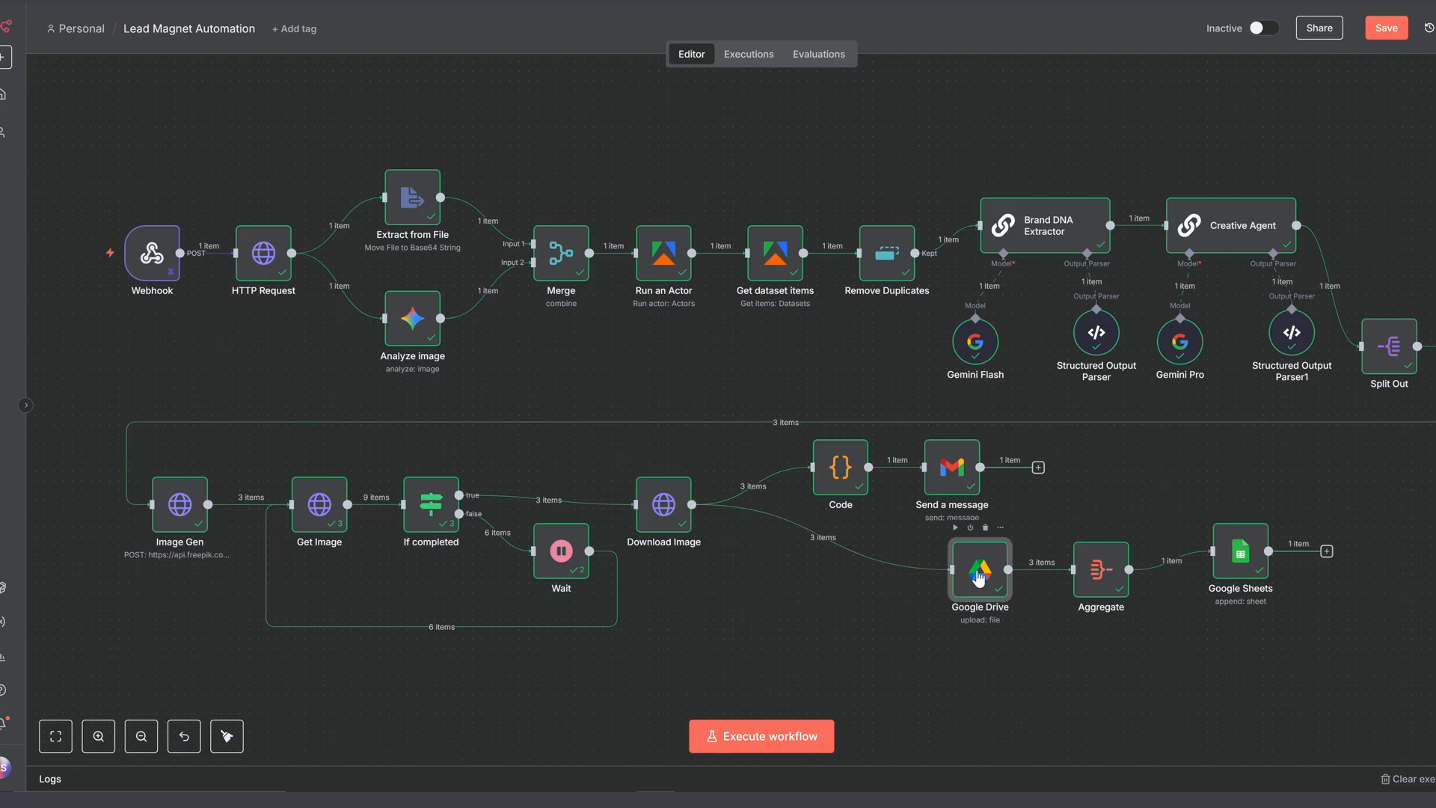
double_click(979, 575)
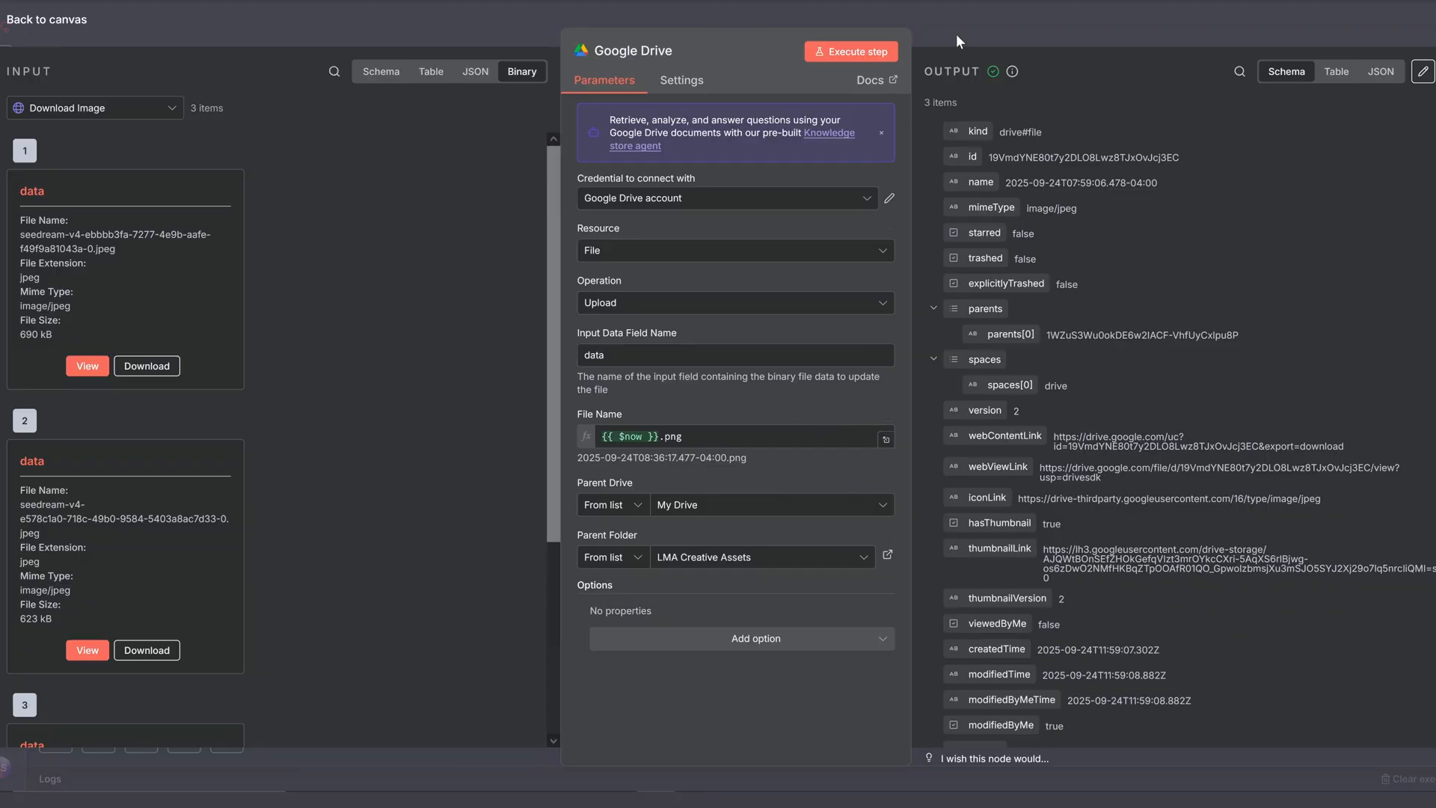
left_click(46, 19)
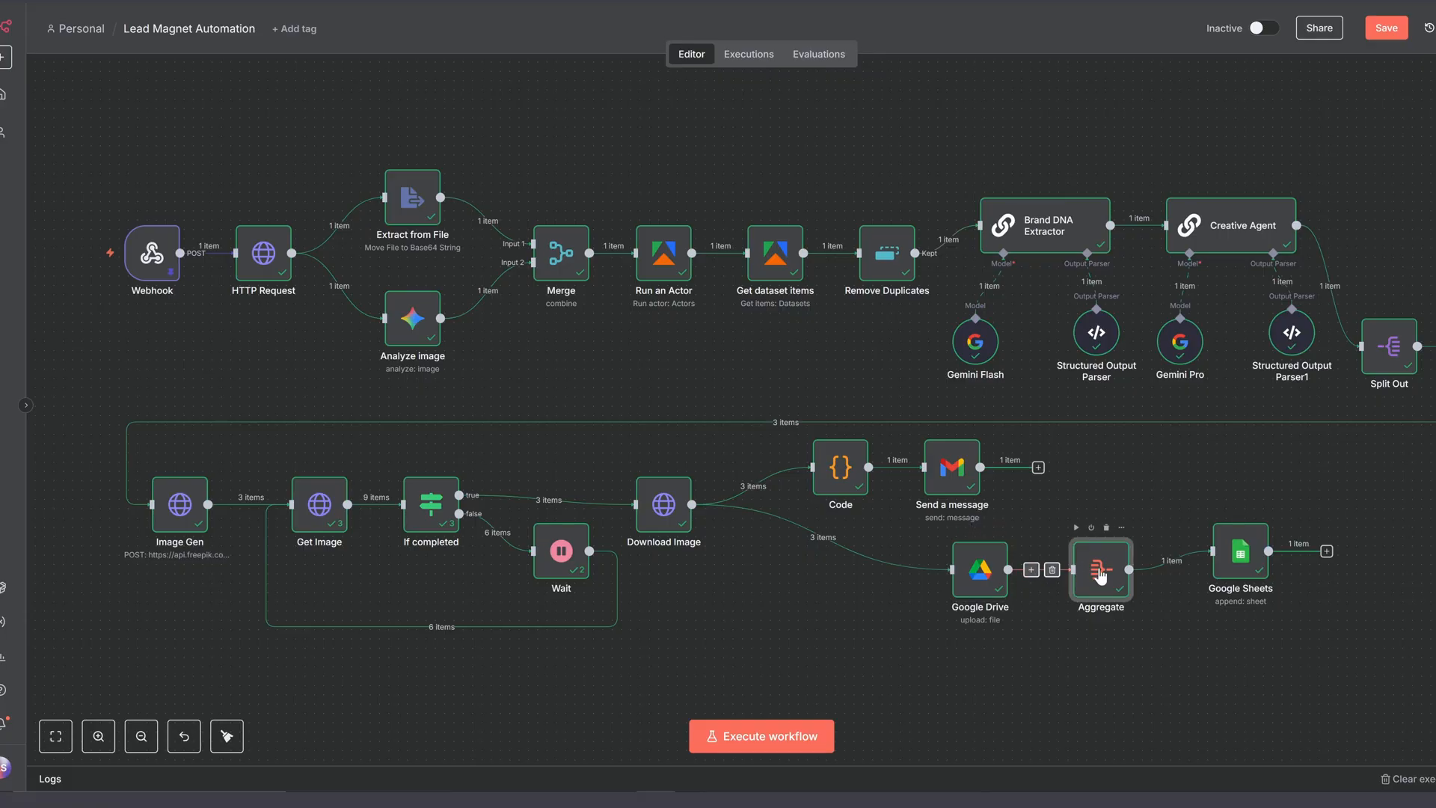
double_click(1099, 570)
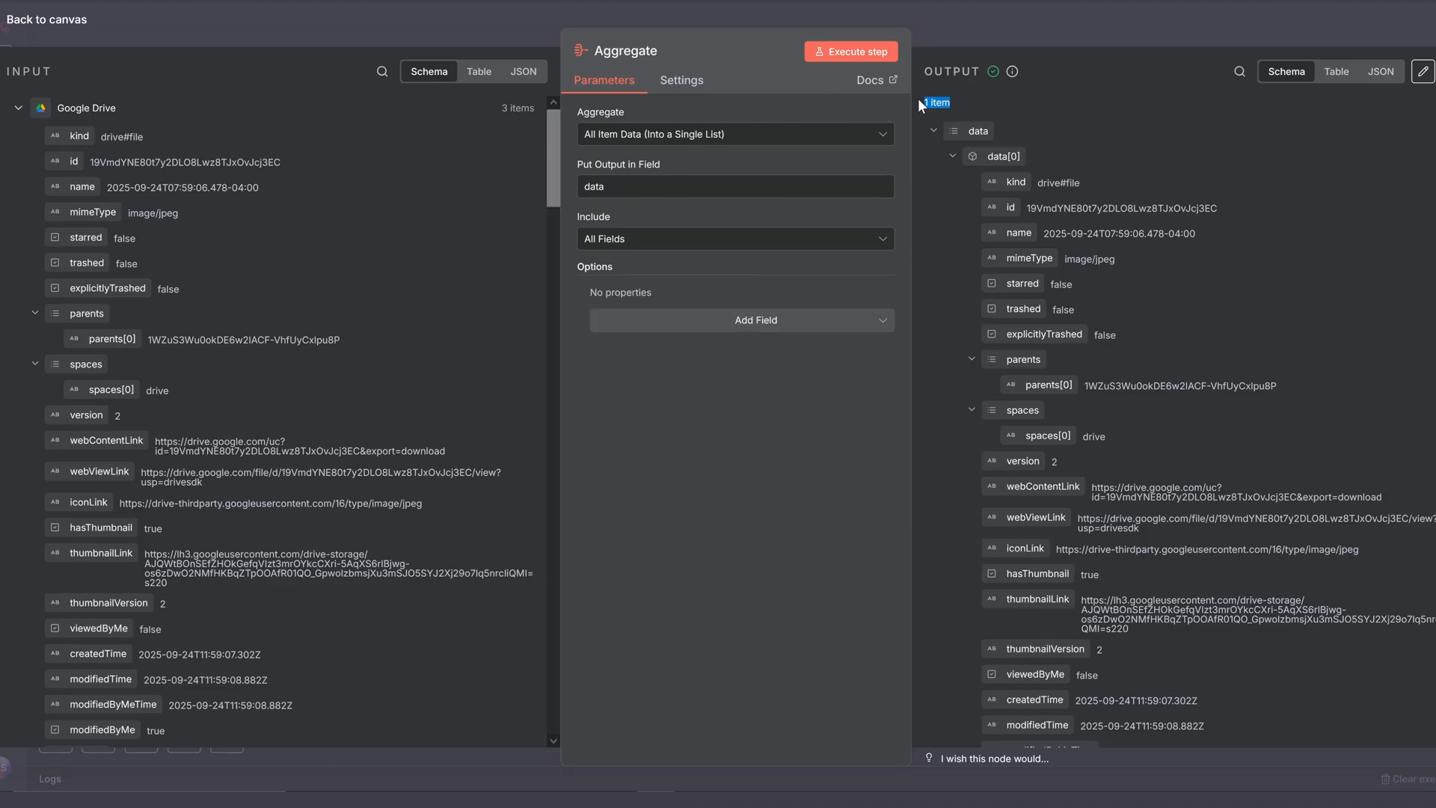
left_click(46, 19)
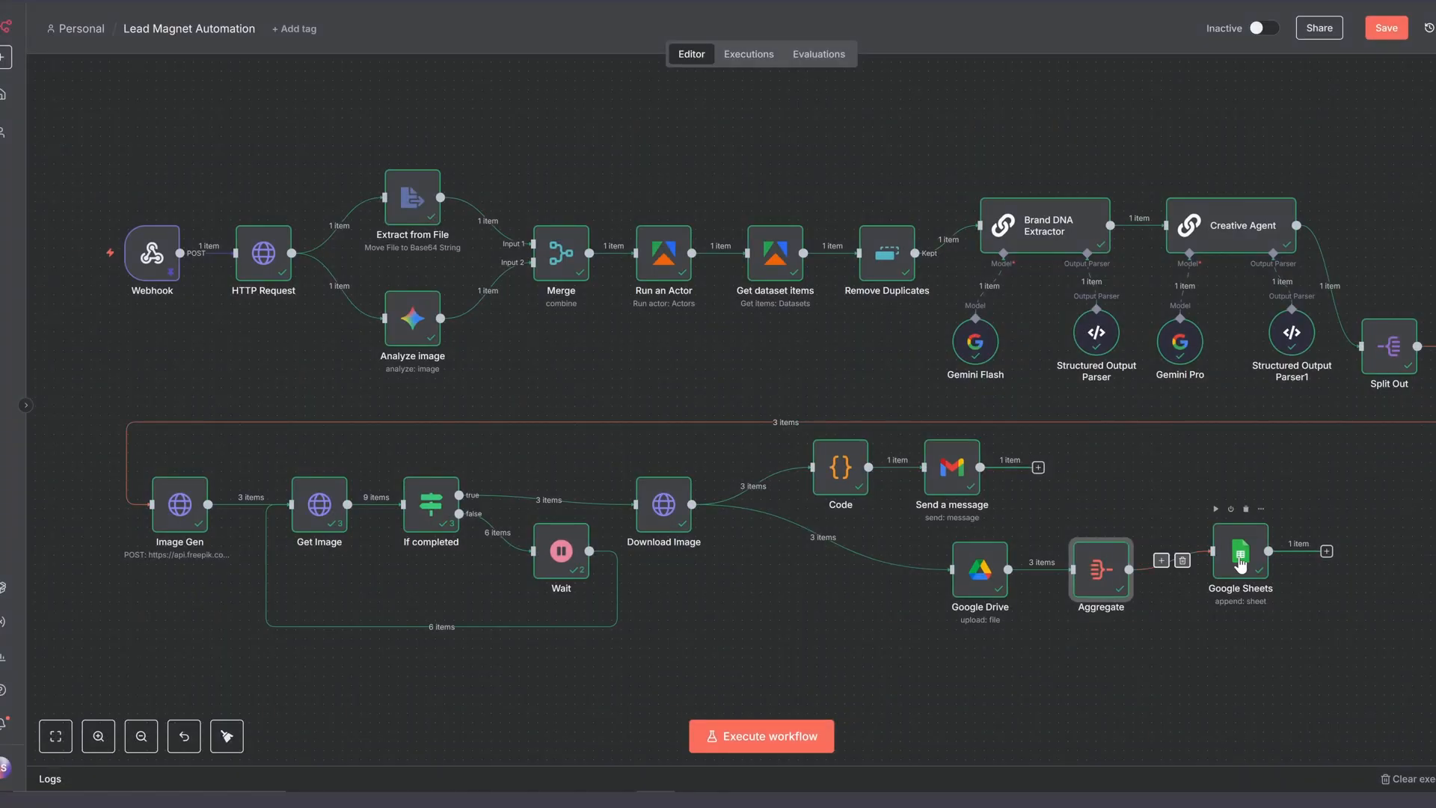
double_click(1240, 552)
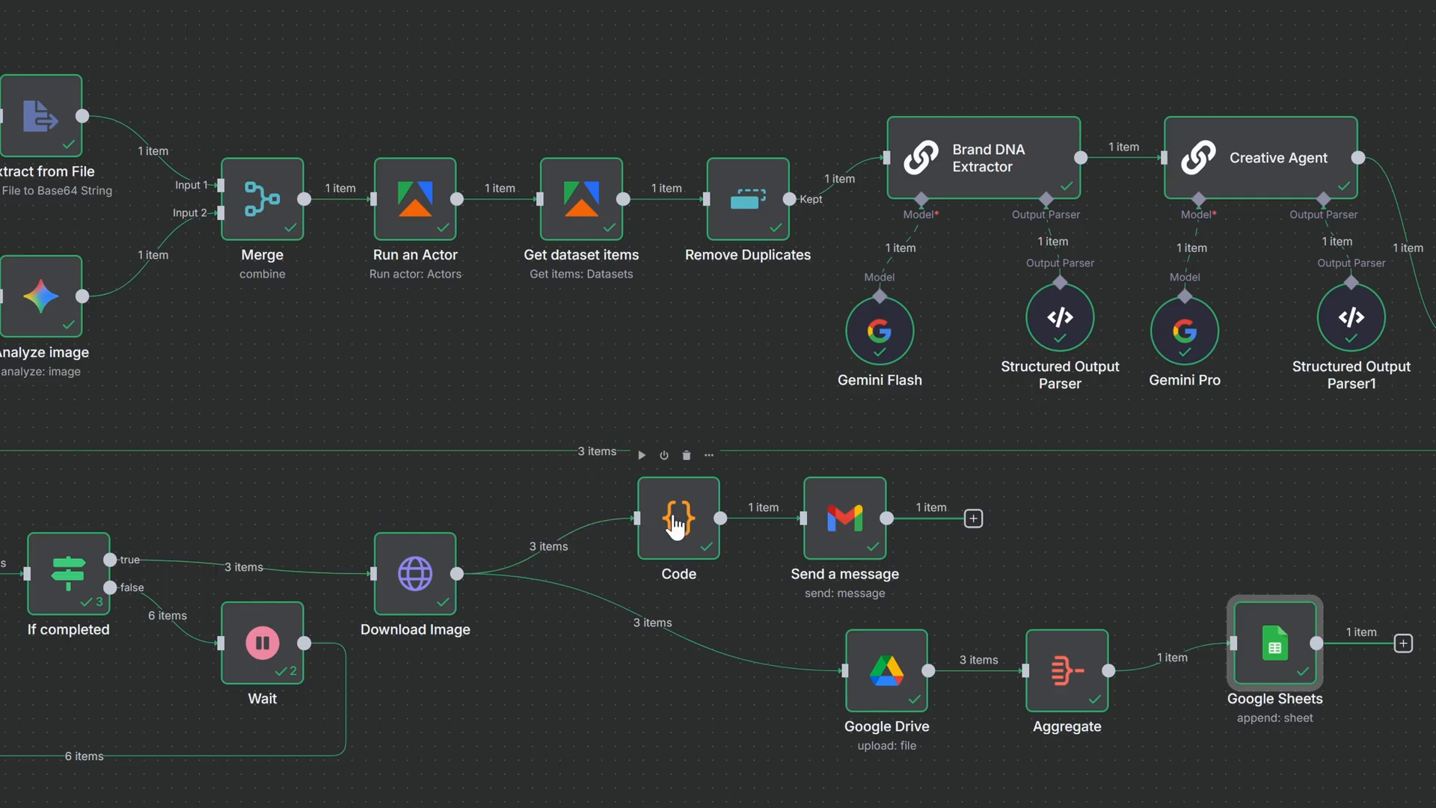
- Review the email with three embedded images, then Lead Magnet Automation.json in Drive
double_click(677, 519)
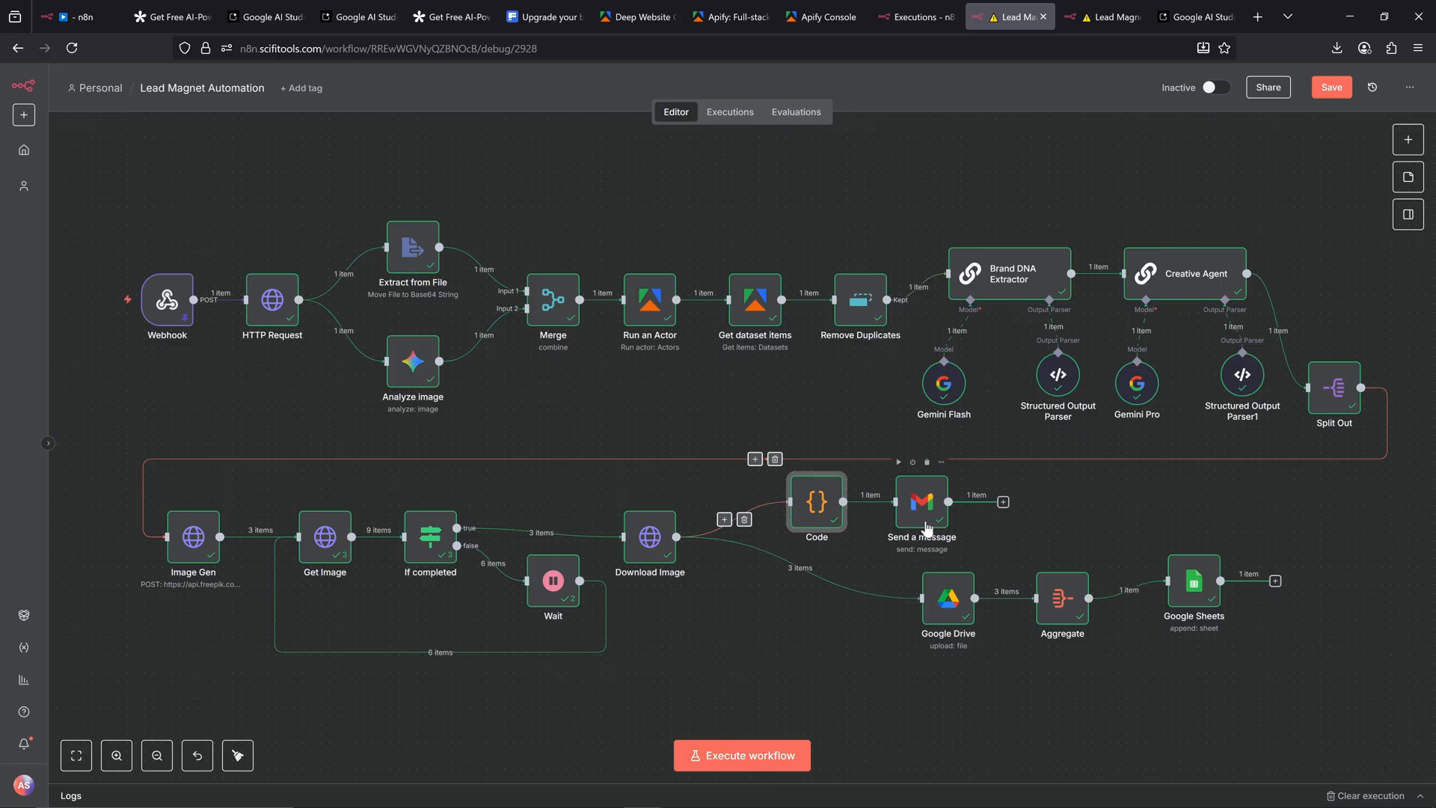
double_click(921, 501)
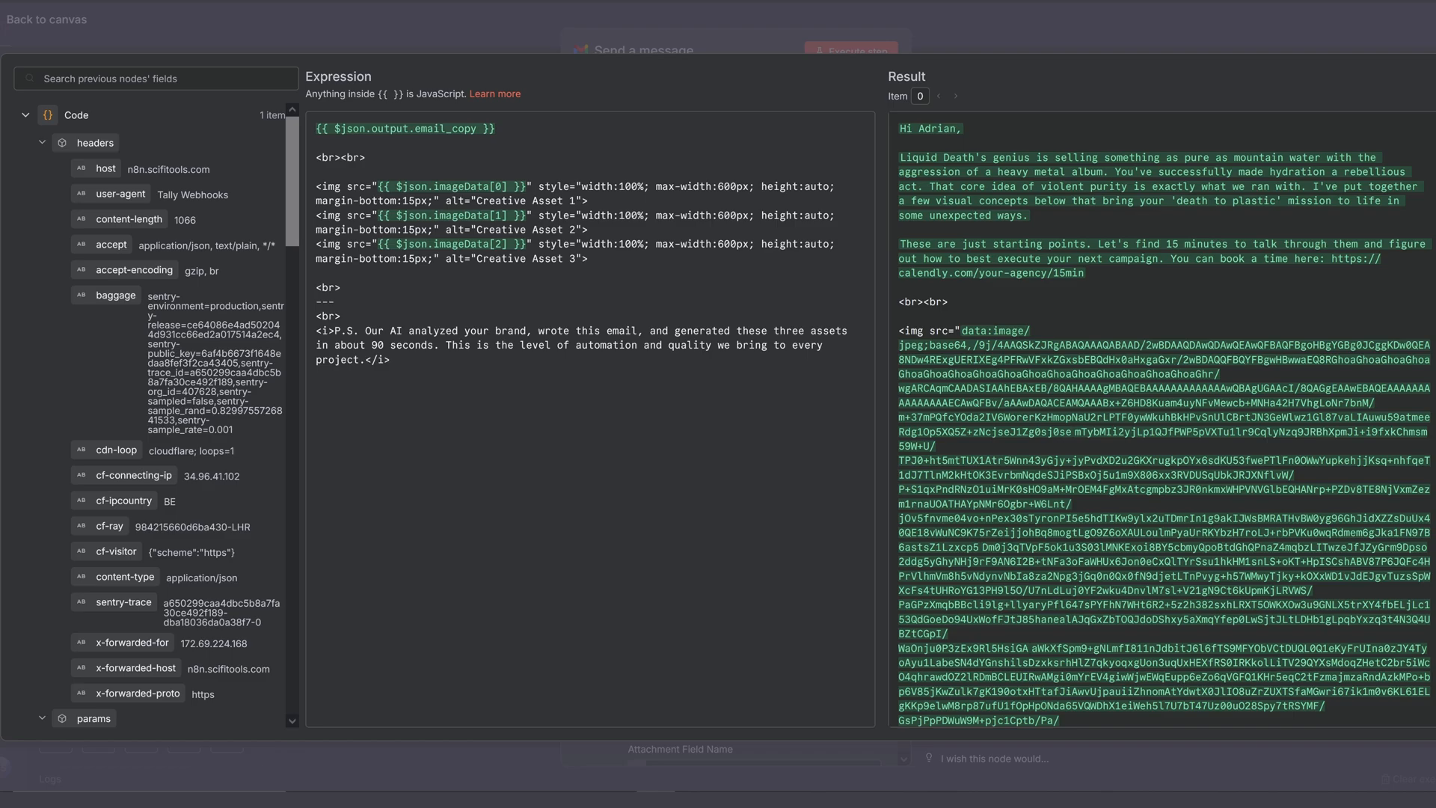
left_click_drag(316, 186, 588, 259)
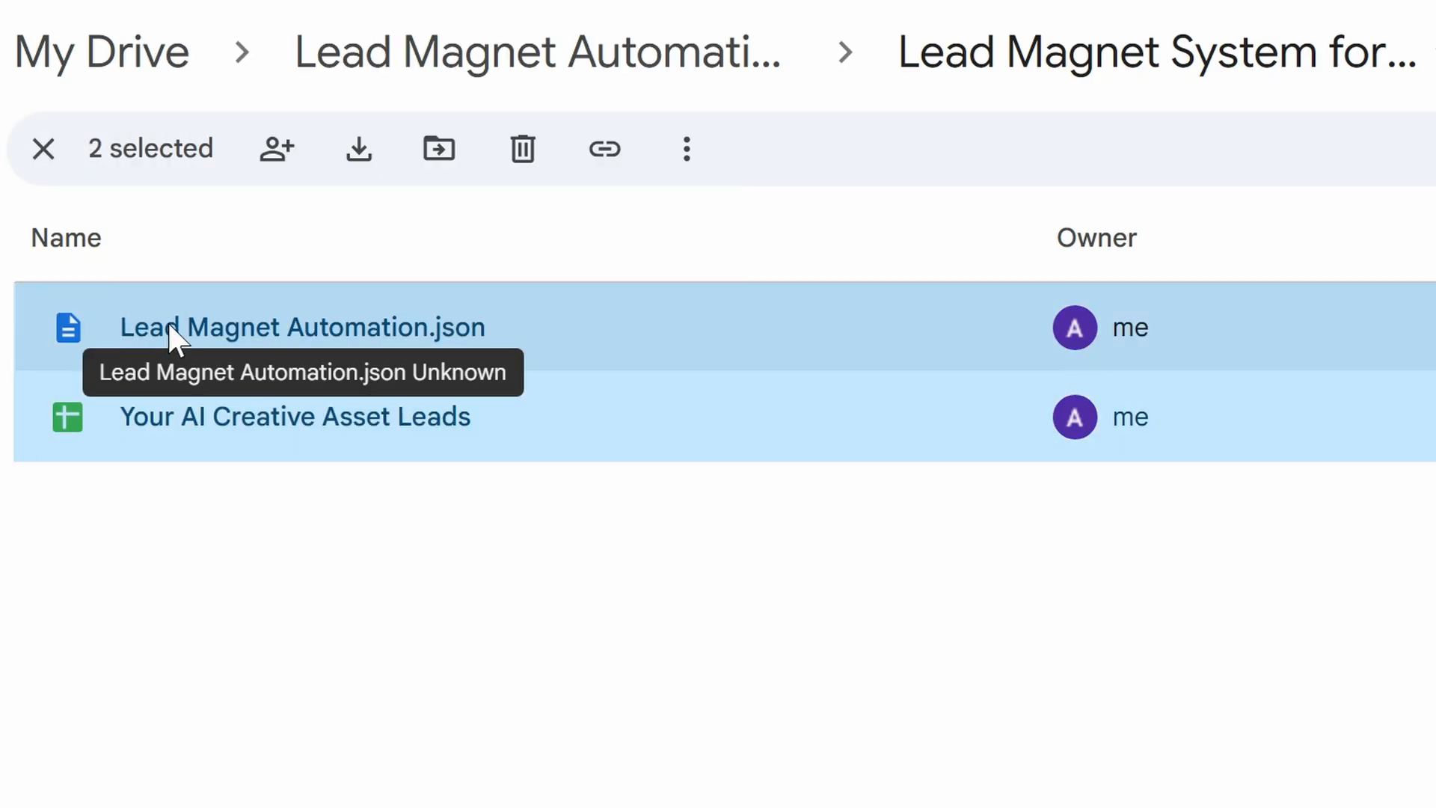
right_click(302, 327)
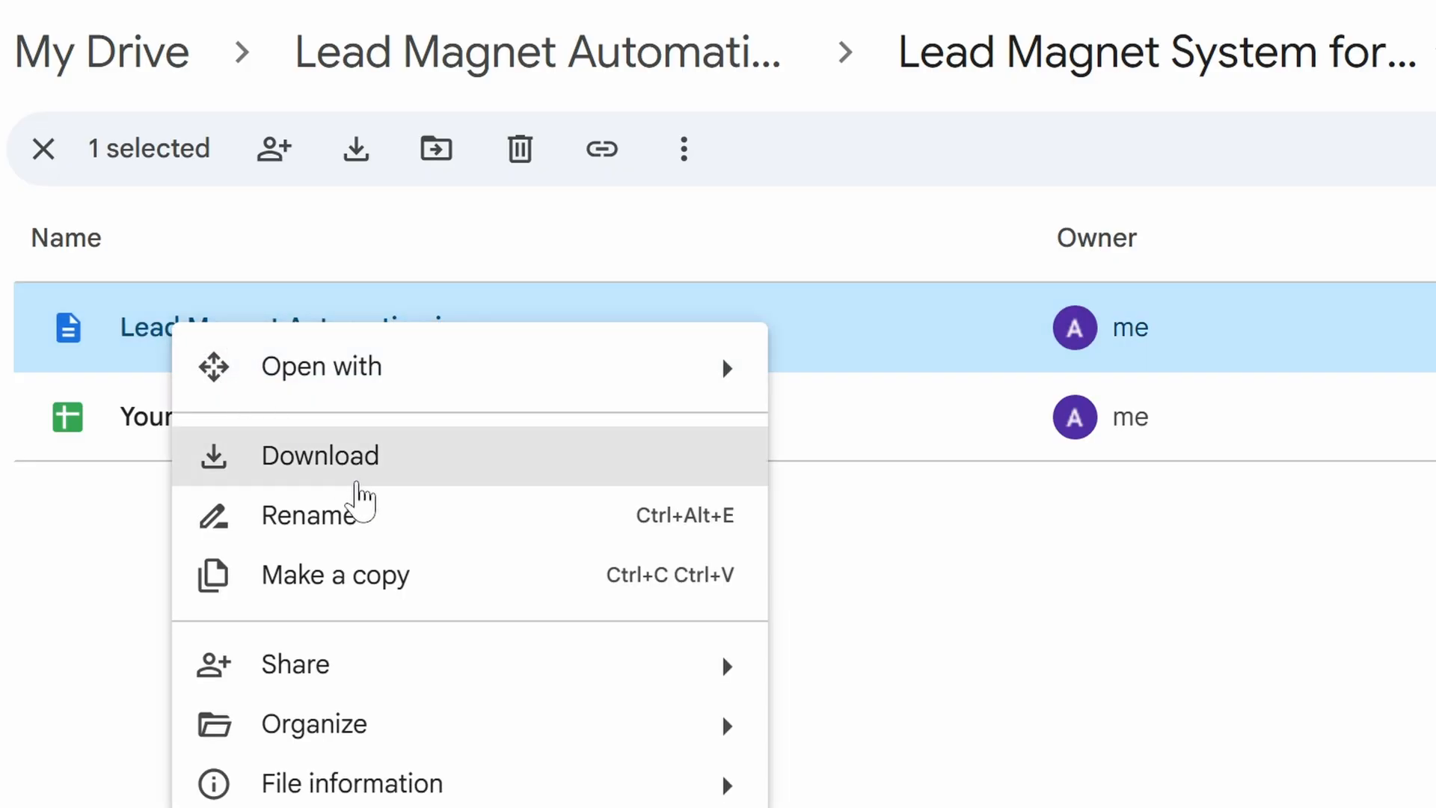